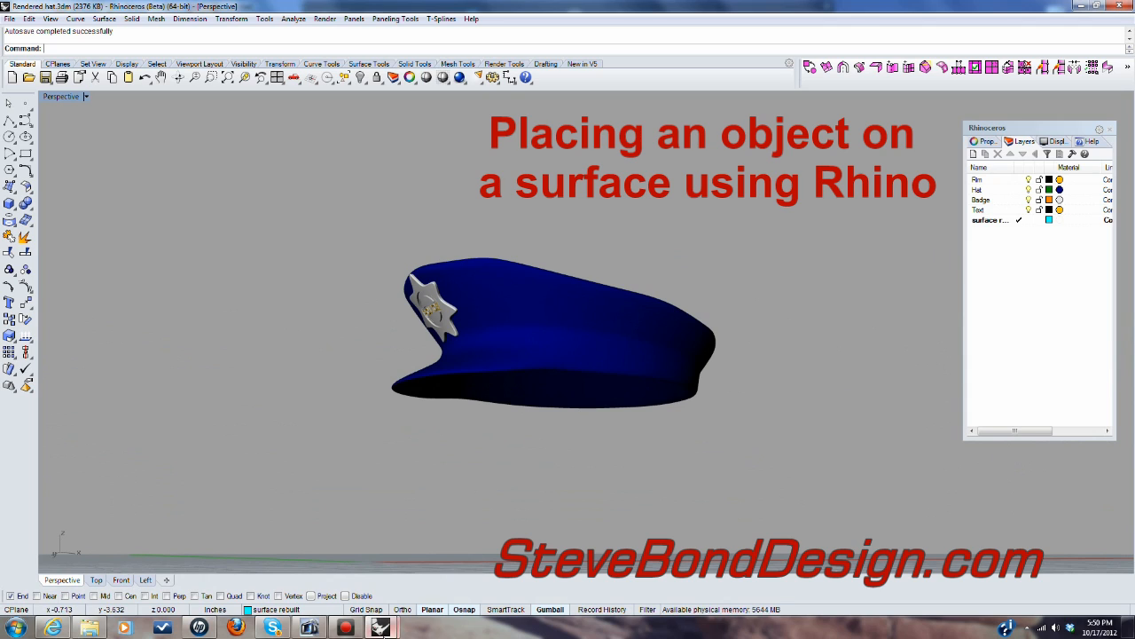
{"action": "mouse_move", "coordinate": [379, 627]}
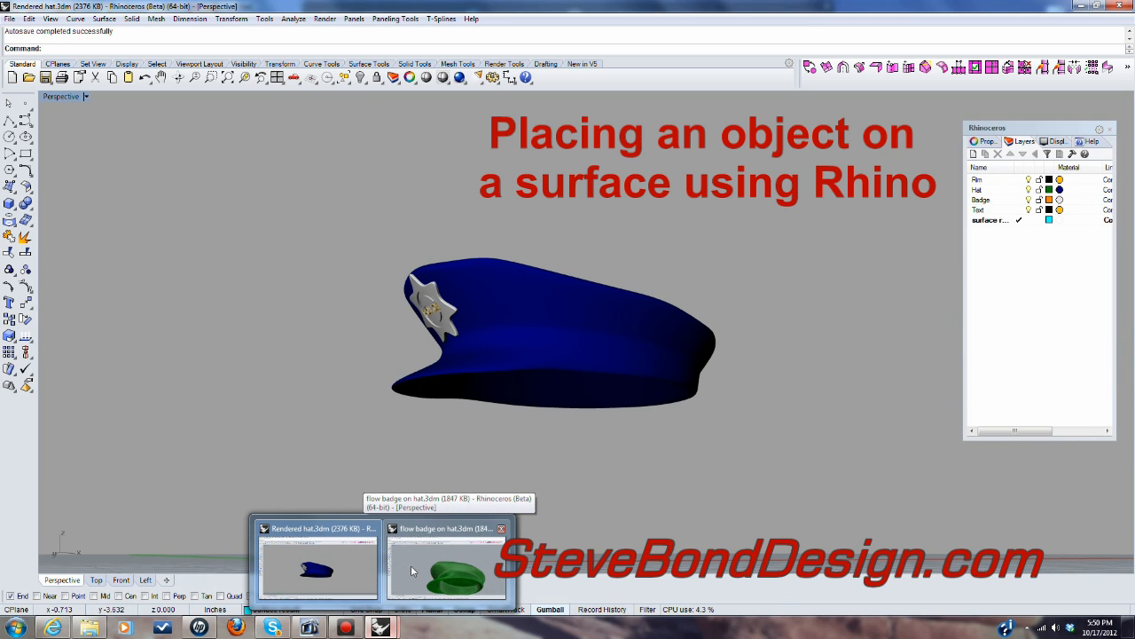
Step: Switch to the 'flow badge on hat.3dm' window and view the hat and badge plane
{"action": "left_click", "coordinate": [446, 565]}
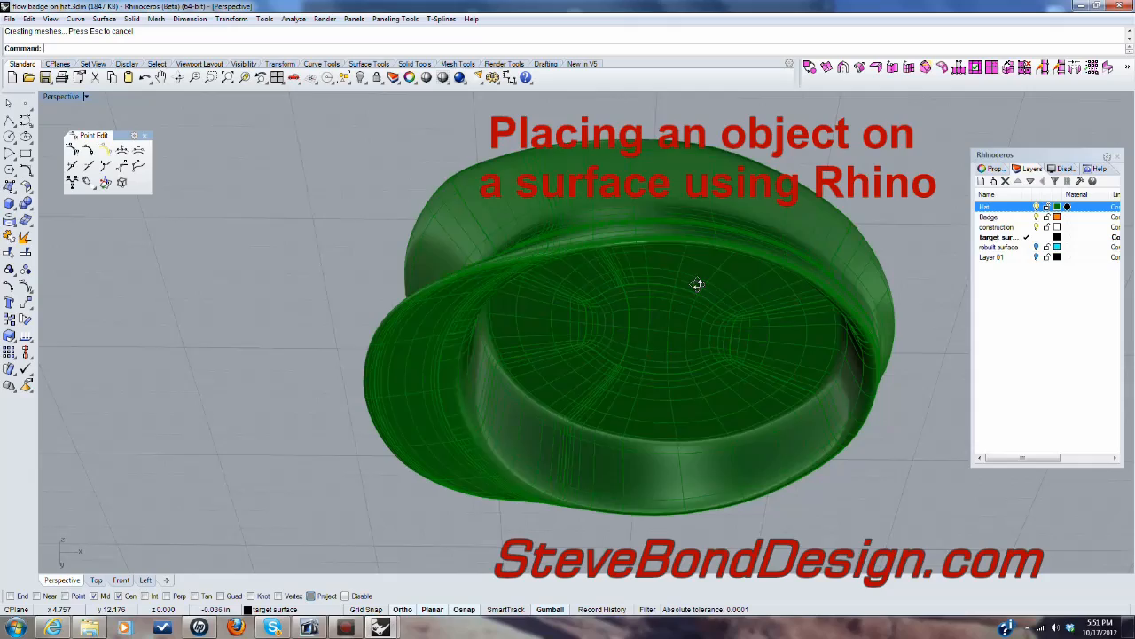
{"action": "left_click_drag", "start_coordinate": [697, 285], "coordinate": [726, 414]}
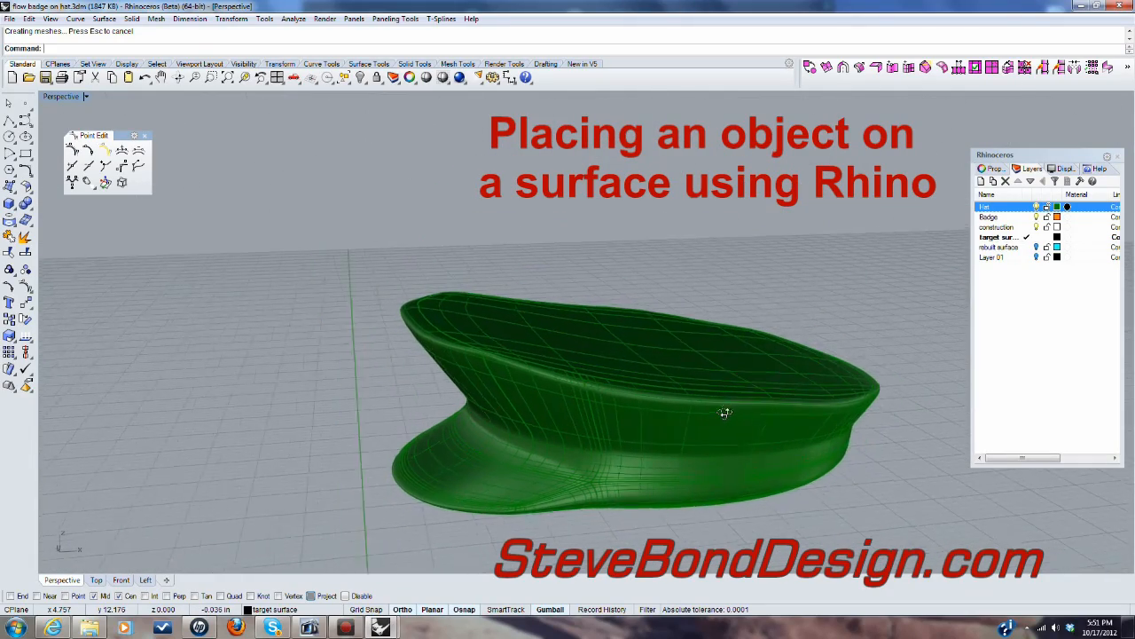
{"action": "left_click_drag", "start_coordinate": [709, 399], "coordinate": [652, 306]}
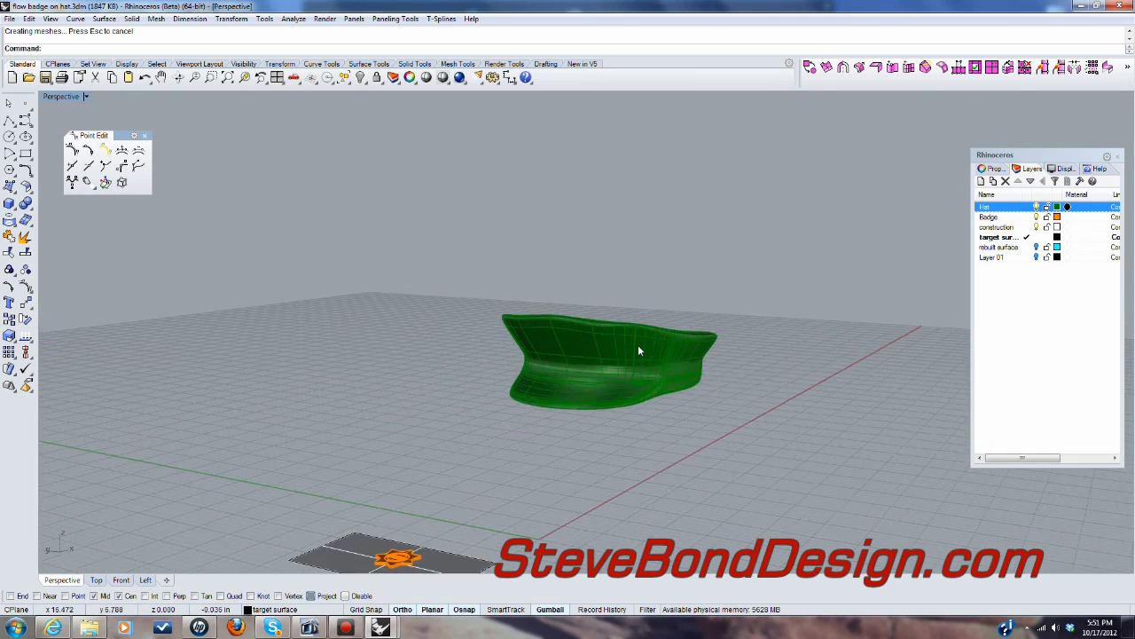
Step: Extract the hat's front panel, move it to the current layer, and create its UV curves
{"action": "left_click", "coordinate": [131, 18]}
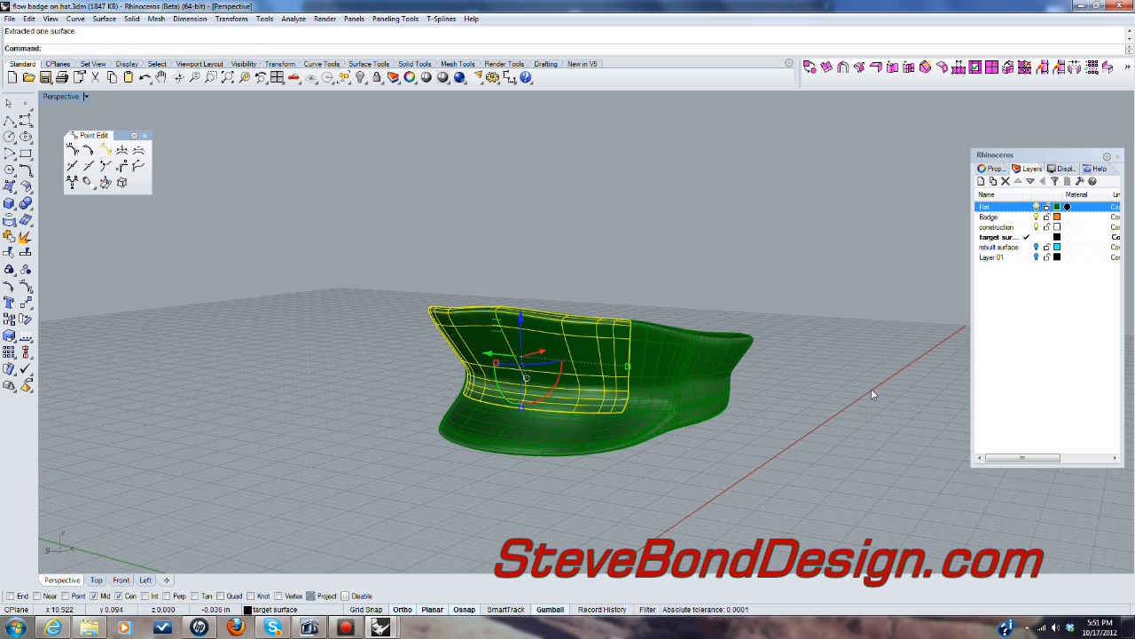
{"action": "left_click", "coordinate": [29, 19]}
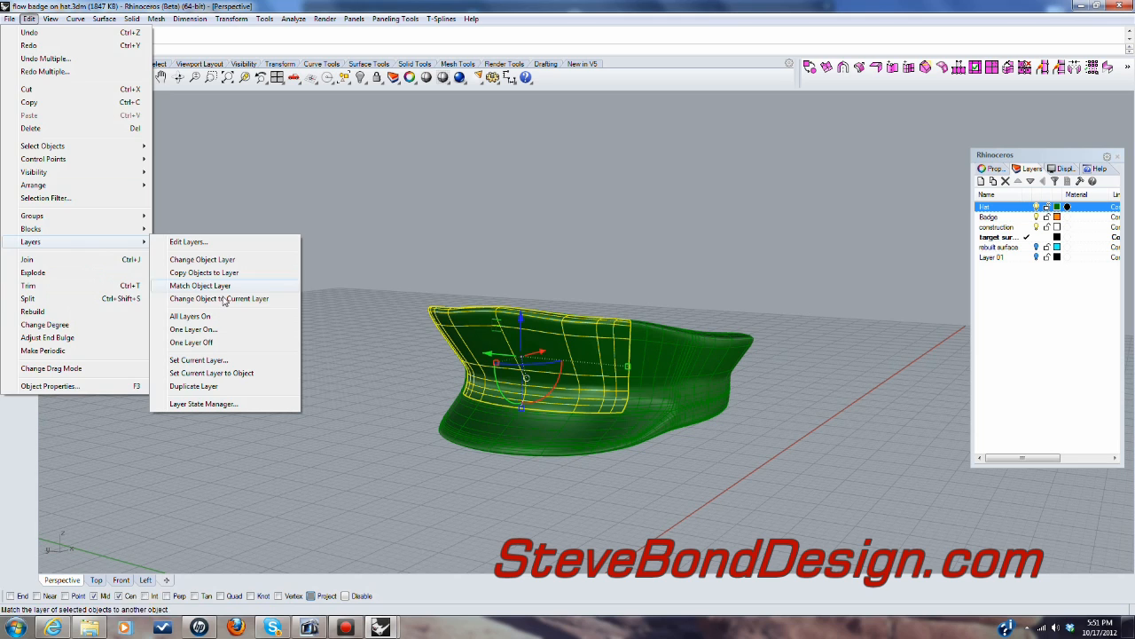
{"action": "left_click", "coordinate": [220, 298]}
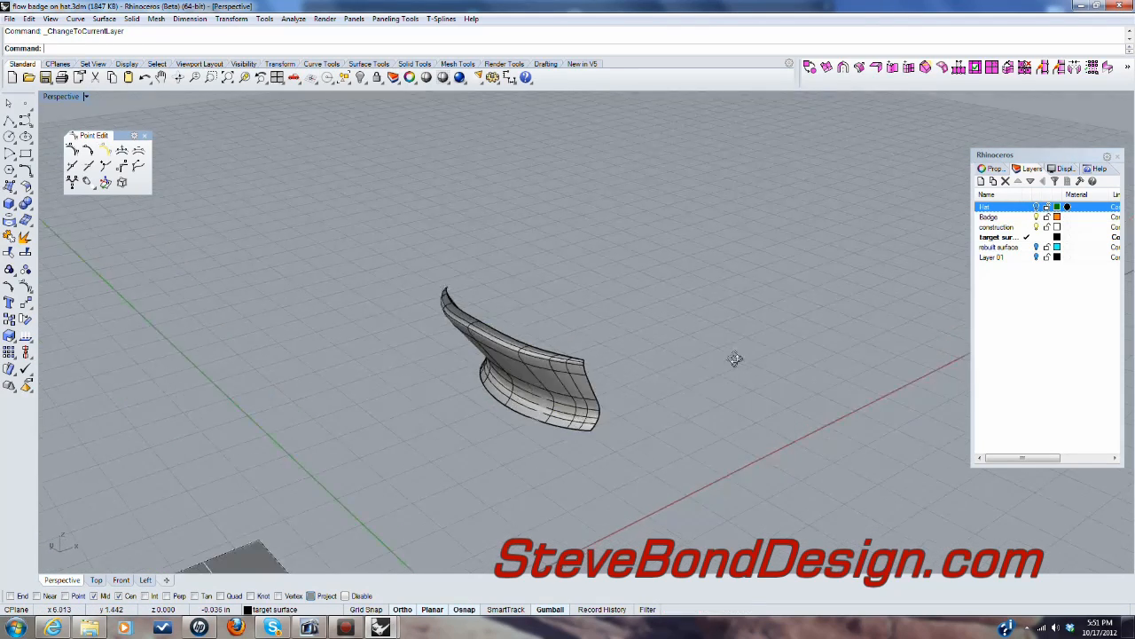
{"action": "left_click", "coordinate": [74, 18]}
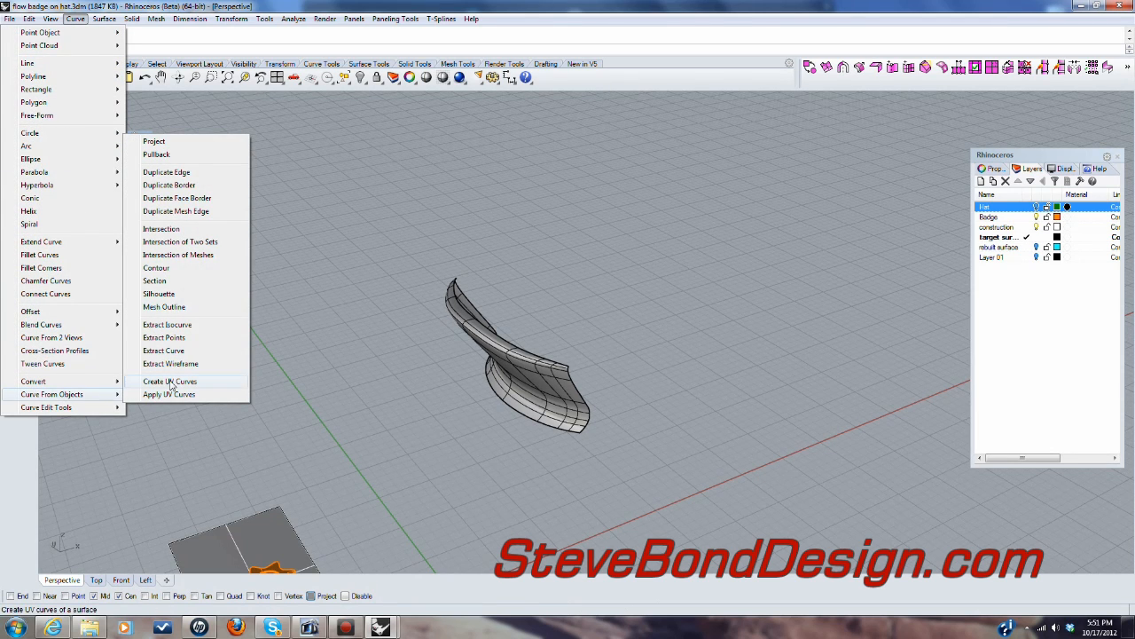
{"action": "left_click", "coordinate": [170, 381]}
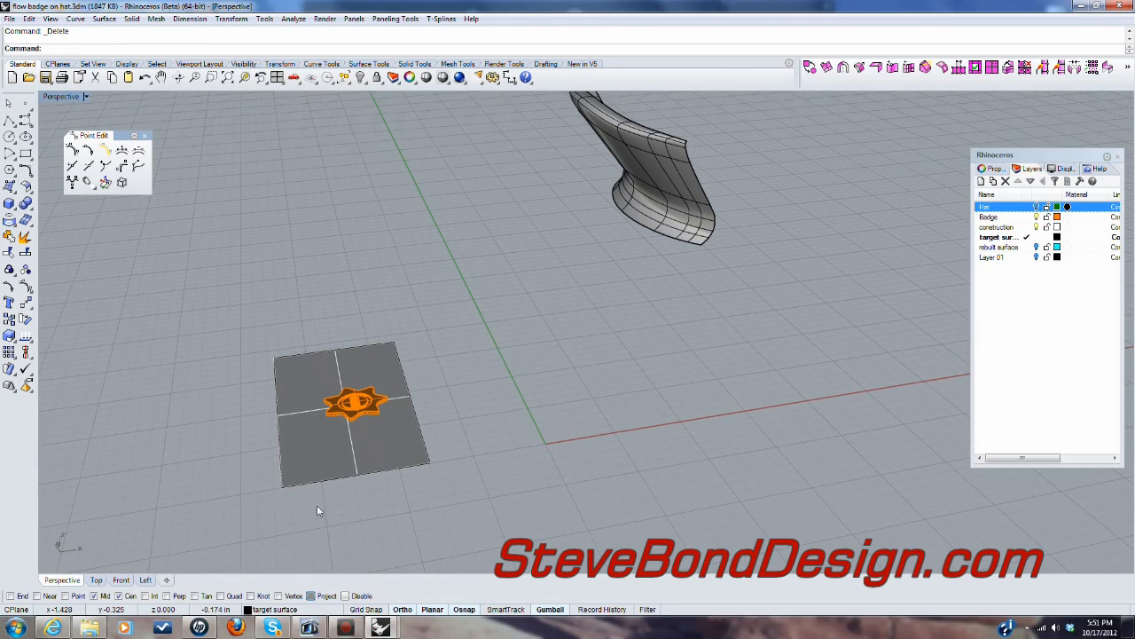
{"action": "mouse_move", "coordinate": [304, 398]}
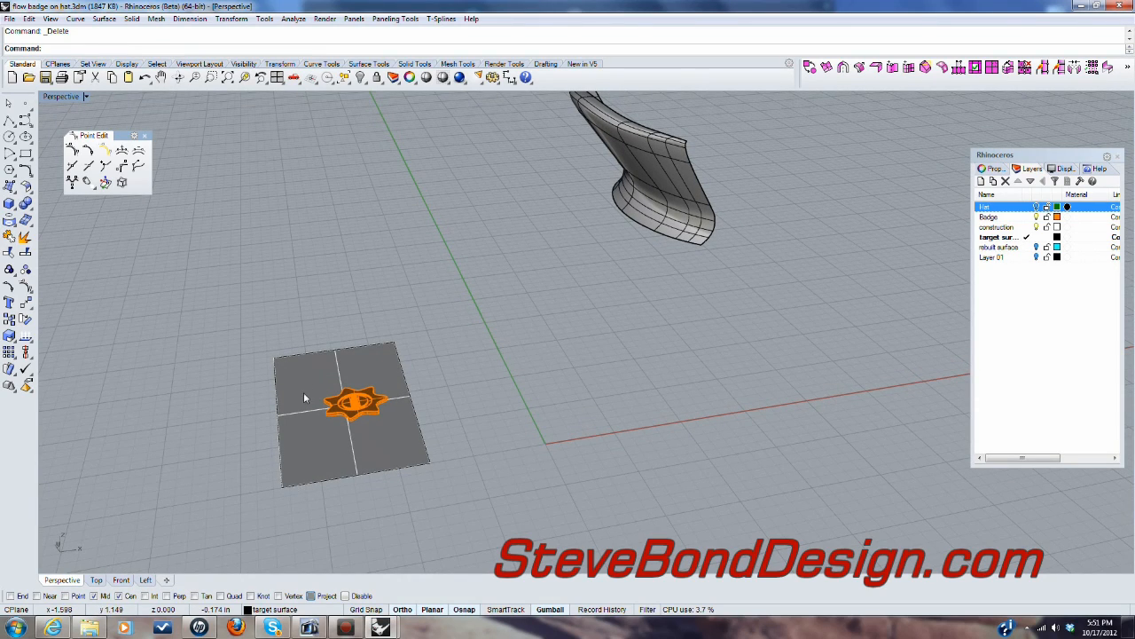
{"action": "mouse_move", "coordinate": [293, 343]}
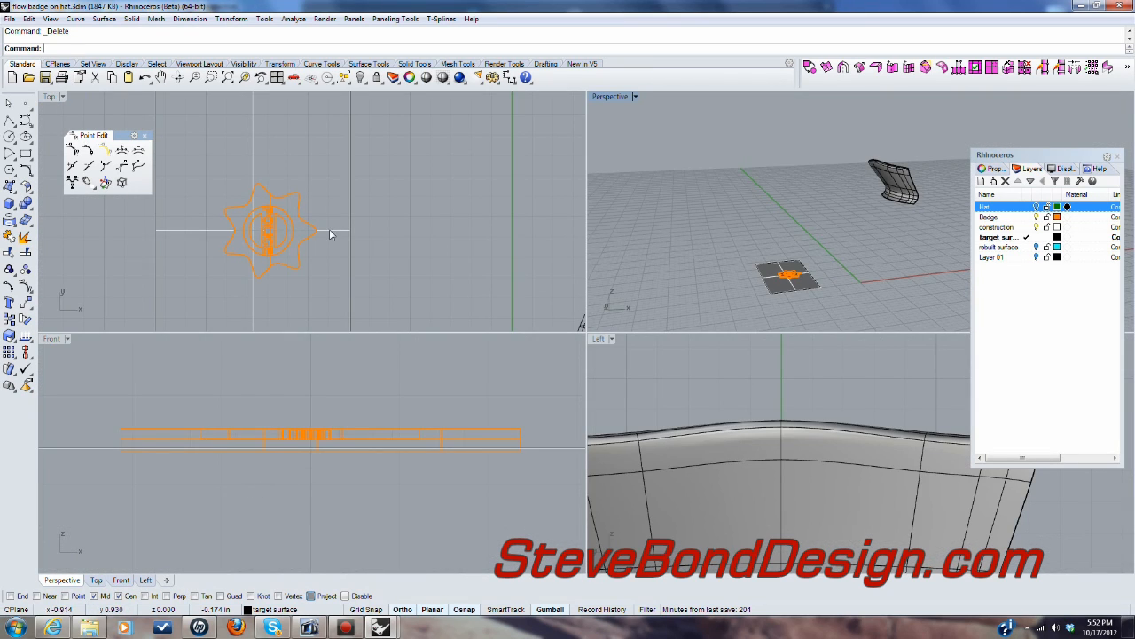
{"action": "left_click", "coordinate": [314, 419]}
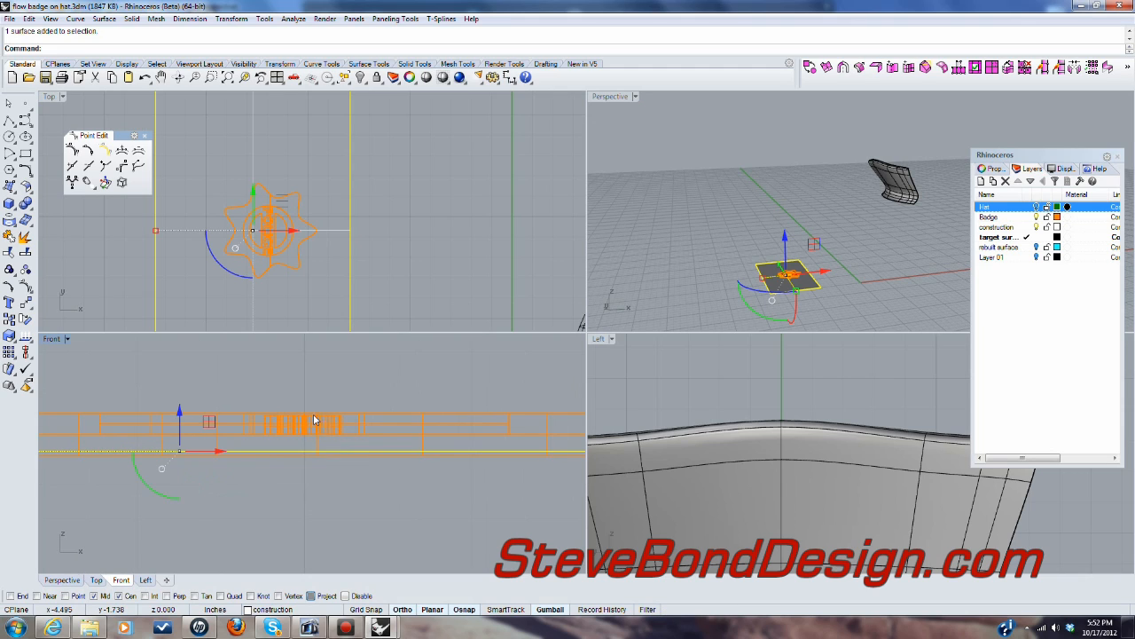
{"action": "mouse_move", "coordinate": [286, 456]}
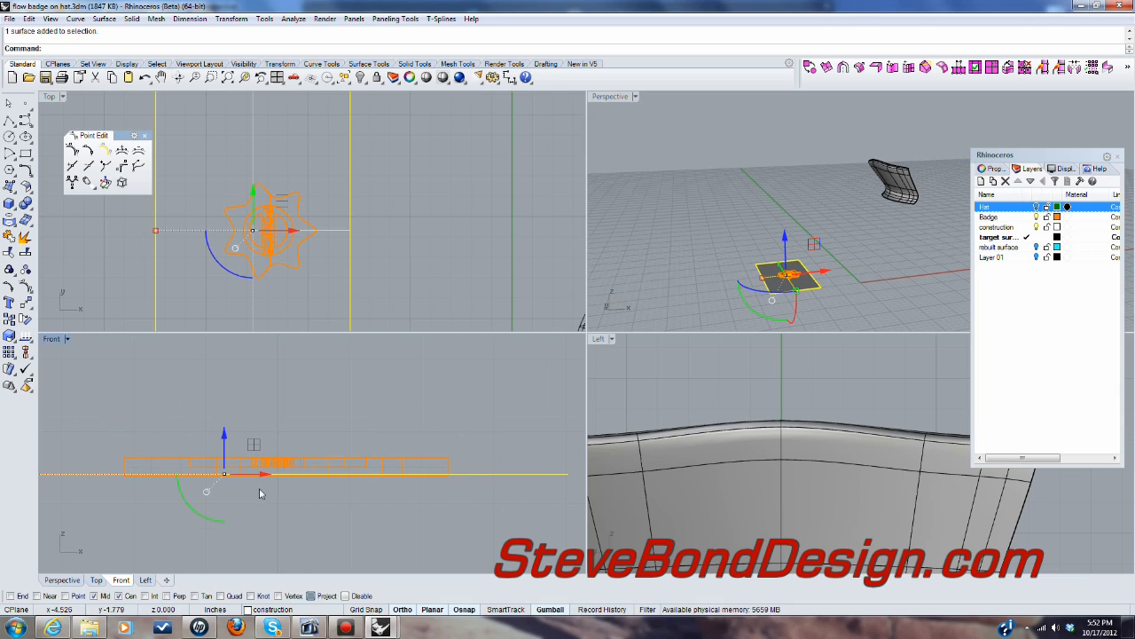
{"action": "mouse_move", "coordinate": [920, 183]}
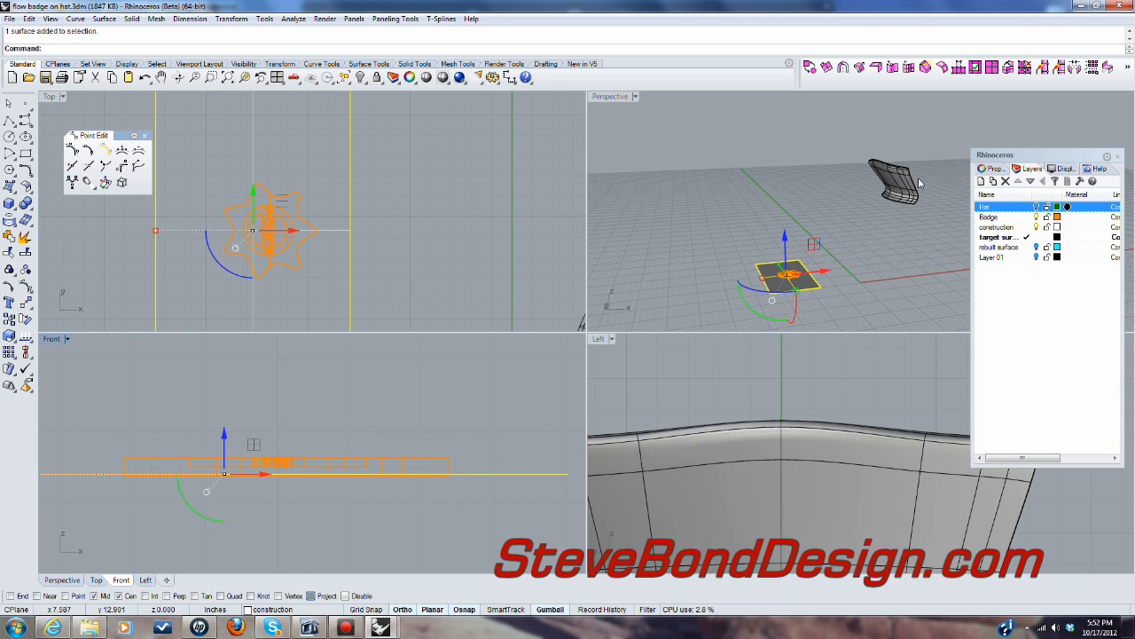
{"action": "mouse_move", "coordinate": [360, 424]}
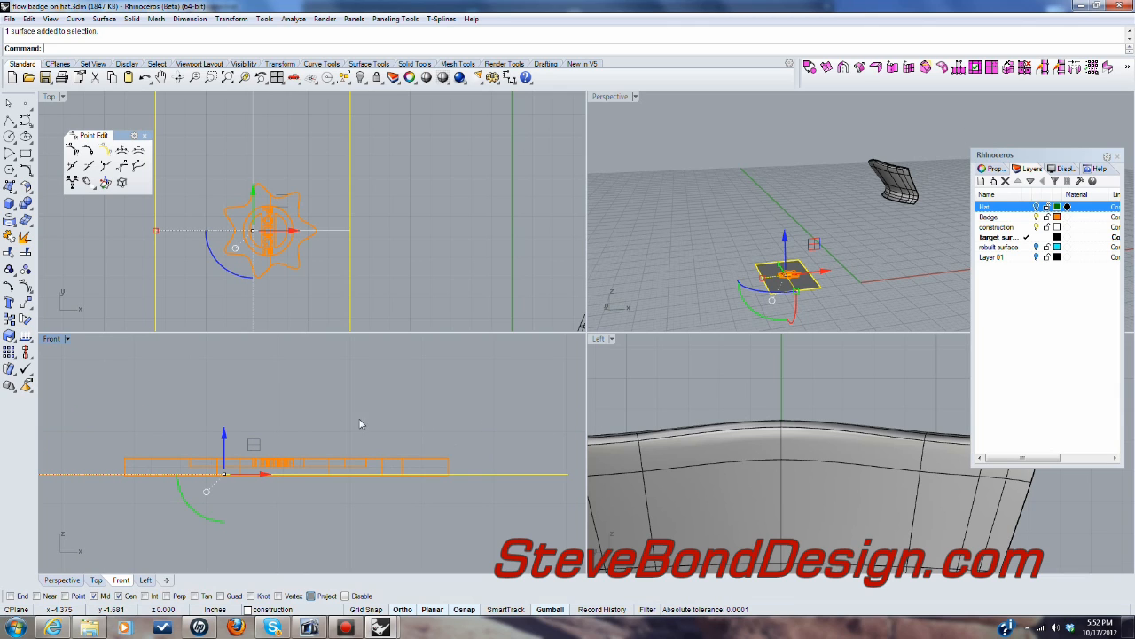
{"action": "mouse_move", "coordinate": [747, 208]}
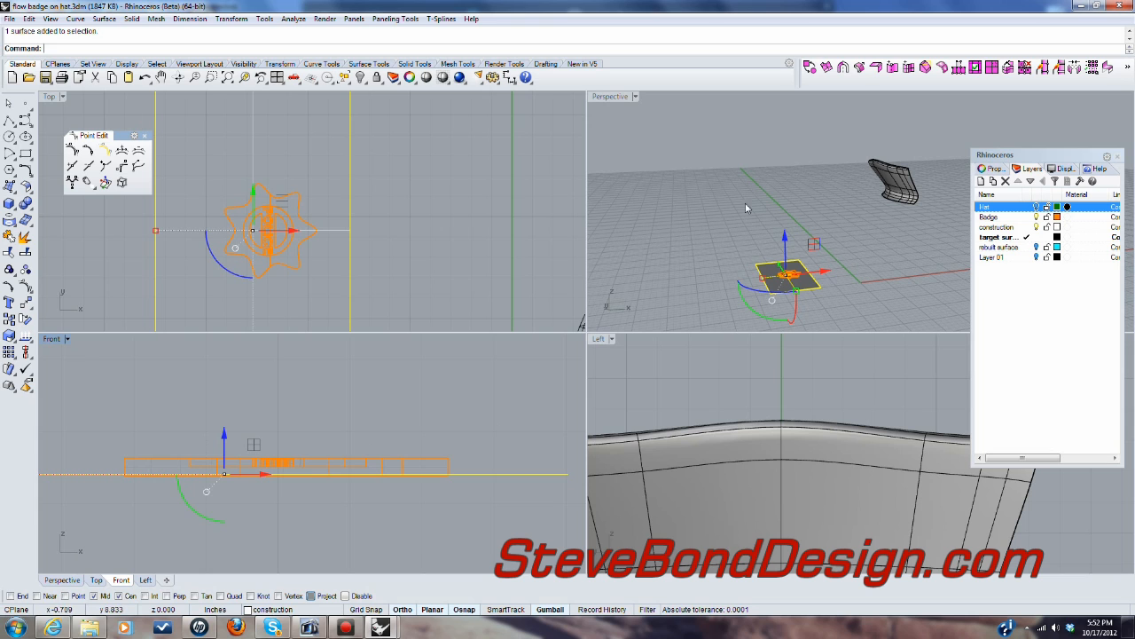
{"action": "mouse_move", "coordinate": [809, 203]}
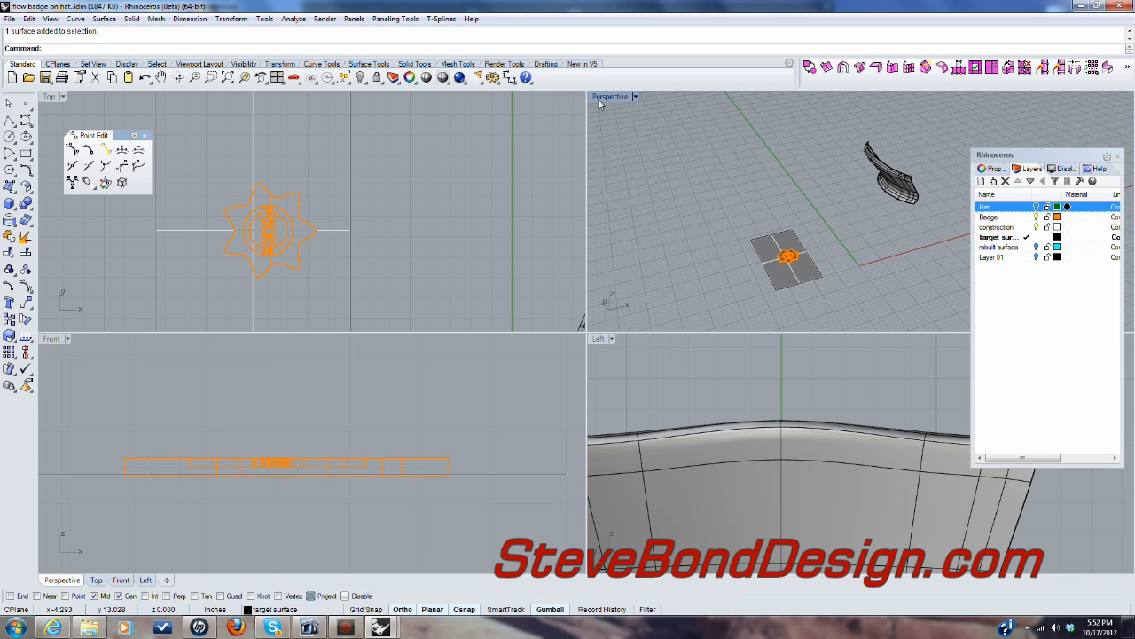
{"action": "double_click", "coordinate": [610, 95]}
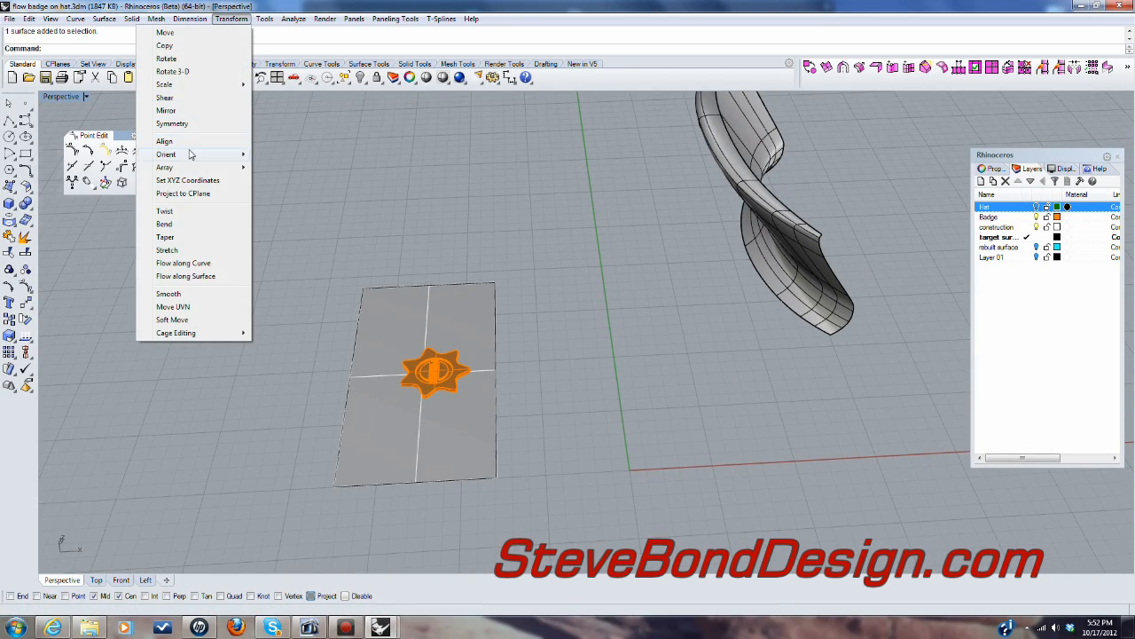
{"action": "mouse_move", "coordinate": [186, 276]}
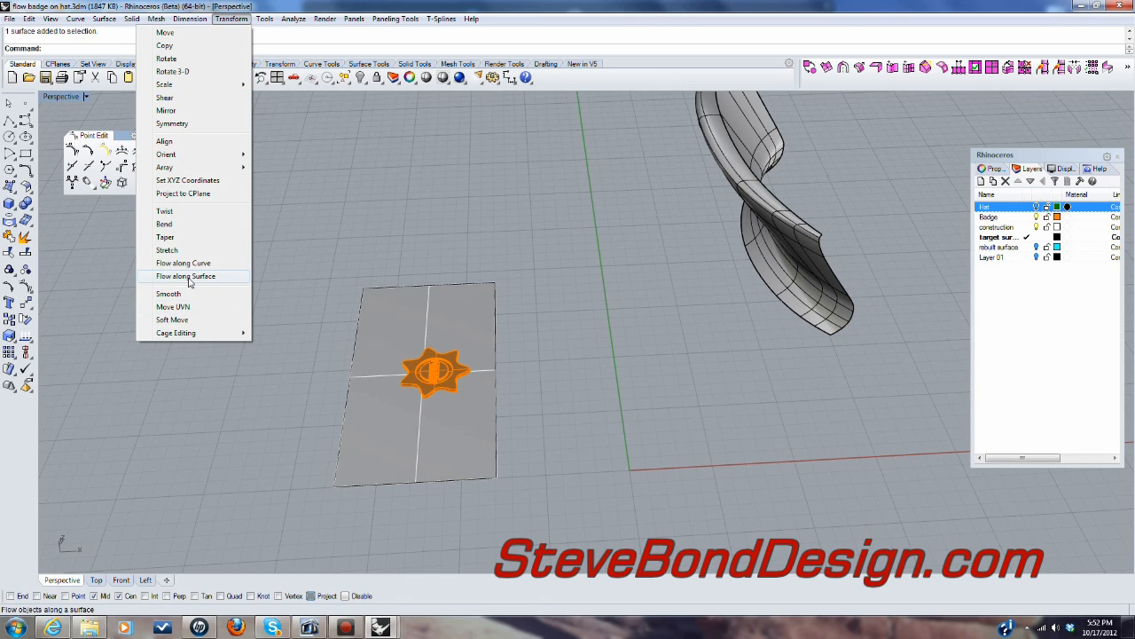
Step: Flow the POLICE badge from its flat base plane onto the curved hat front panel
{"action": "left_click", "coordinate": [185, 276]}
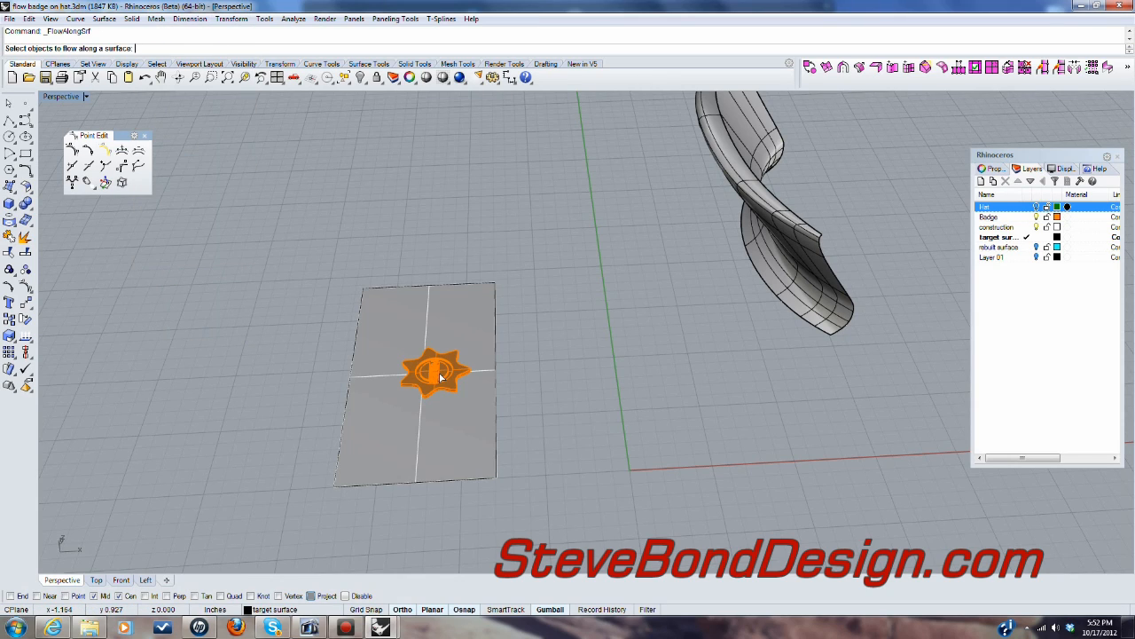
{"action": "left_click", "coordinate": [435, 377]}
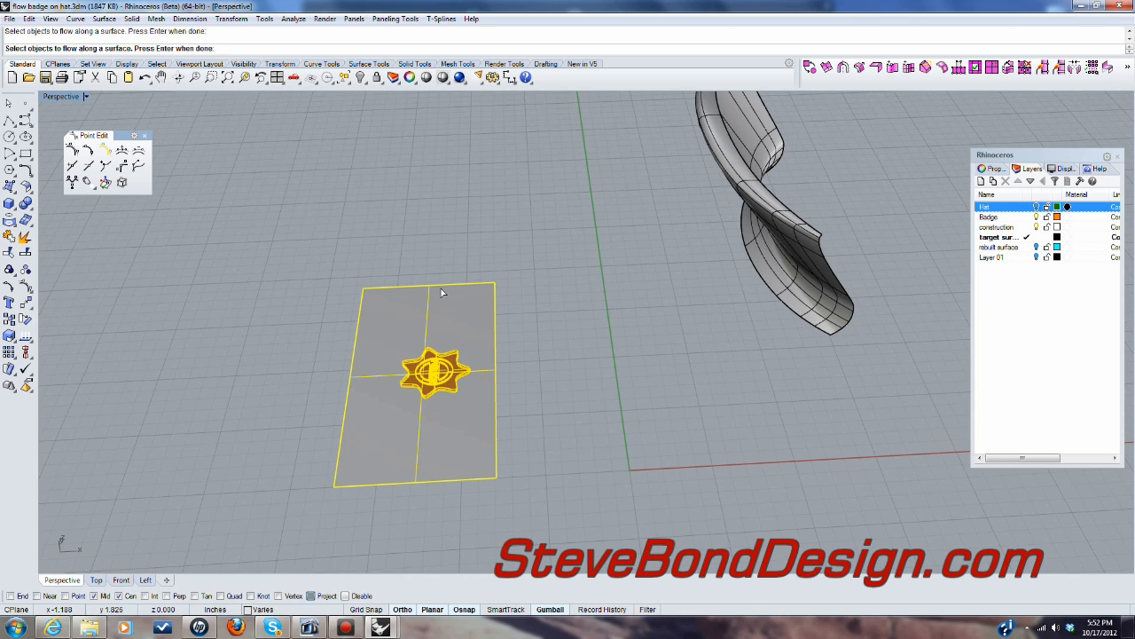
{"action": "left_click", "coordinate": [530, 311]}
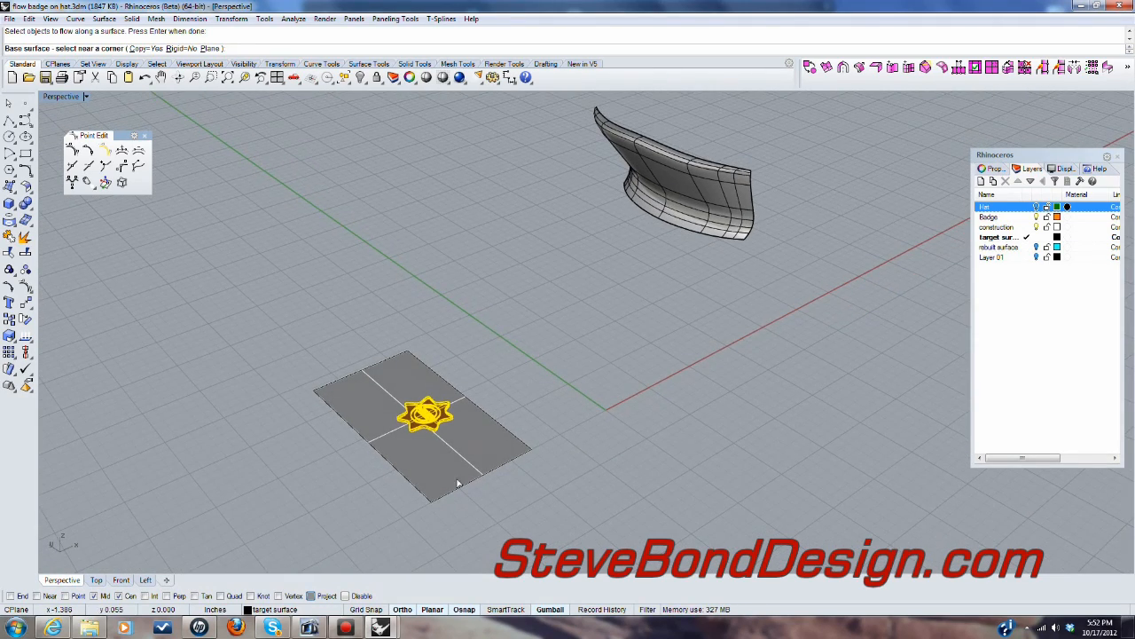
{"action": "left_click", "coordinate": [432, 488]}
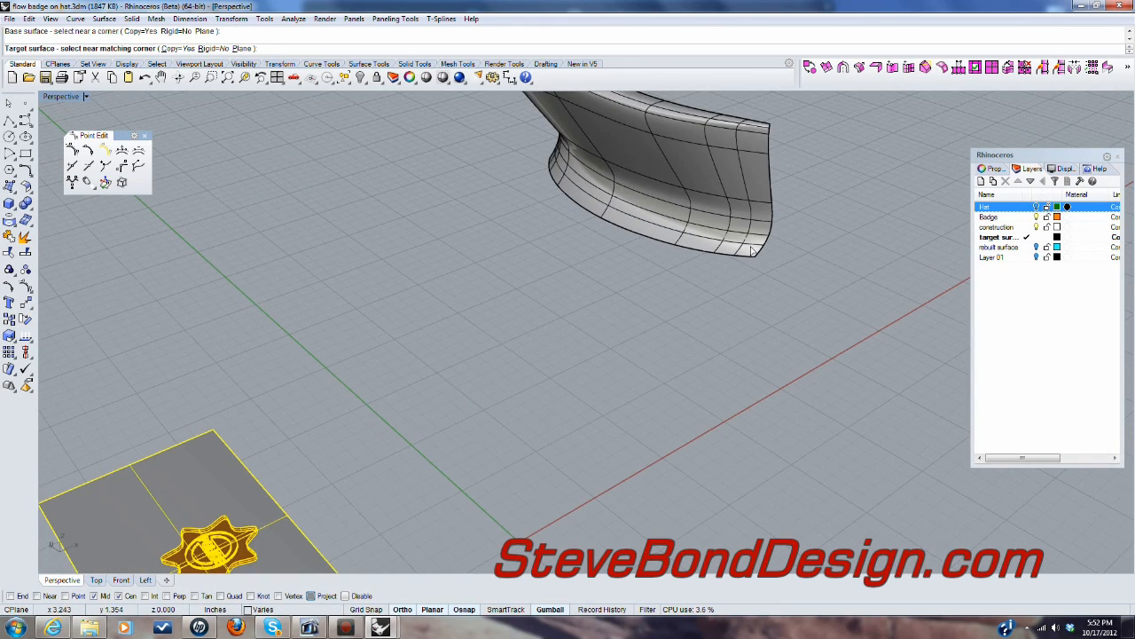
{"action": "left_click", "coordinate": [750, 247]}
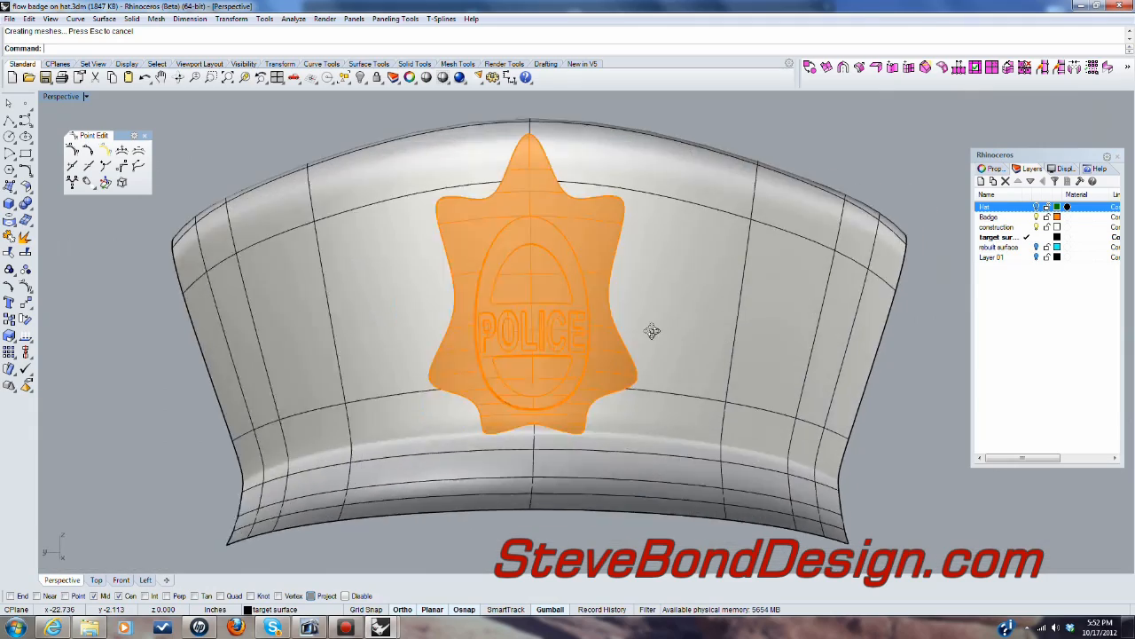
{"action": "left_click_drag", "start_coordinate": [652, 332], "coordinate": [574, 455]}
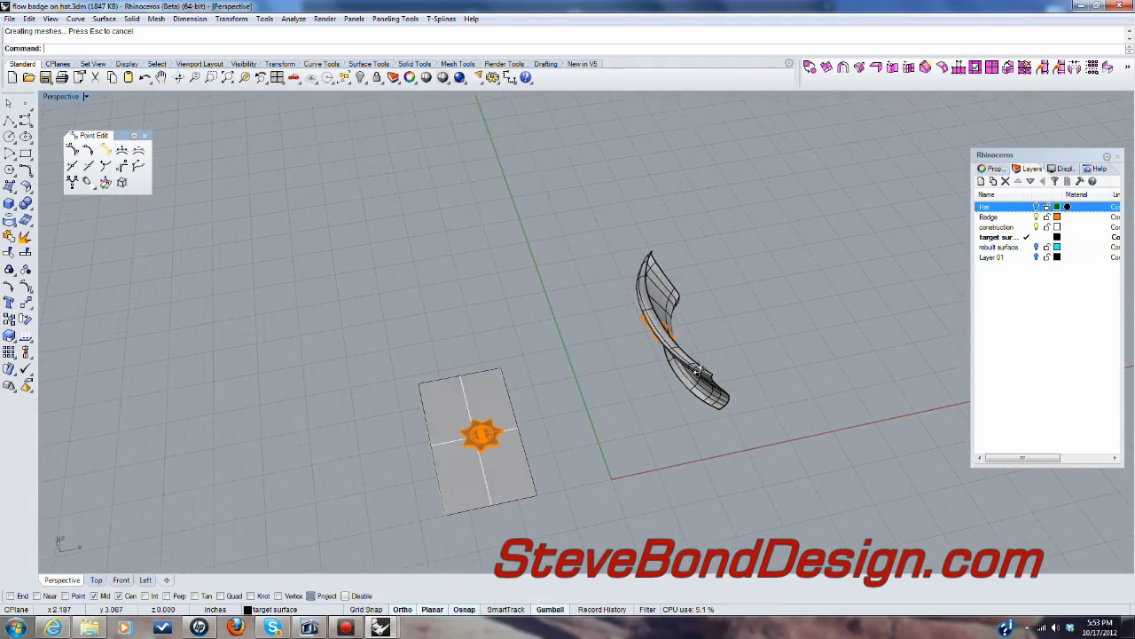
Step: Undo the badge flow and start Orient on Surface with the badge selected
{"action": "key", "text": "ctrl+z"}
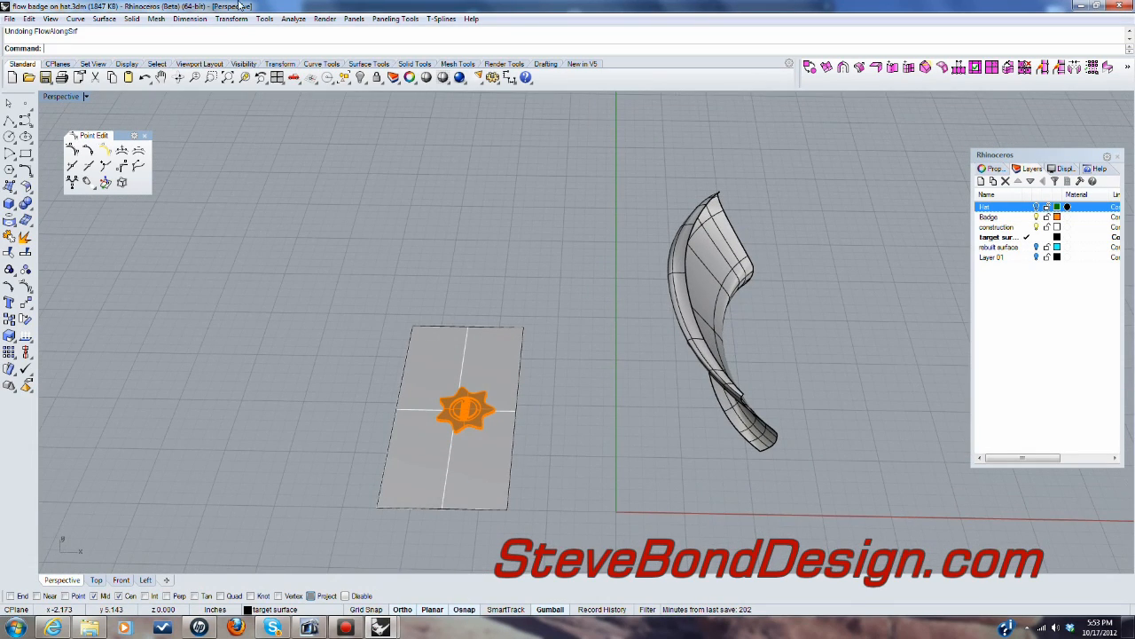
{"action": "left_click", "coordinate": [231, 18]}
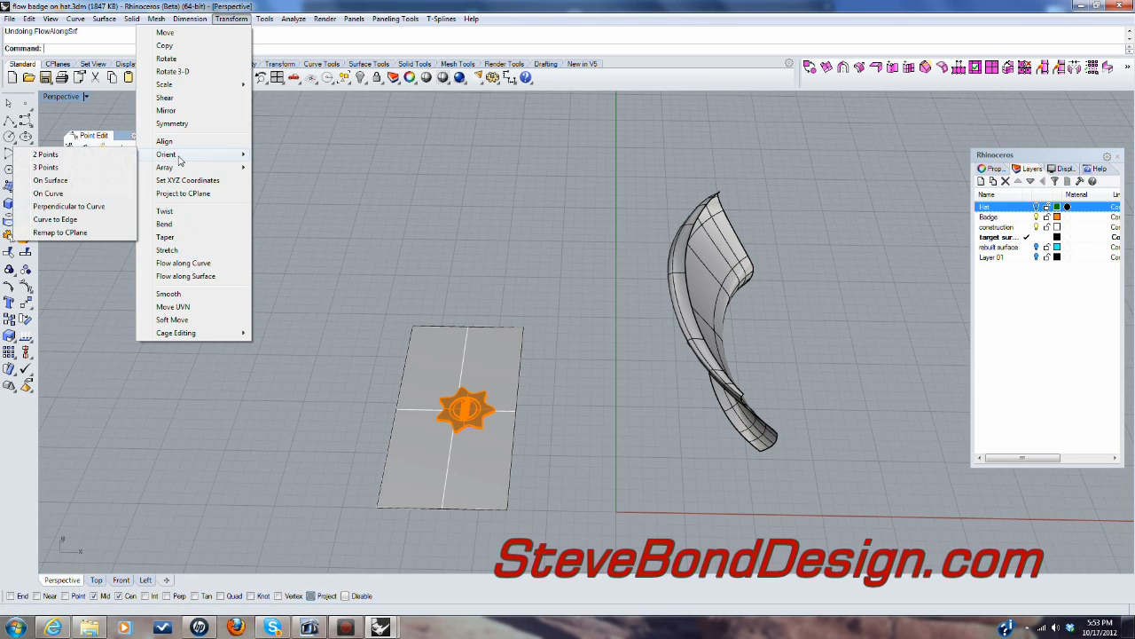
{"action": "left_click", "coordinate": [195, 154]}
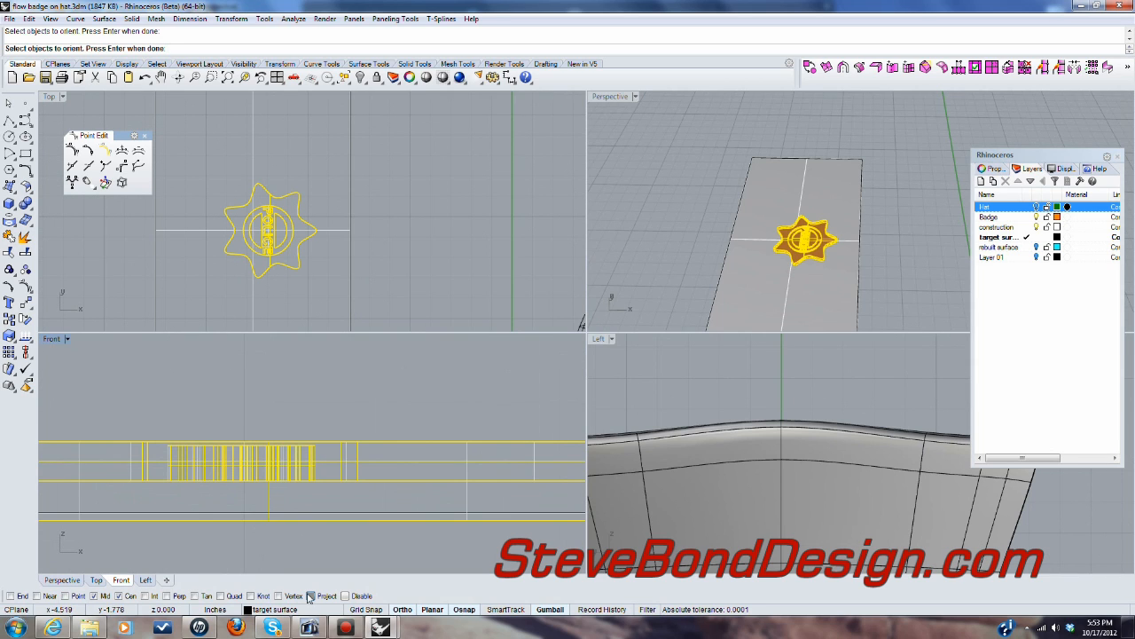
{"action": "mouse_move", "coordinate": [364, 197]}
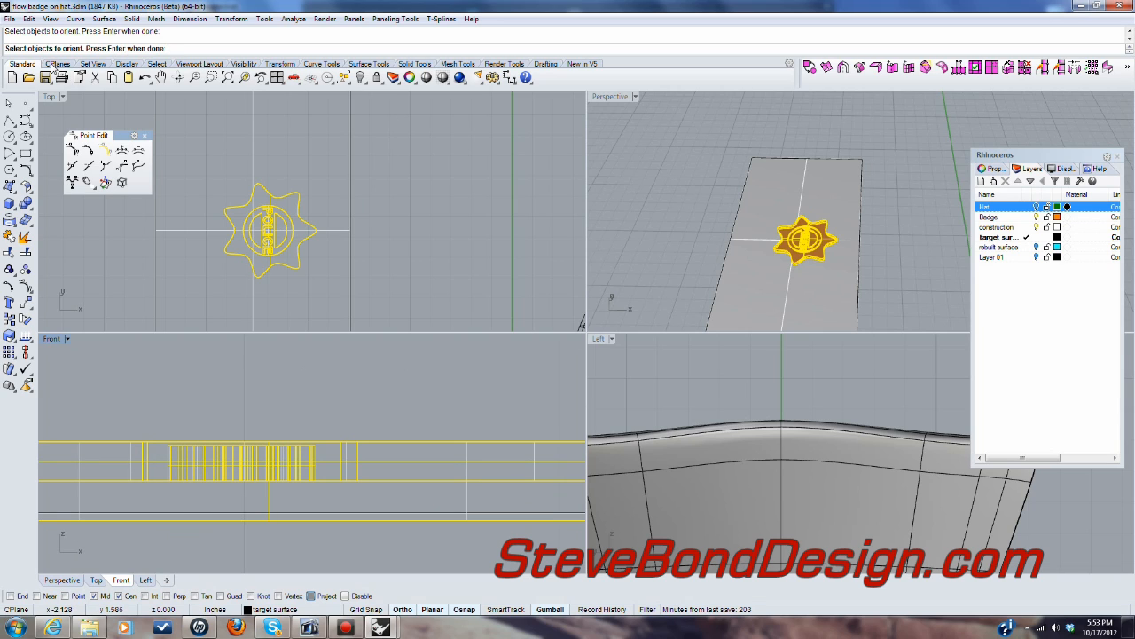
{"action": "mouse_move", "coordinate": [263, 217]}
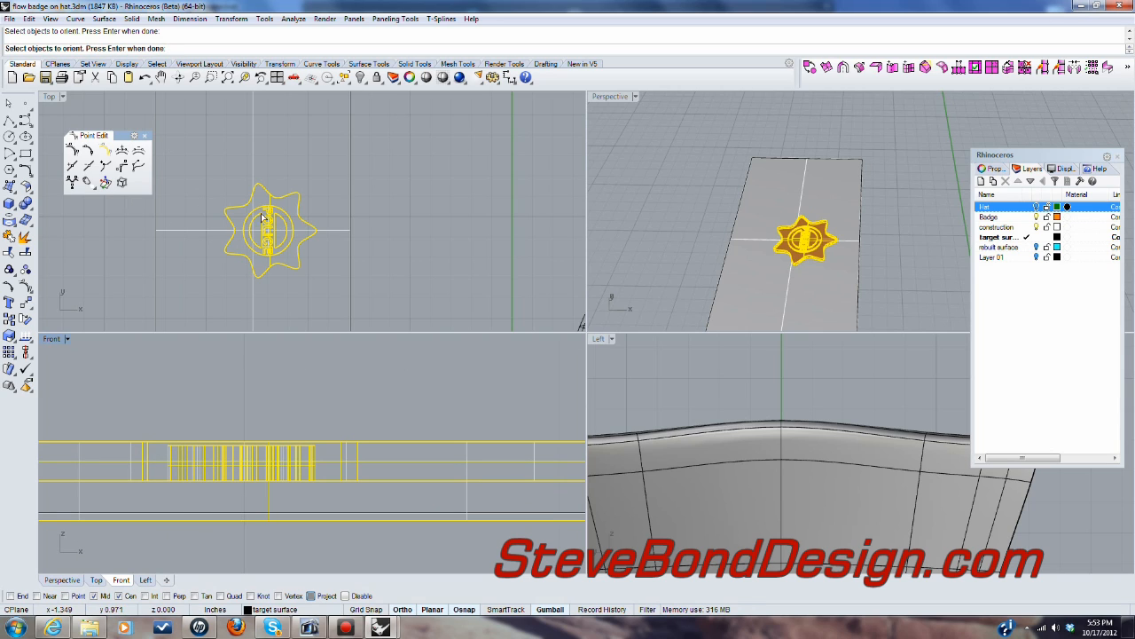
{"action": "key", "text": "Return"}
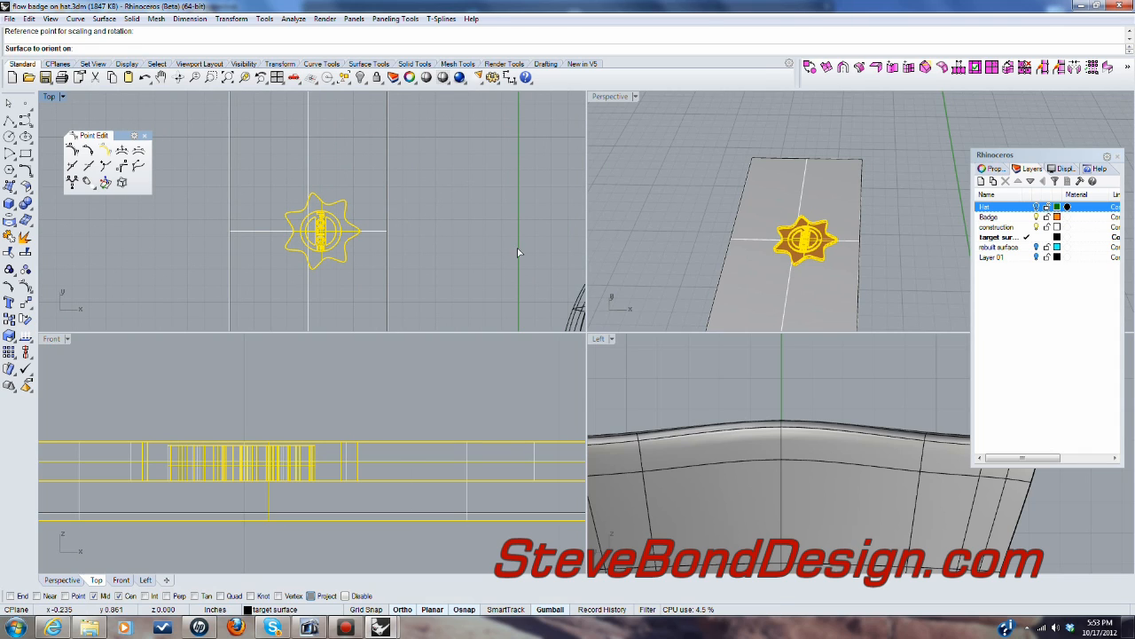
Step: Orient the badge onto the hat front in maximized Perspective using default scale and rotation
{"action": "double_click", "coordinate": [610, 96]}
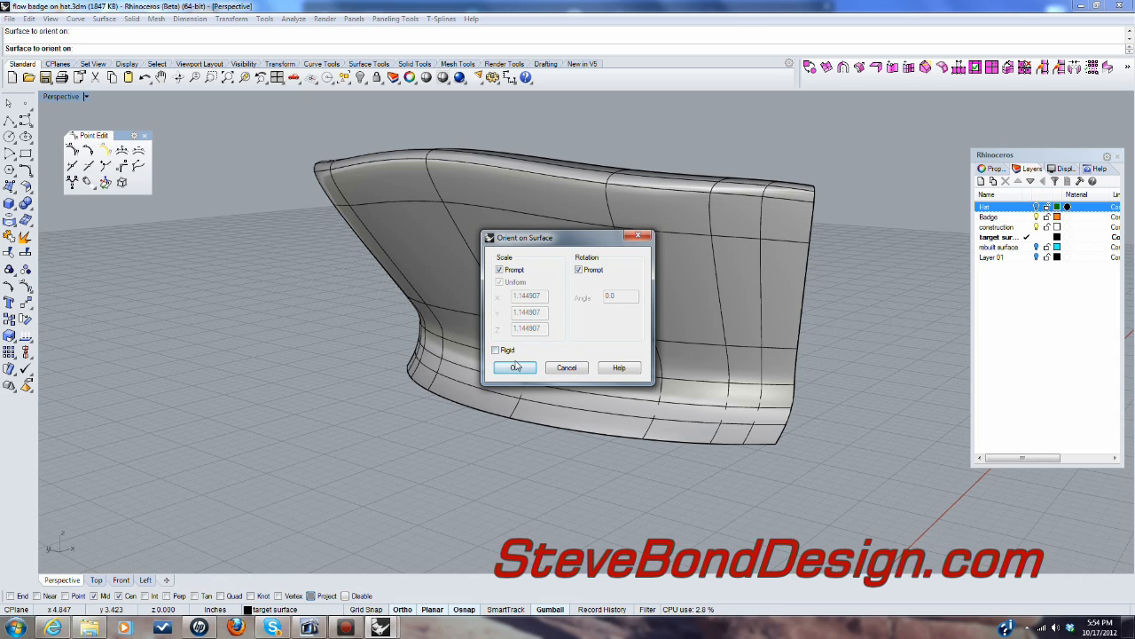
{"action": "left_click", "coordinate": [515, 366]}
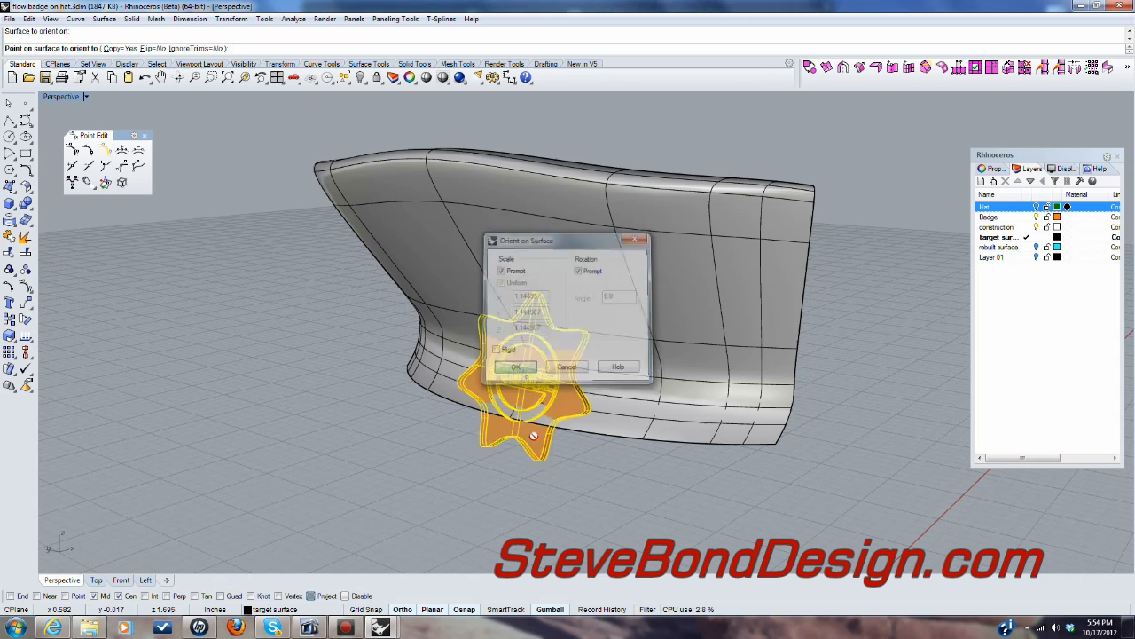
{"action": "left_click", "coordinate": [515, 367]}
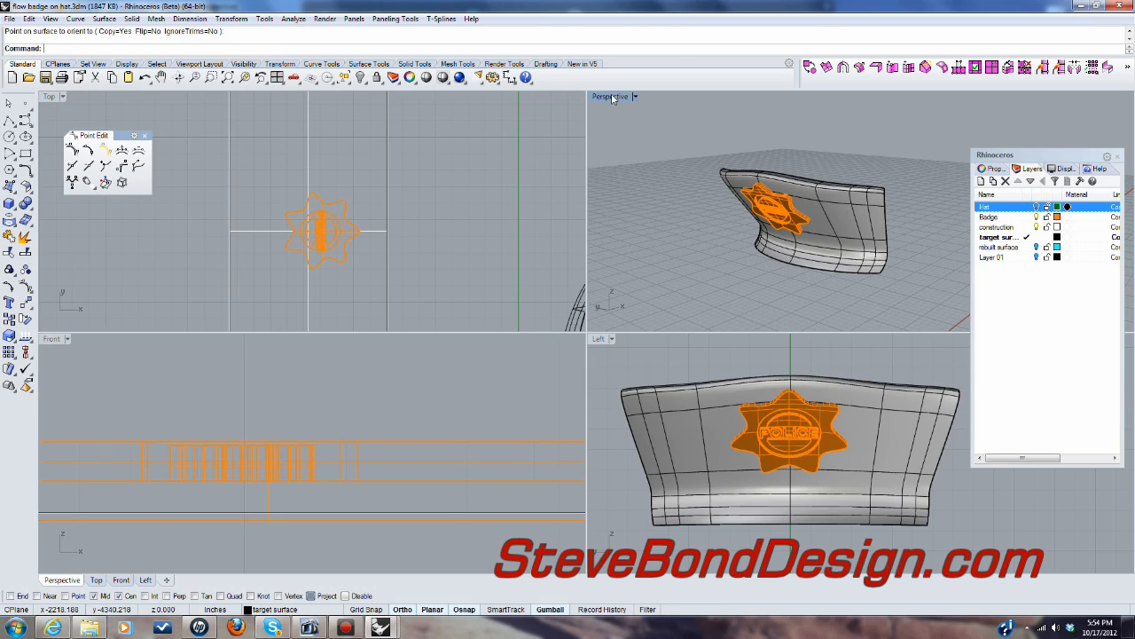
{"action": "double_click", "coordinate": [610, 96]}
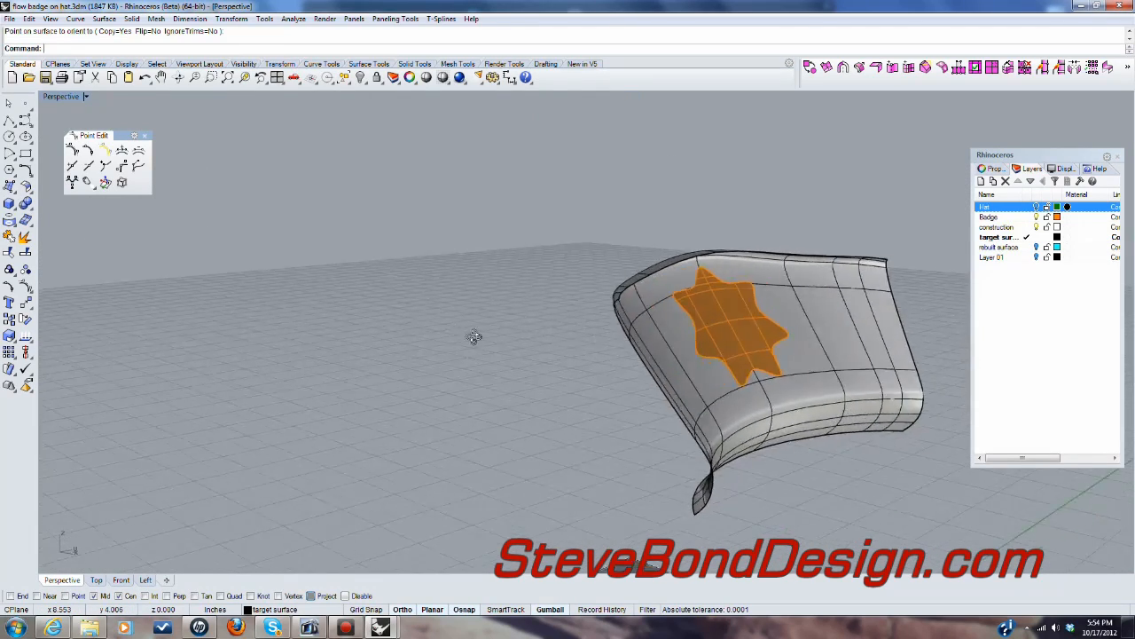
{"action": "left_click_drag", "start_coordinate": [754, 355], "coordinate": [533, 337]}
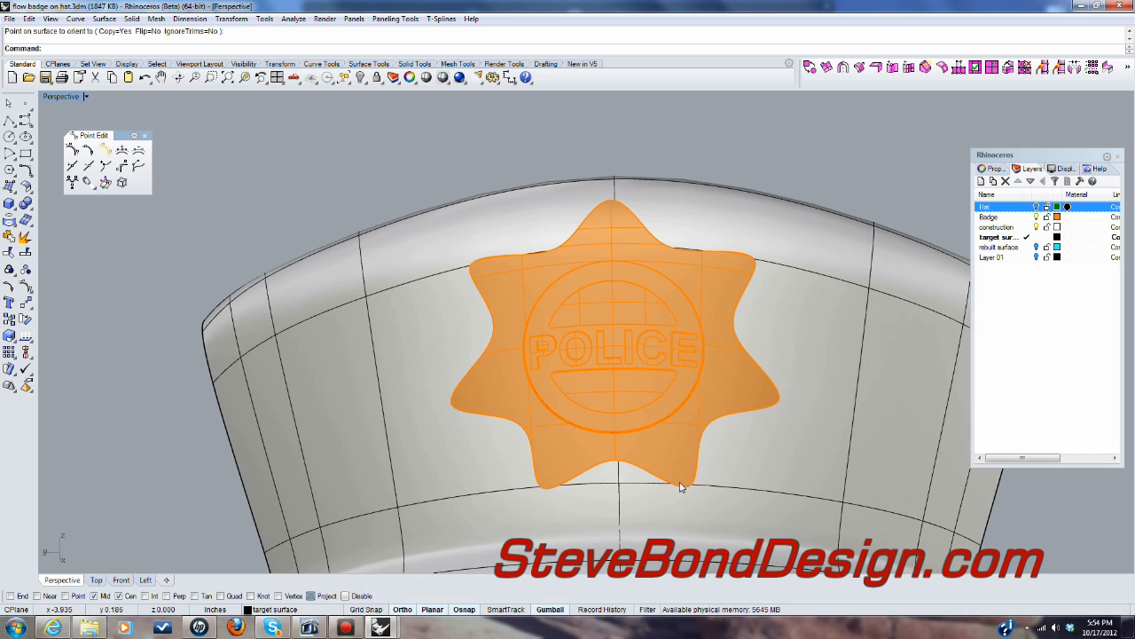
{"action": "mouse_move", "coordinate": [460, 315]}
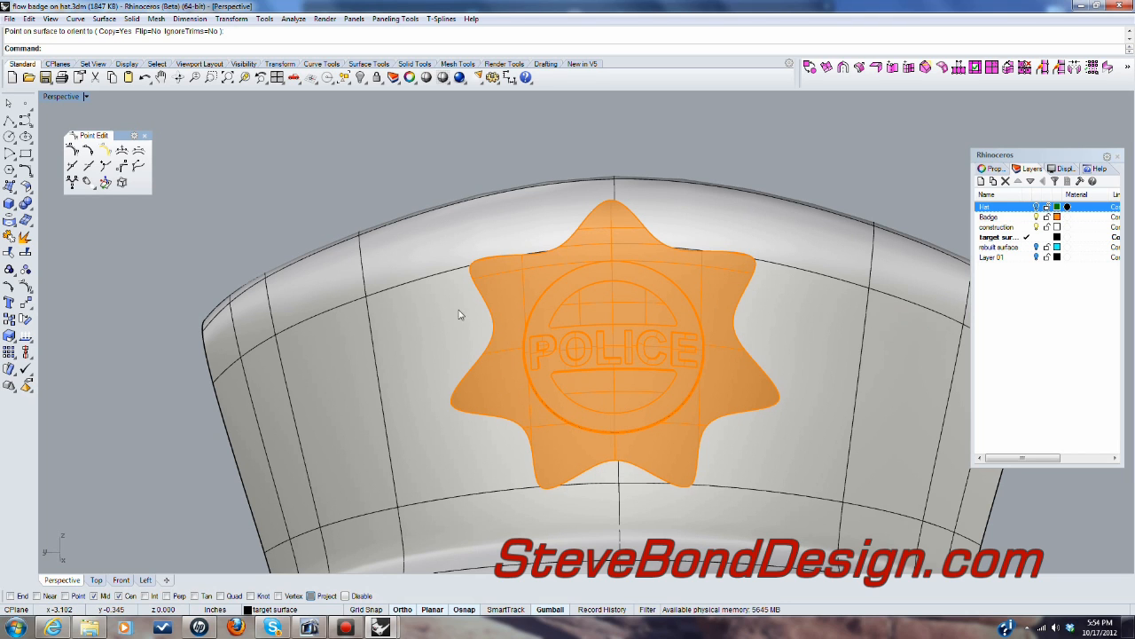
{"action": "mouse_move", "coordinate": [705, 336]}
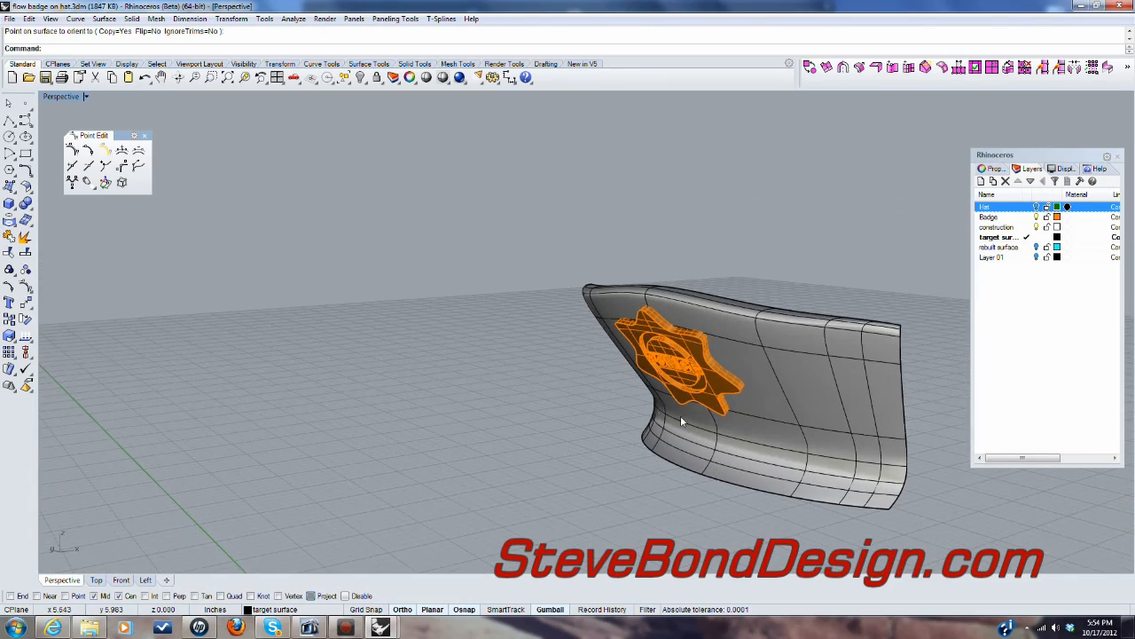
Step: Undo the Orient on Surface placement with Ctrl+Z
{"action": "key", "text": "ctrl+z"}
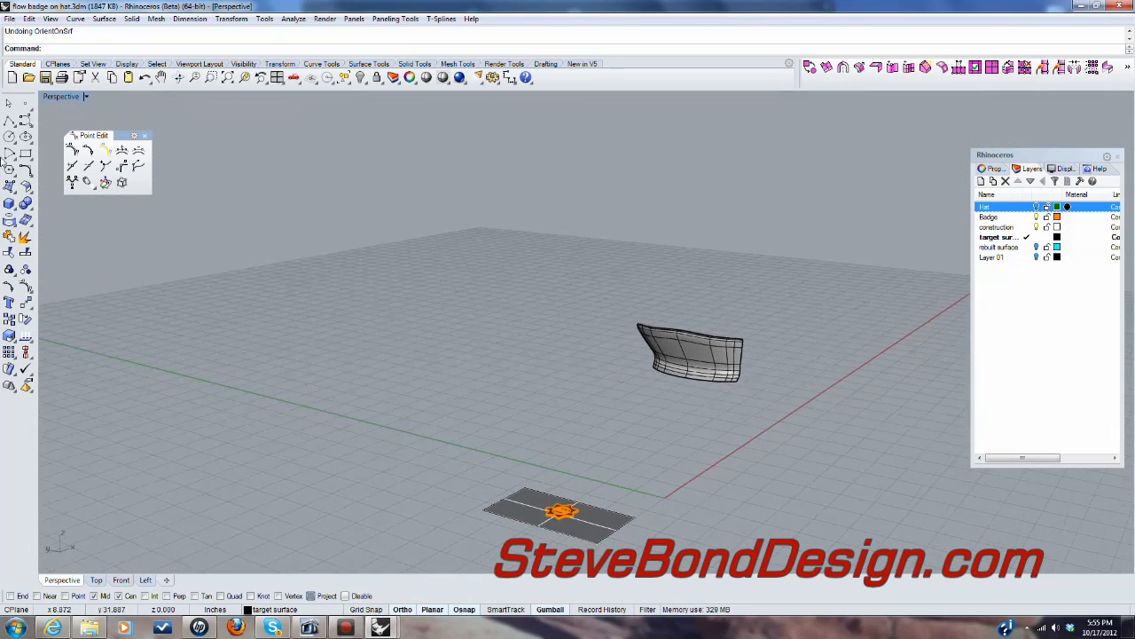
{"action": "mouse_move", "coordinate": [73, 149]}
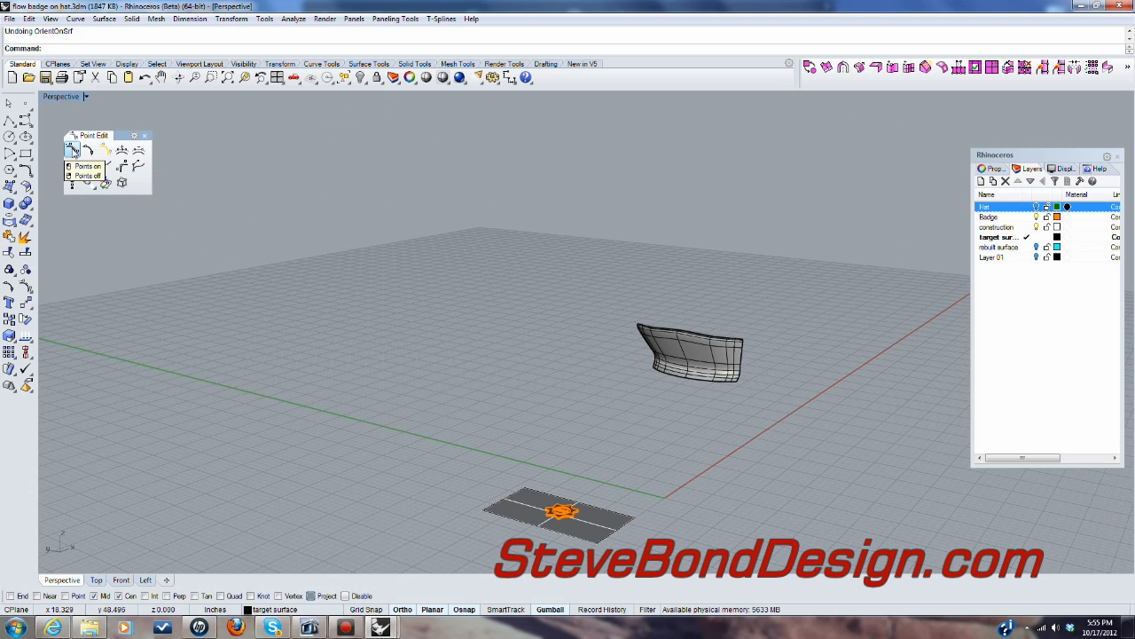
Step: Turn on control points for the hat front surface and orbit to face it head-on
{"action": "left_click", "coordinate": [76, 150]}
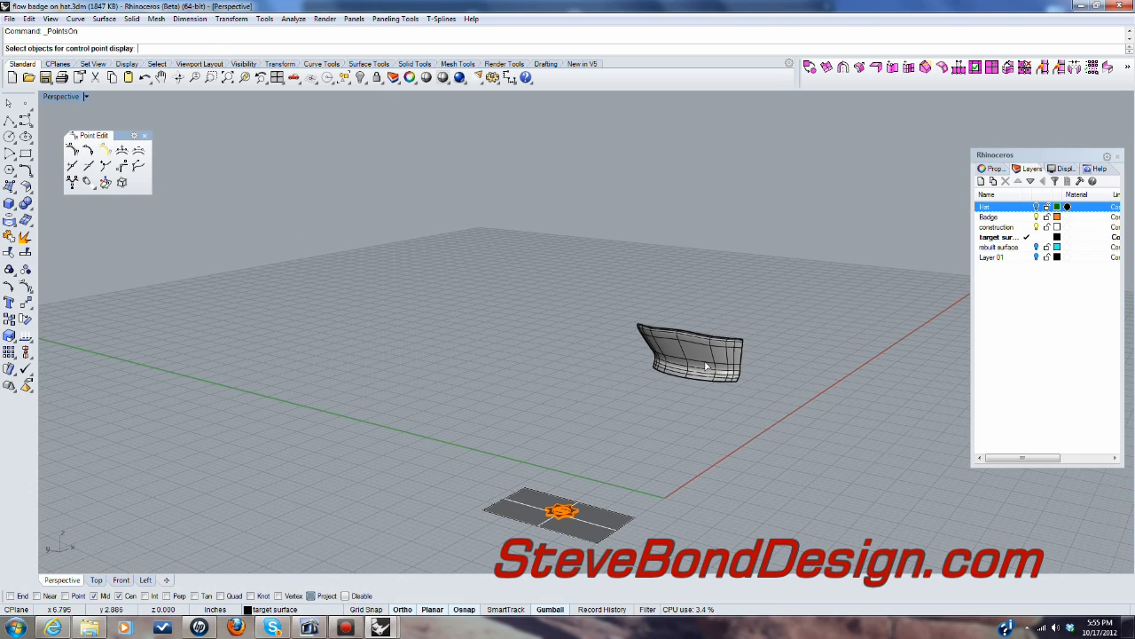
{"action": "left_click", "coordinate": [688, 355]}
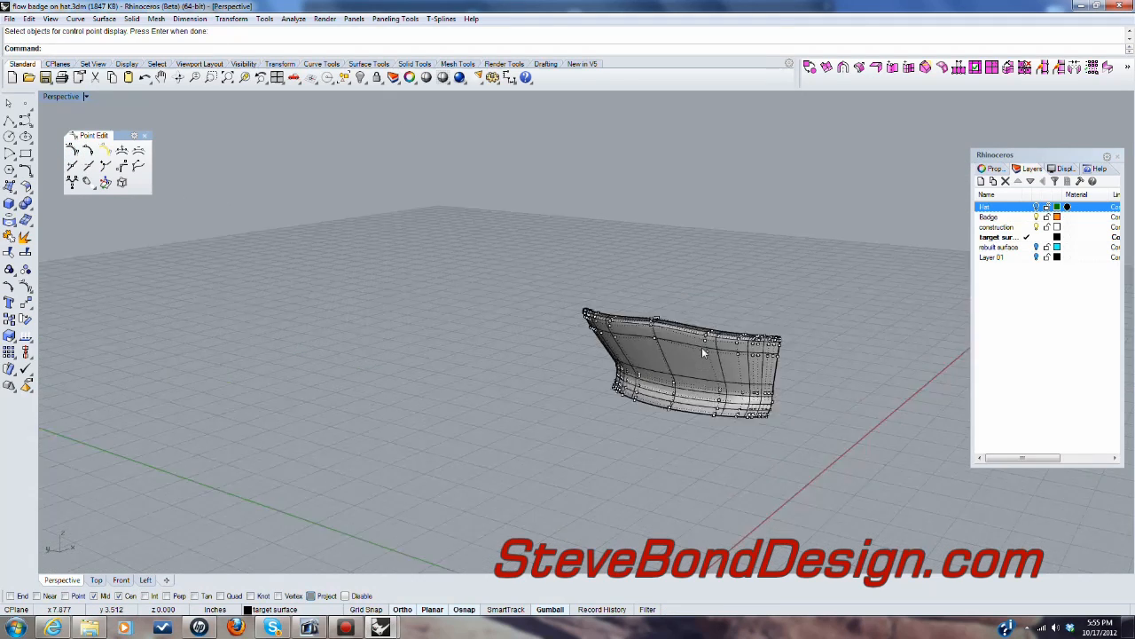
{"action": "left_click_drag", "start_coordinate": [701, 355], "coordinate": [681, 228]}
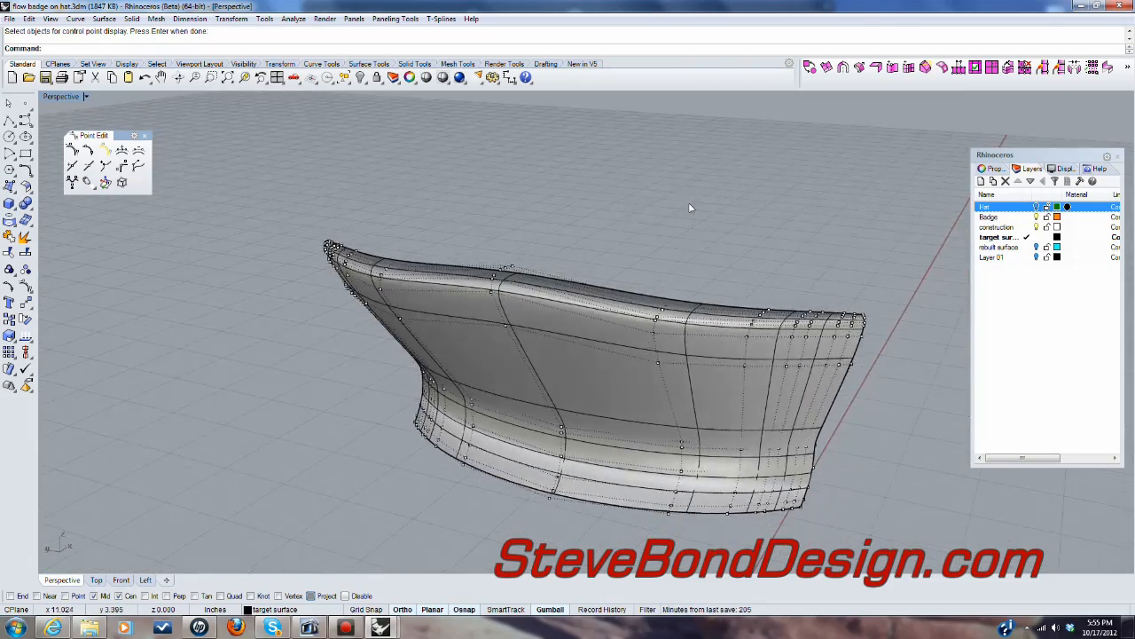
{"action": "left_click_drag", "start_coordinate": [691, 207], "coordinate": [627, 274]}
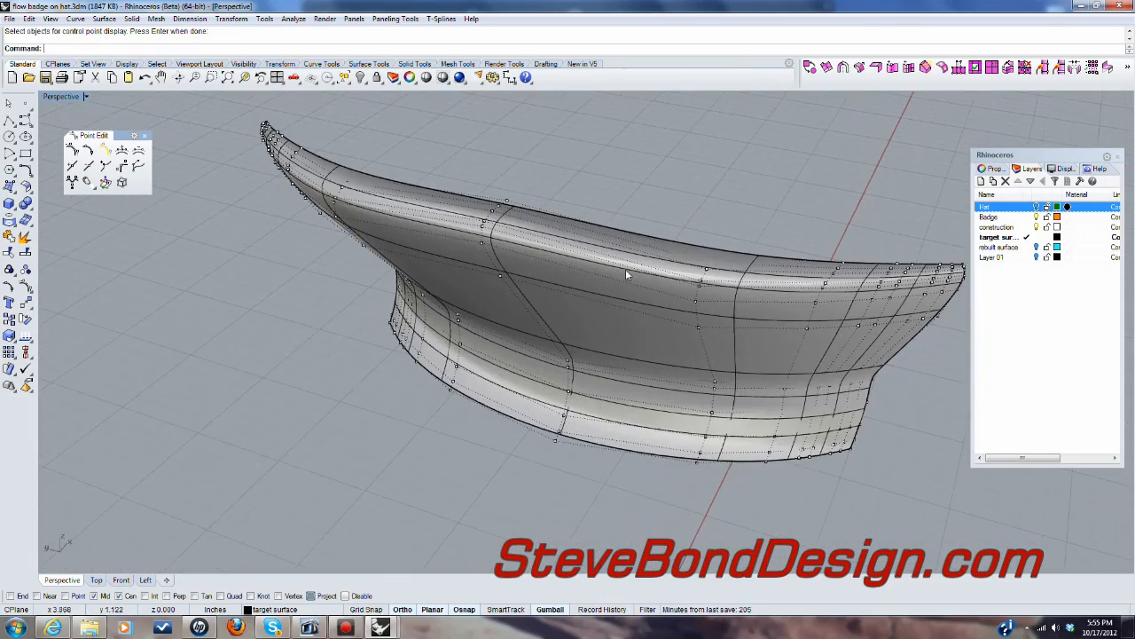
{"action": "left_click_drag", "start_coordinate": [626, 275], "coordinate": [612, 321]}
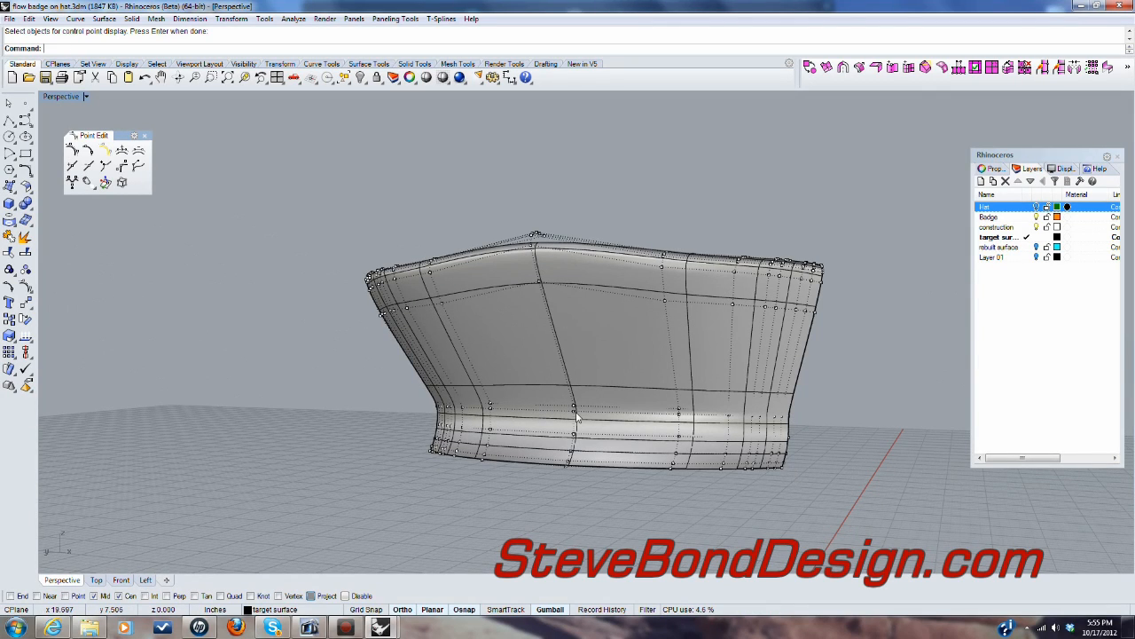
{"action": "mouse_move", "coordinate": [519, 250]}
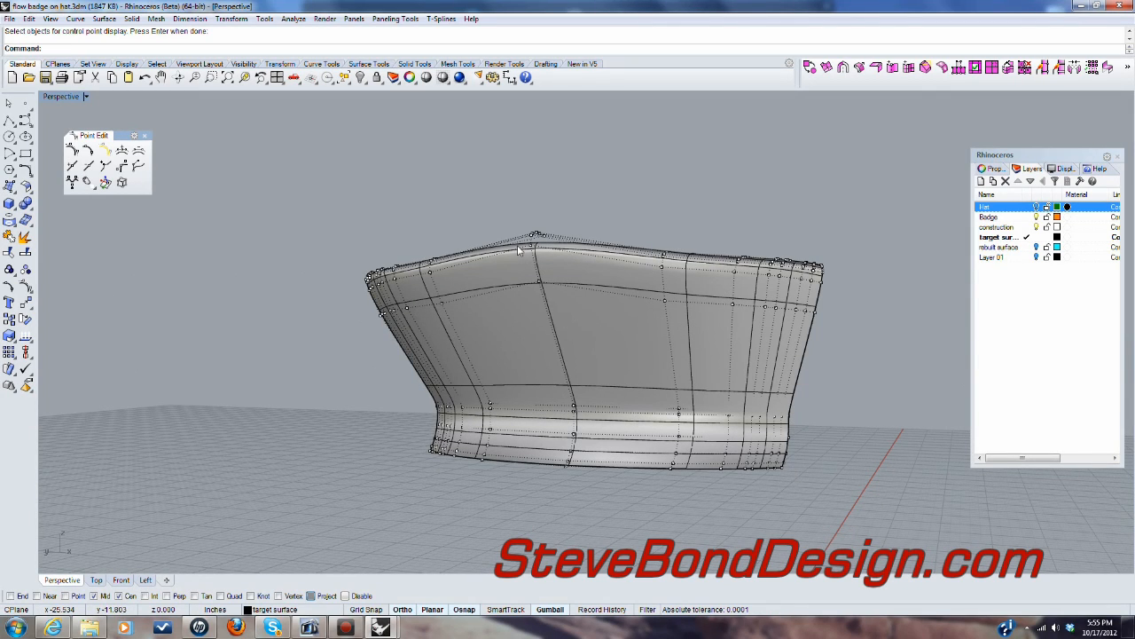
{"action": "mouse_move", "coordinate": [501, 357]}
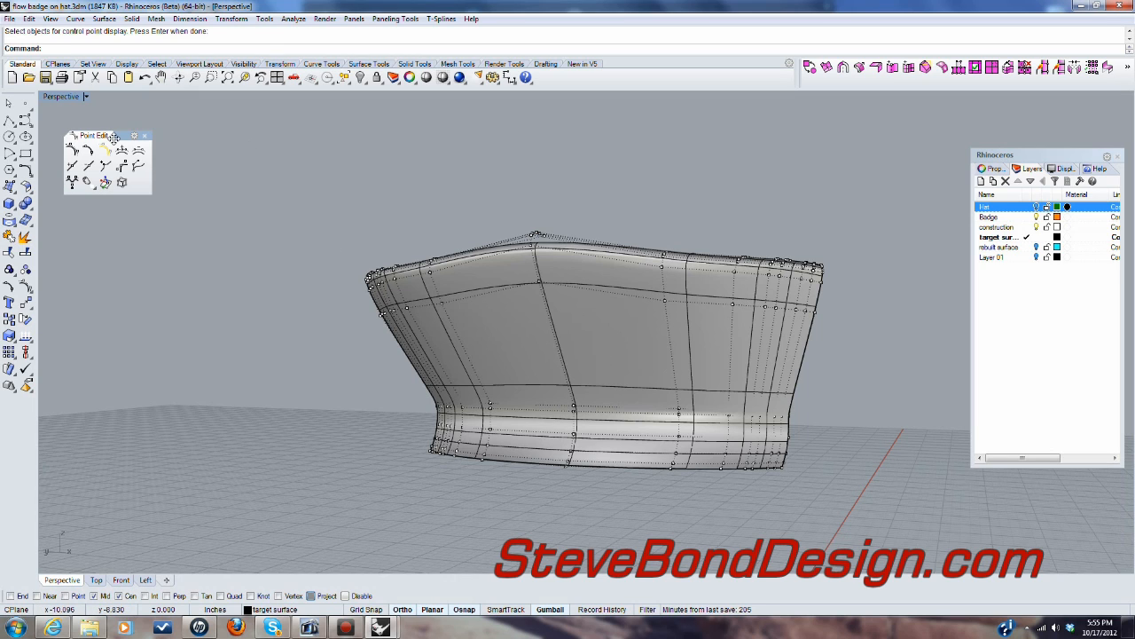
{"action": "left_click", "coordinate": [29, 18]}
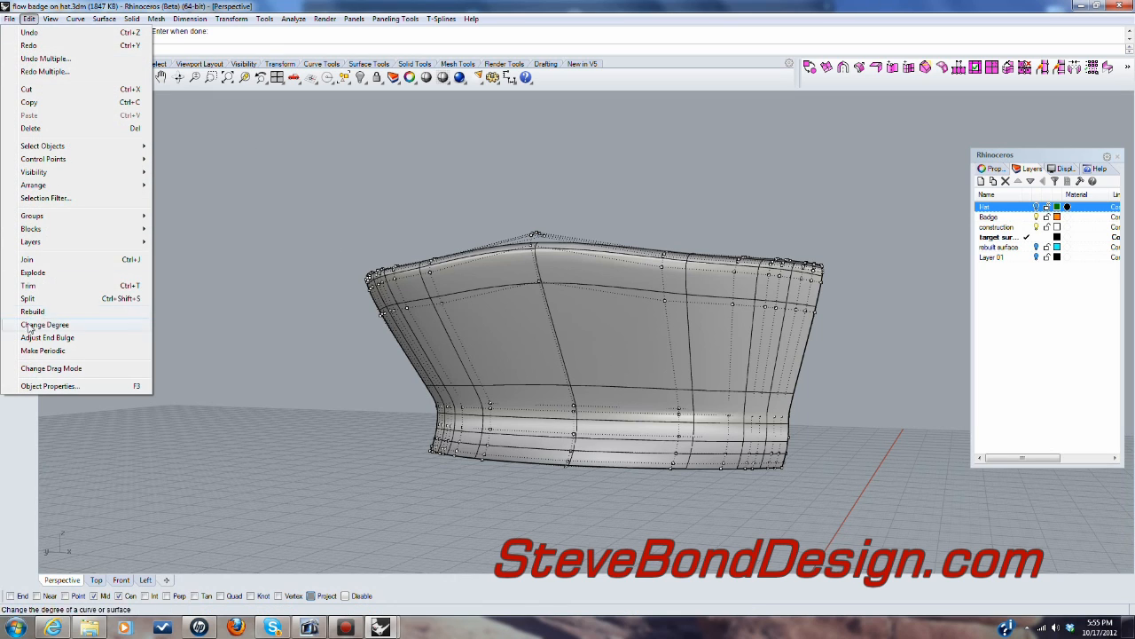
Step: Rebuild the hat front surface at 20 by 20 points, degree 3, then hide its points
{"action": "left_click", "coordinate": [33, 310]}
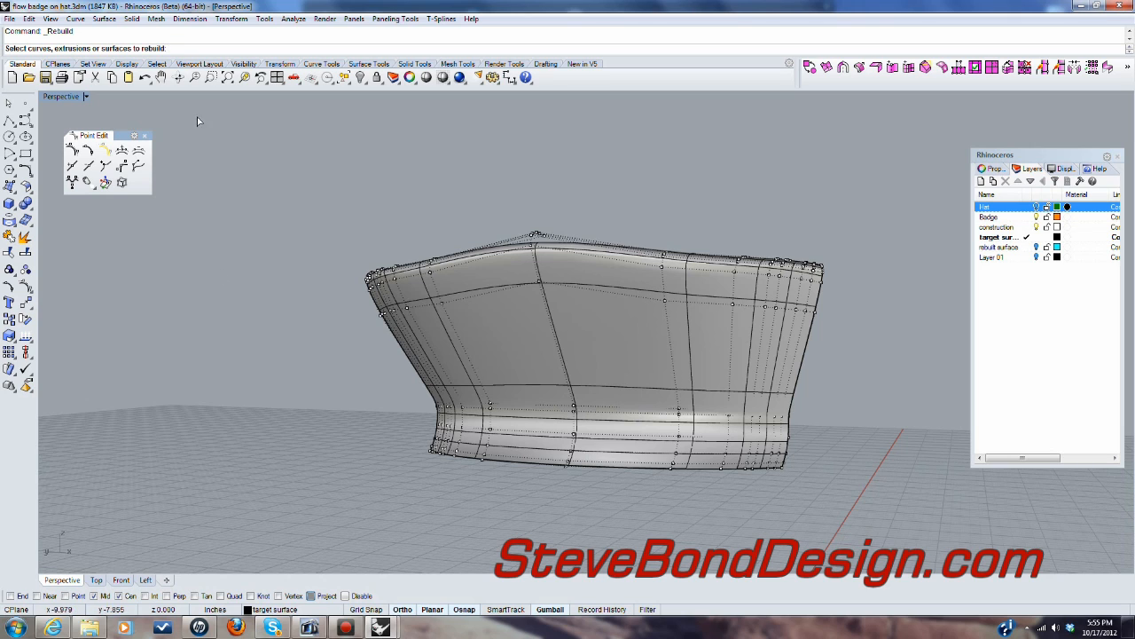
{"action": "left_click", "coordinate": [596, 336]}
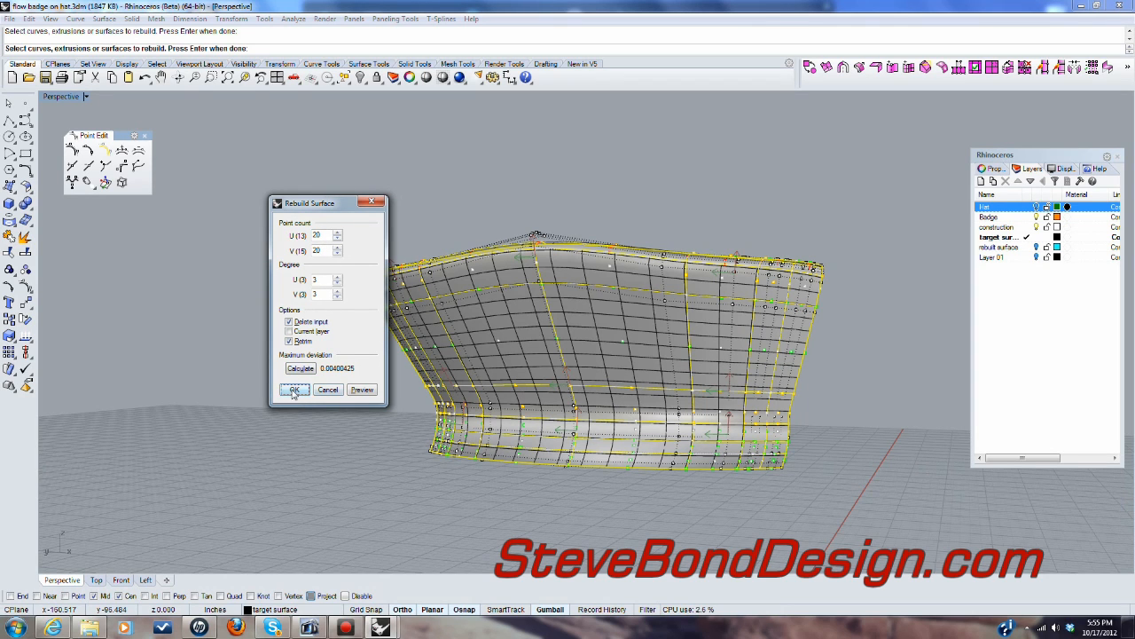
{"action": "left_click", "coordinate": [294, 389]}
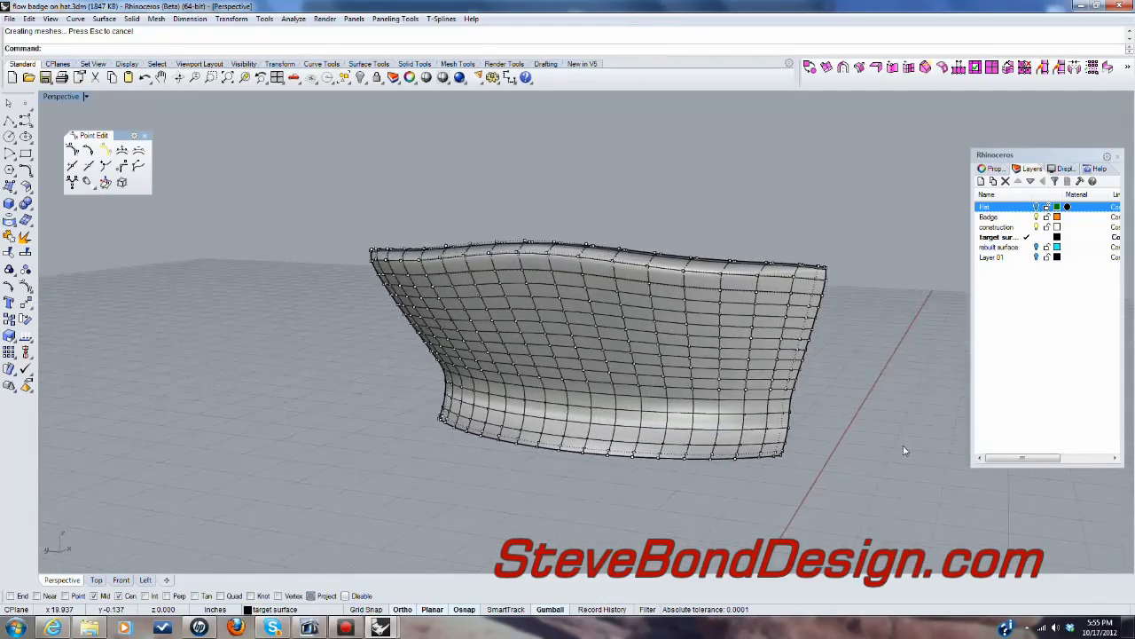
{"action": "left_click_drag", "start_coordinate": [621, 355], "coordinate": [709, 266]}
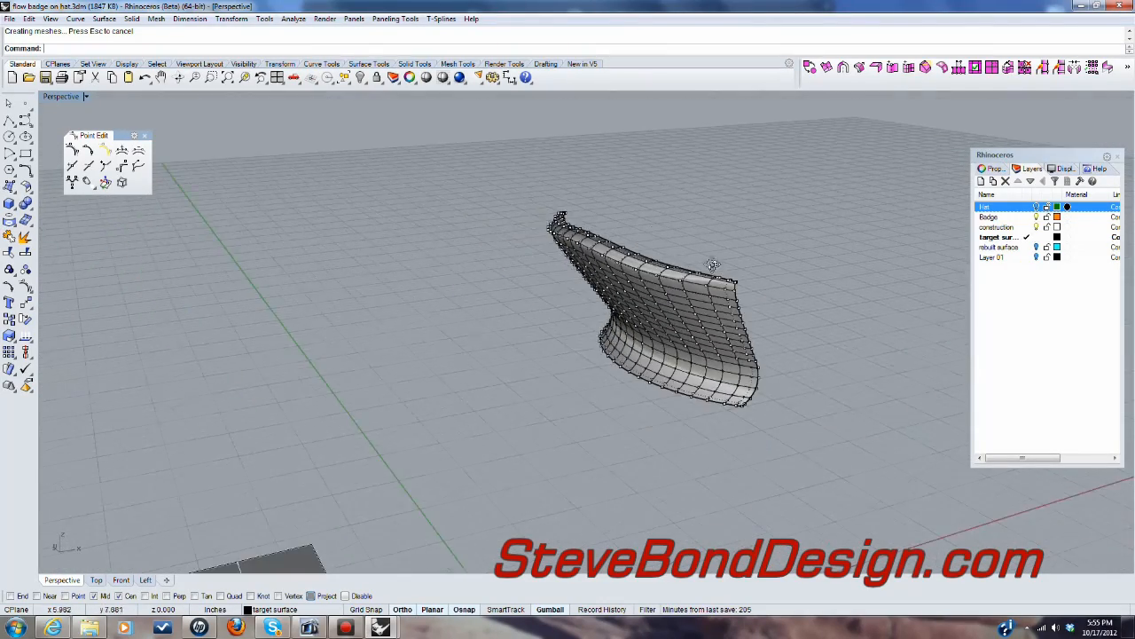
{"action": "left_click", "coordinate": [74, 149]}
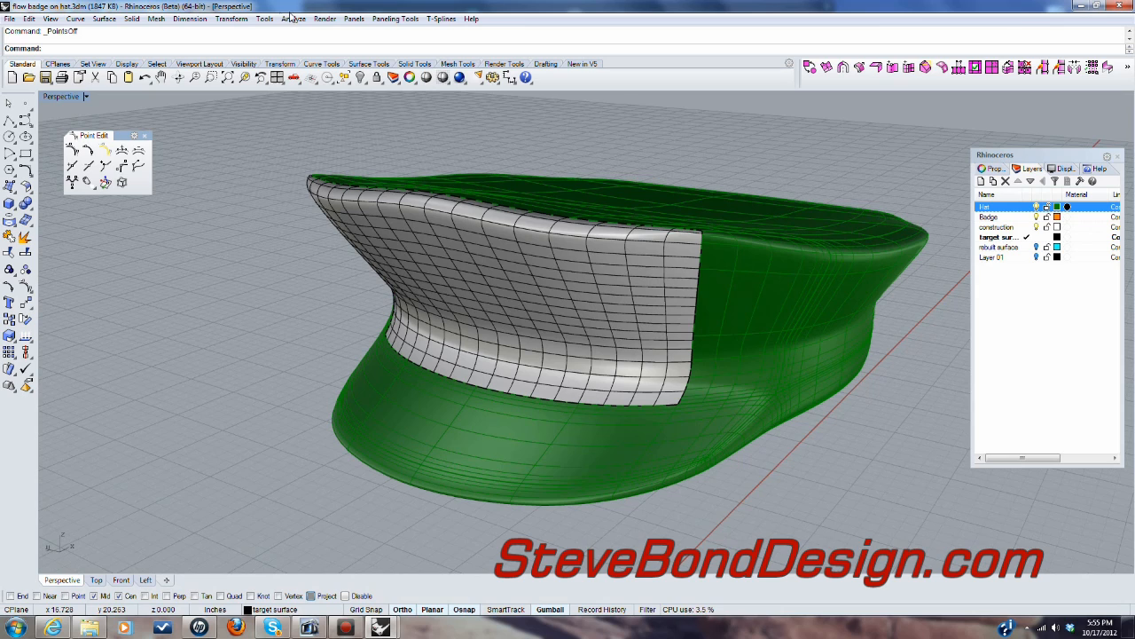
Step: Show edges to find four naked edges around the hat front opening, then undo the join
{"action": "left_click", "coordinate": [293, 18]}
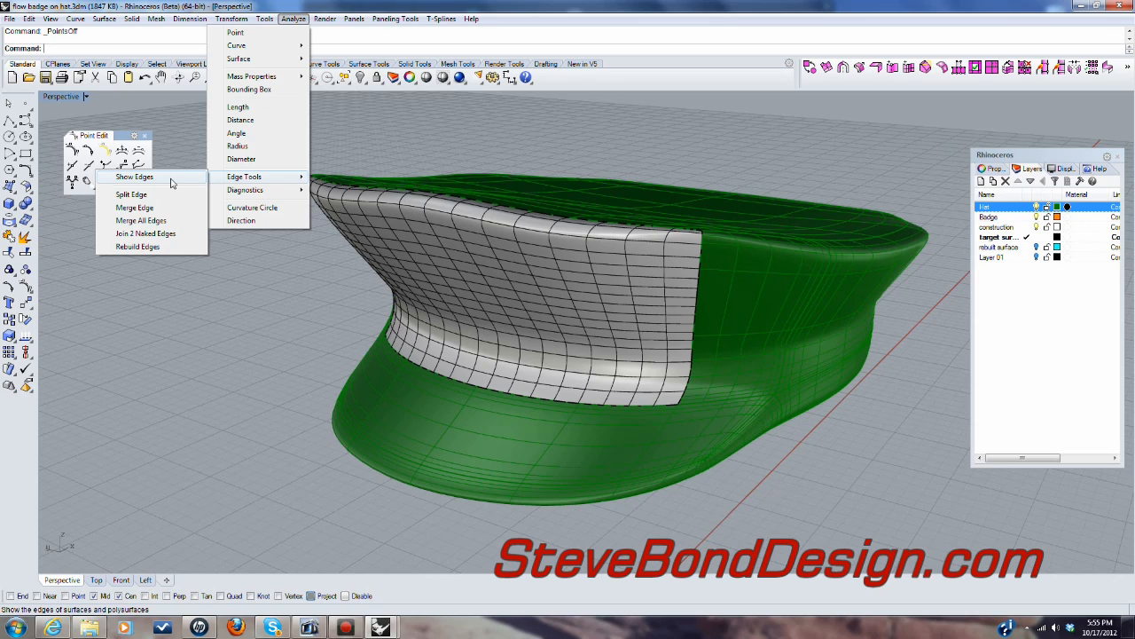
{"action": "left_click", "coordinate": [133, 177]}
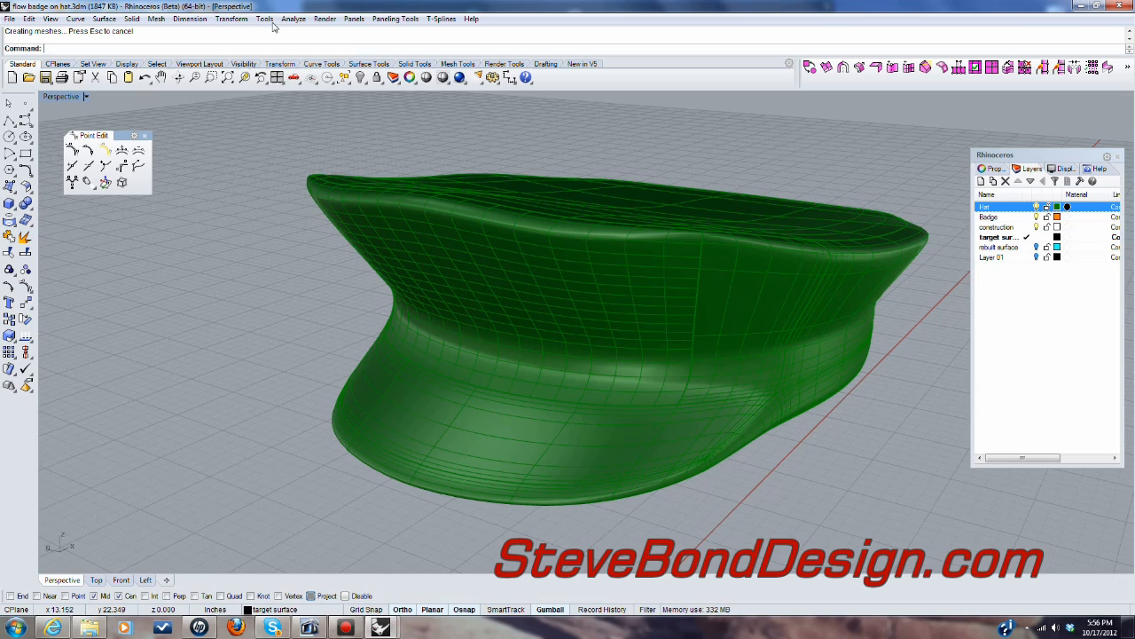
{"action": "left_click", "coordinate": [293, 19]}
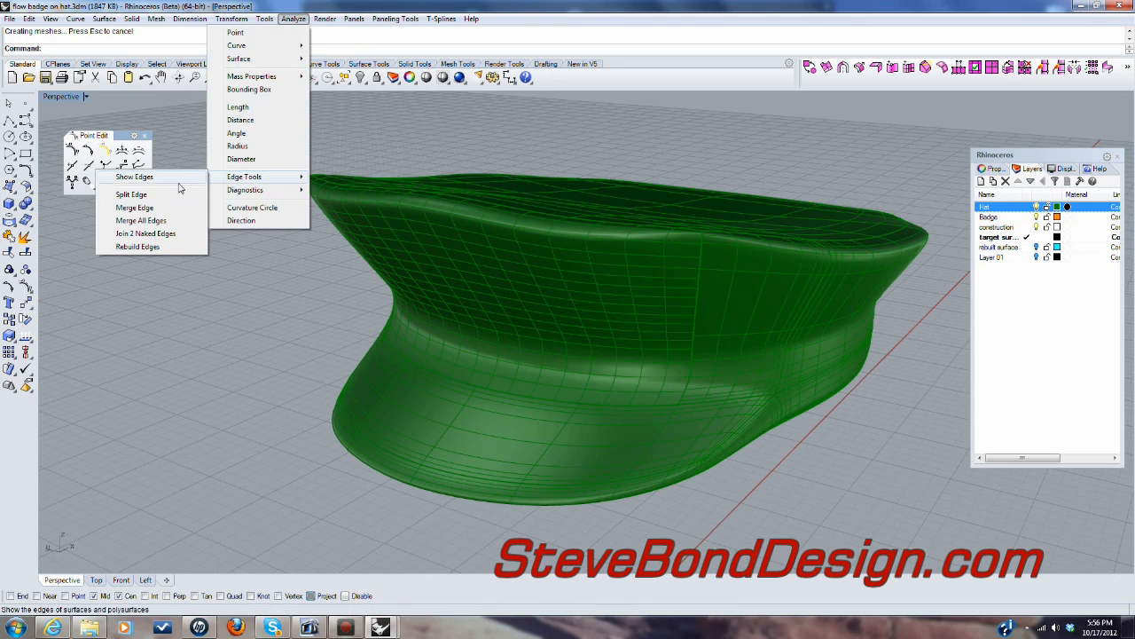
{"action": "left_click", "coordinate": [134, 177]}
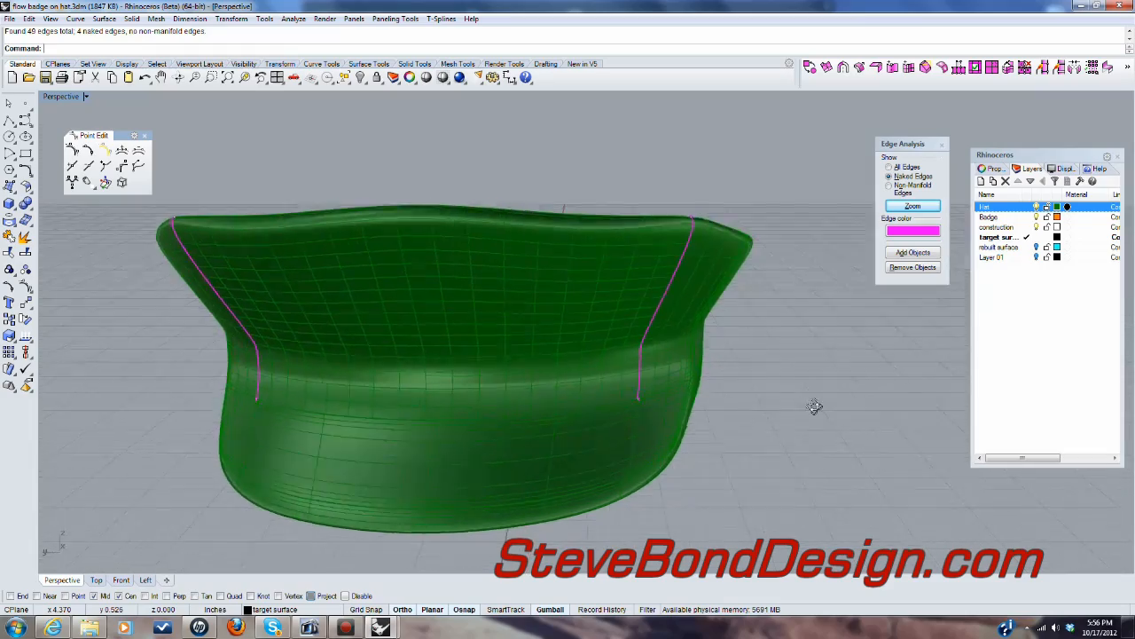
{"action": "scroll", "scroll_direction": "up", "scroll_amount": 3}
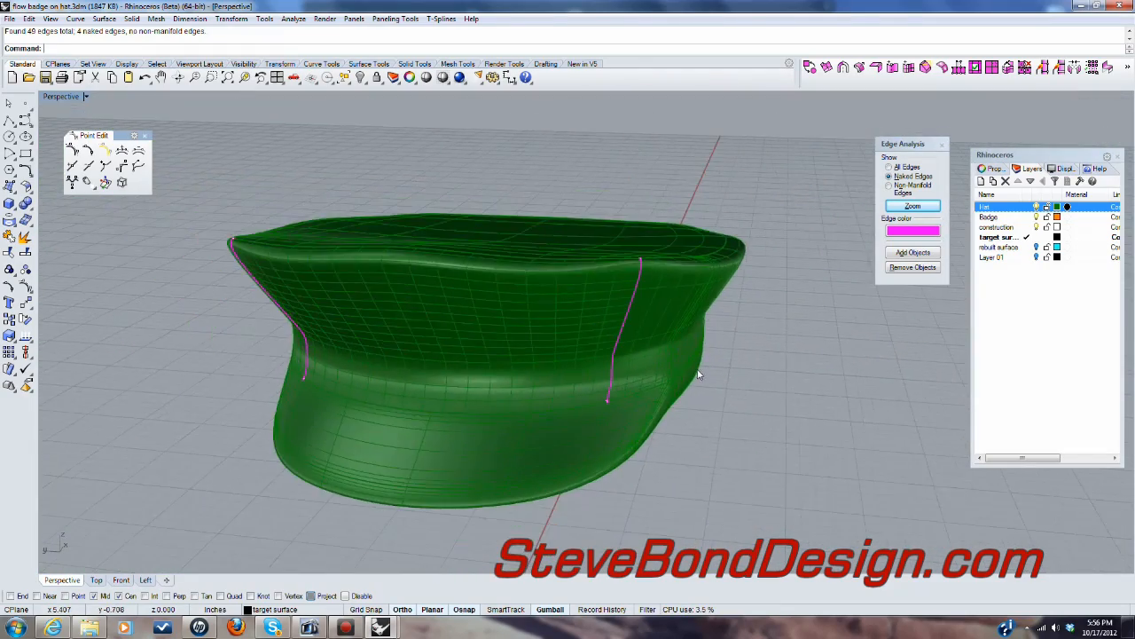
{"action": "scroll", "scroll_direction": "up", "scroll_amount": 3}
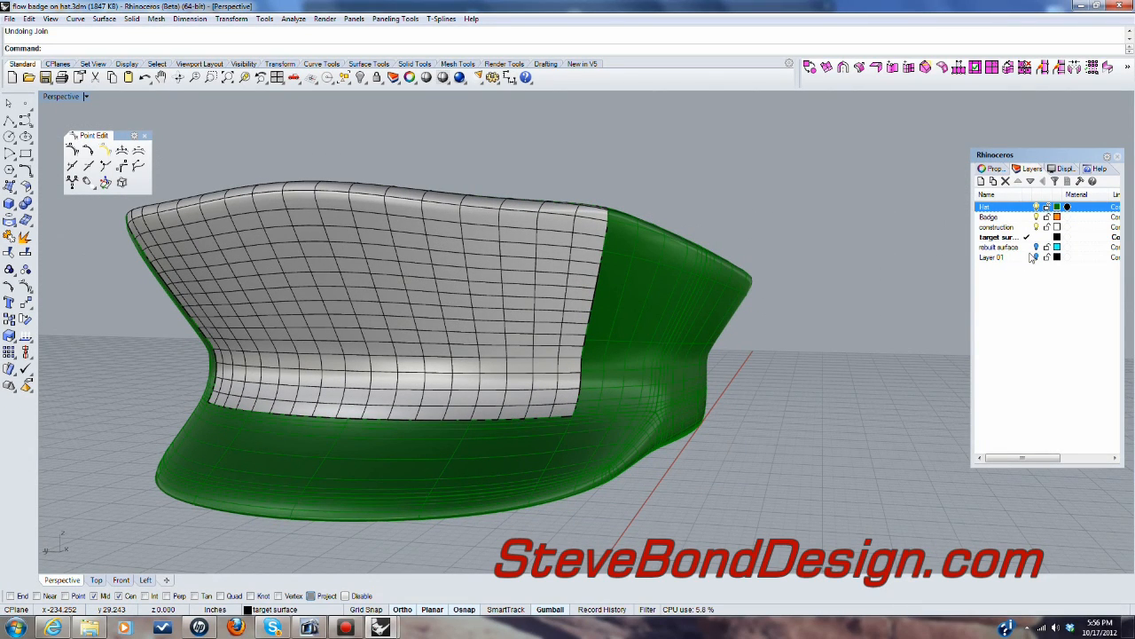
Step: Select the front panel and rebuild it again at 20 by 20 points, degree 3
{"action": "left_click", "coordinate": [998, 246]}
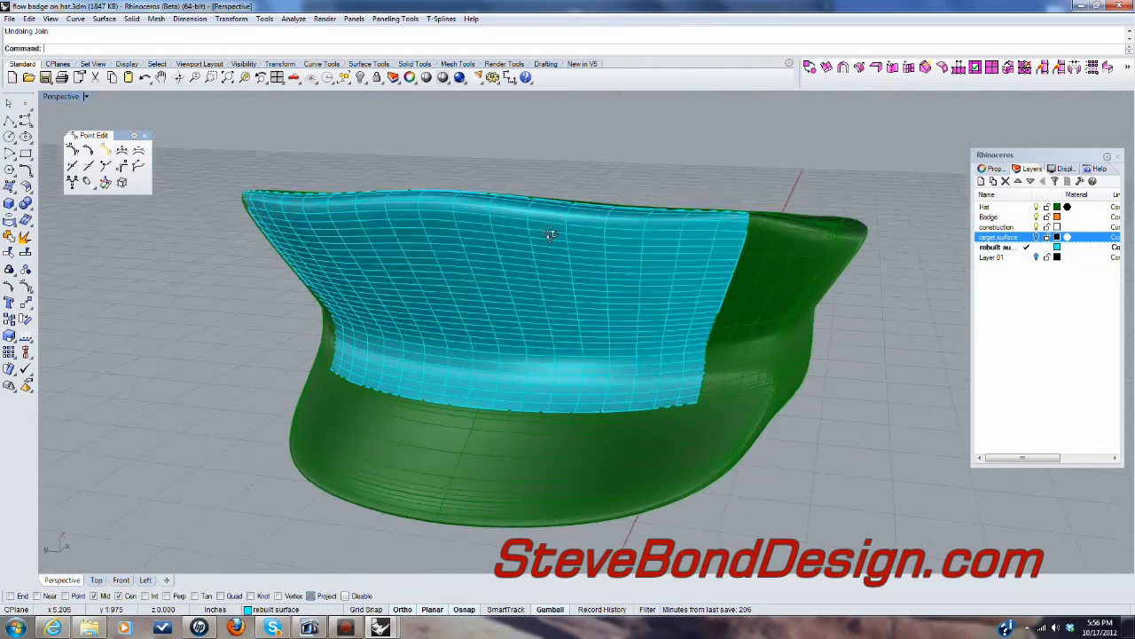
{"action": "left_click_drag", "start_coordinate": [550, 235], "coordinate": [580, 450]}
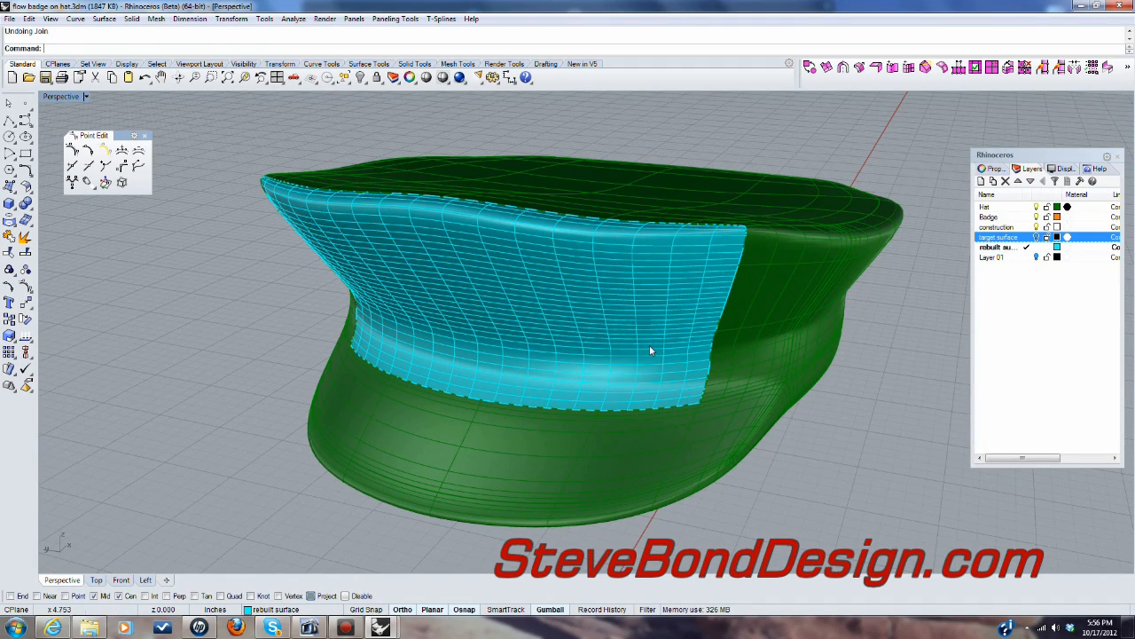
{"action": "mouse_move", "coordinate": [709, 281]}
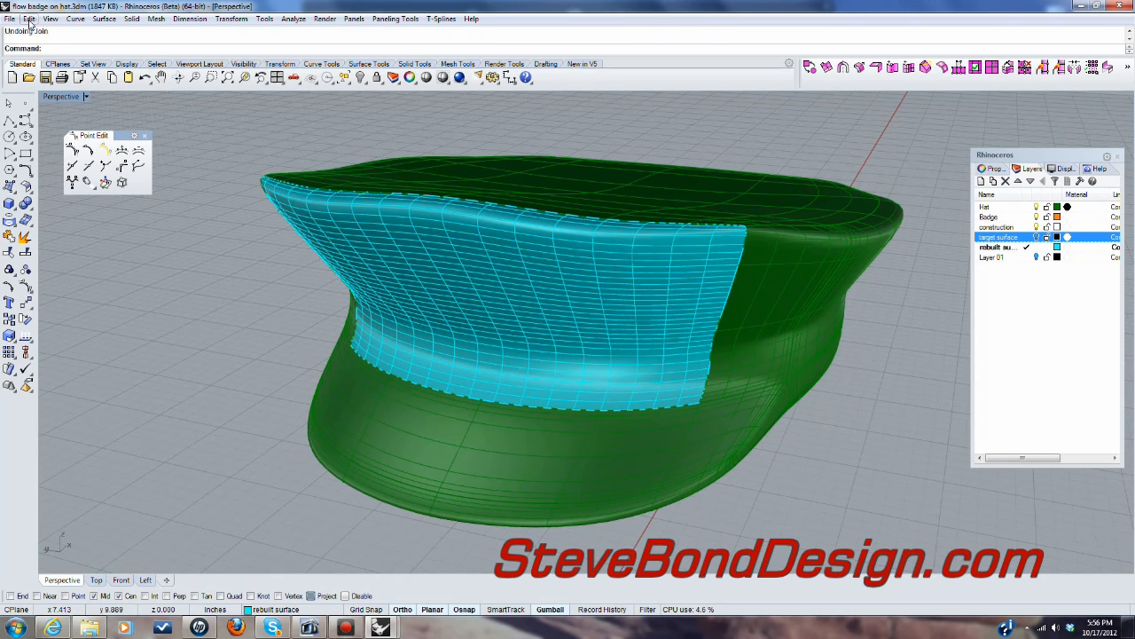
{"action": "left_click", "coordinate": [29, 19]}
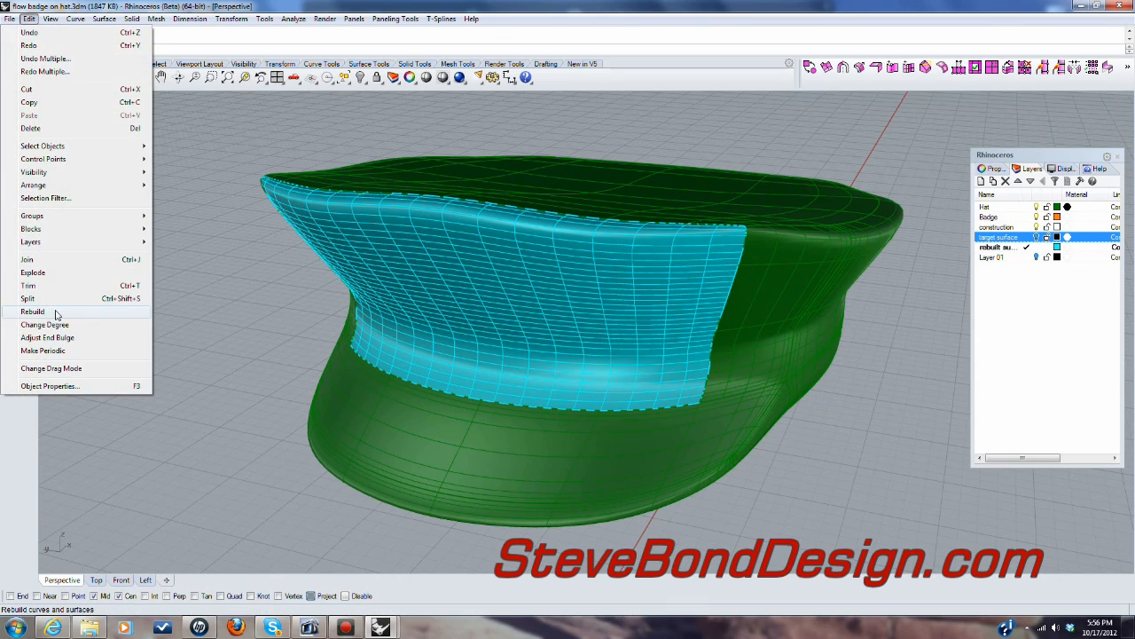
{"action": "left_click", "coordinate": [32, 311]}
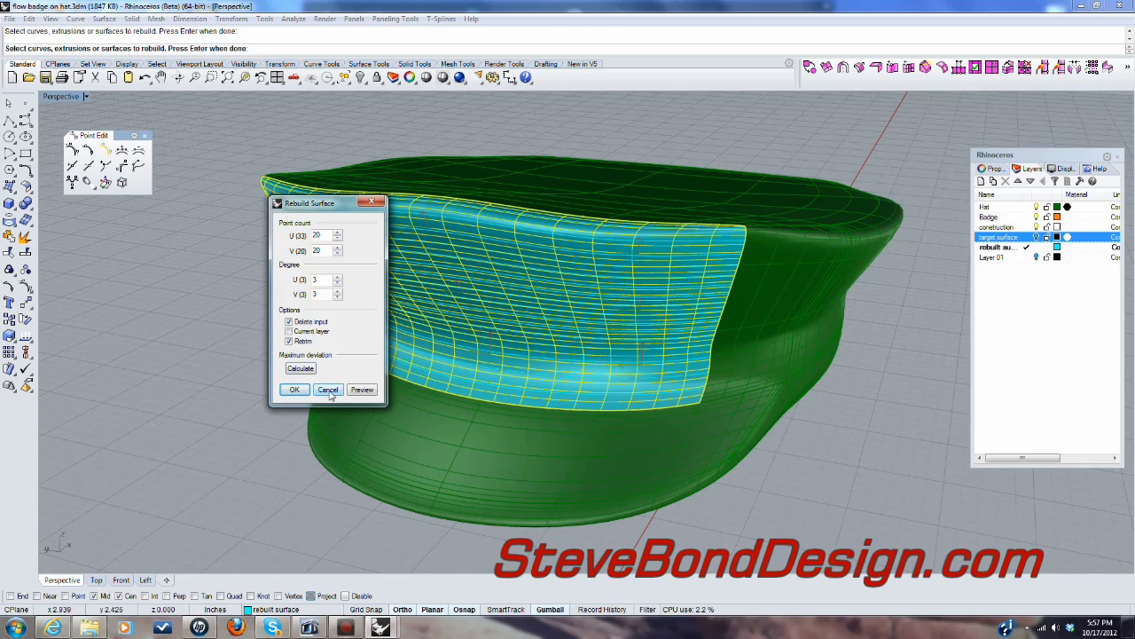
{"action": "left_click", "coordinate": [294, 389]}
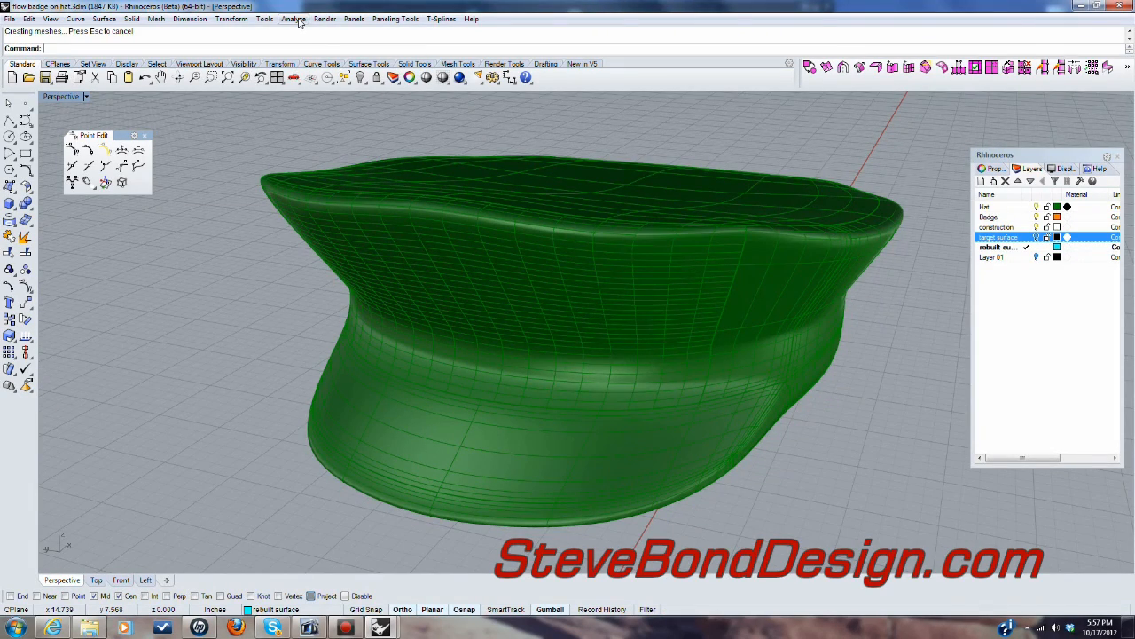
{"action": "left_click", "coordinate": [294, 19]}
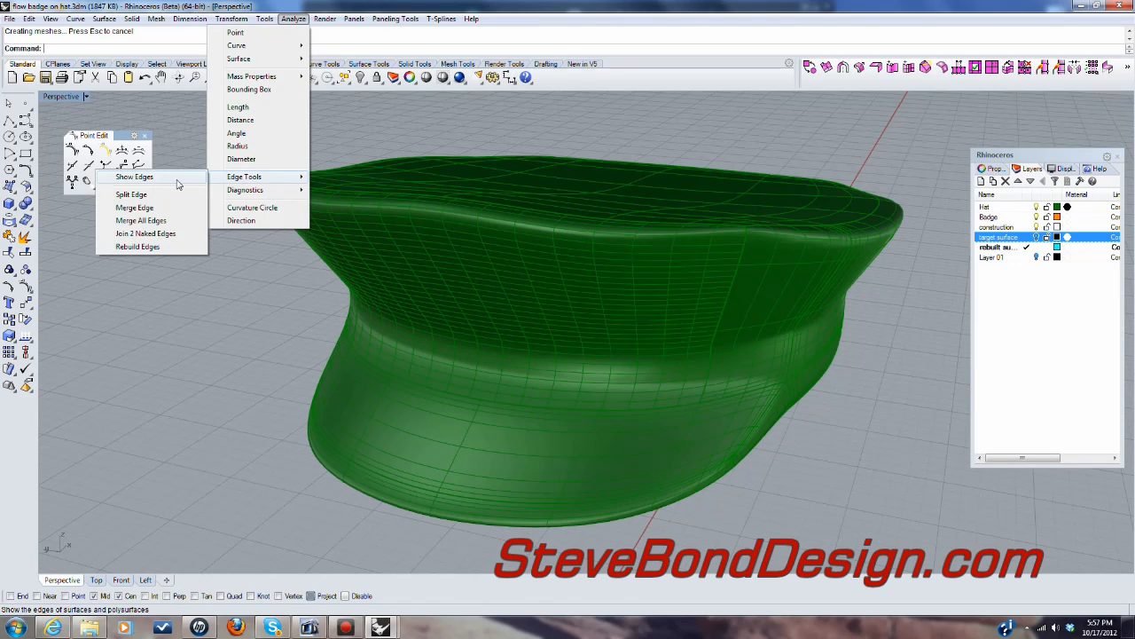
{"action": "left_click", "coordinate": [134, 177]}
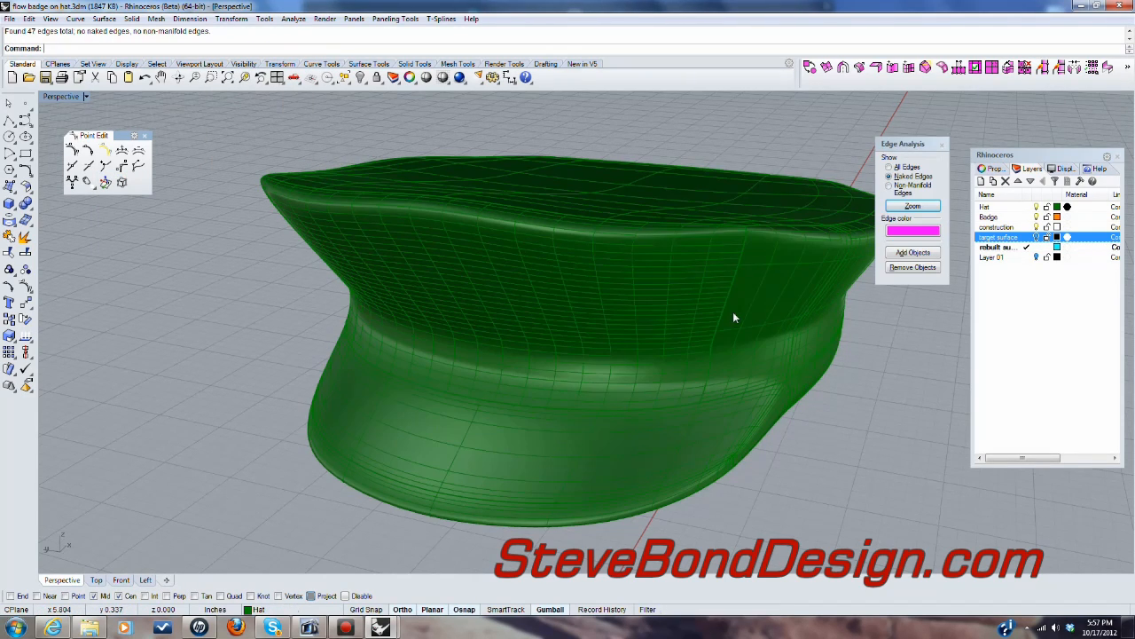
{"action": "mouse_move", "coordinate": [435, 169]}
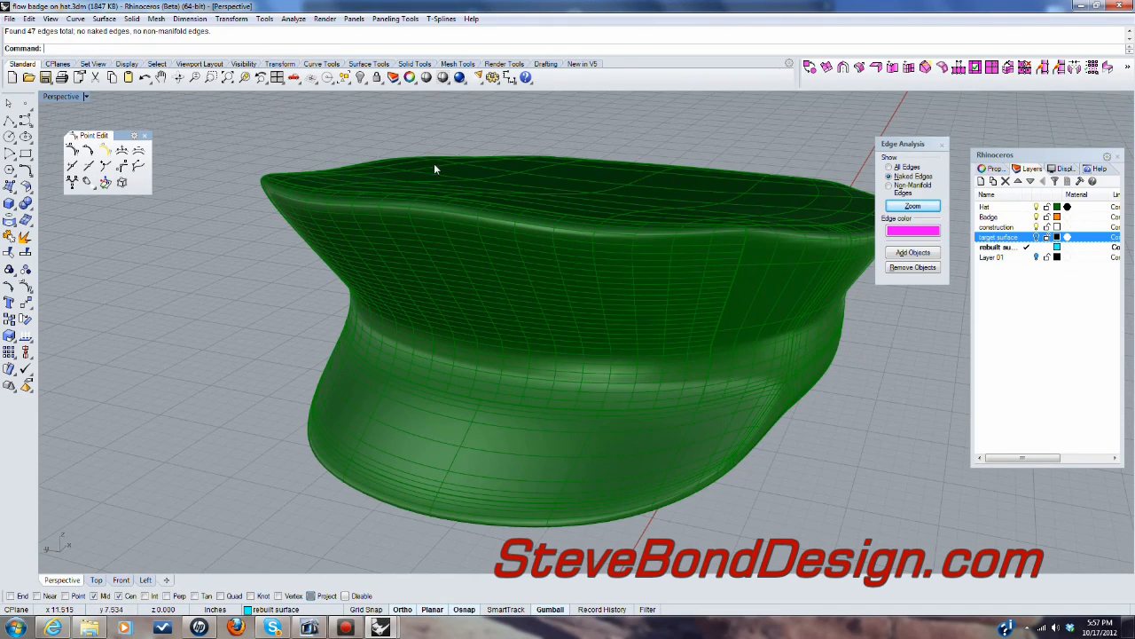
{"action": "mouse_move", "coordinate": [756, 215]}
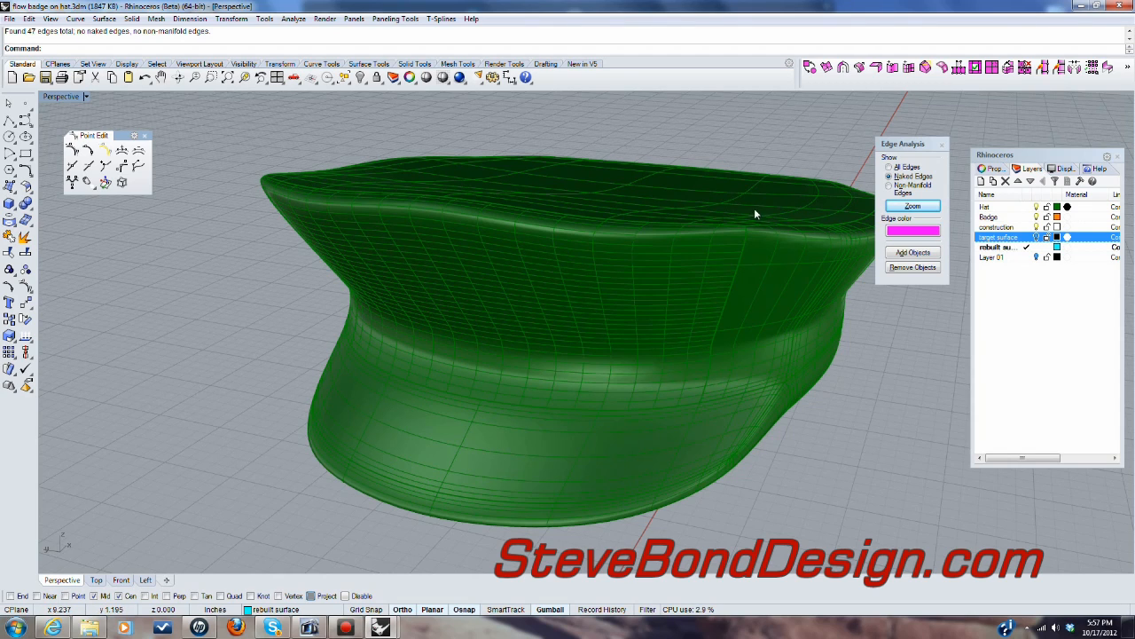
{"action": "left_click", "coordinate": [941, 144]}
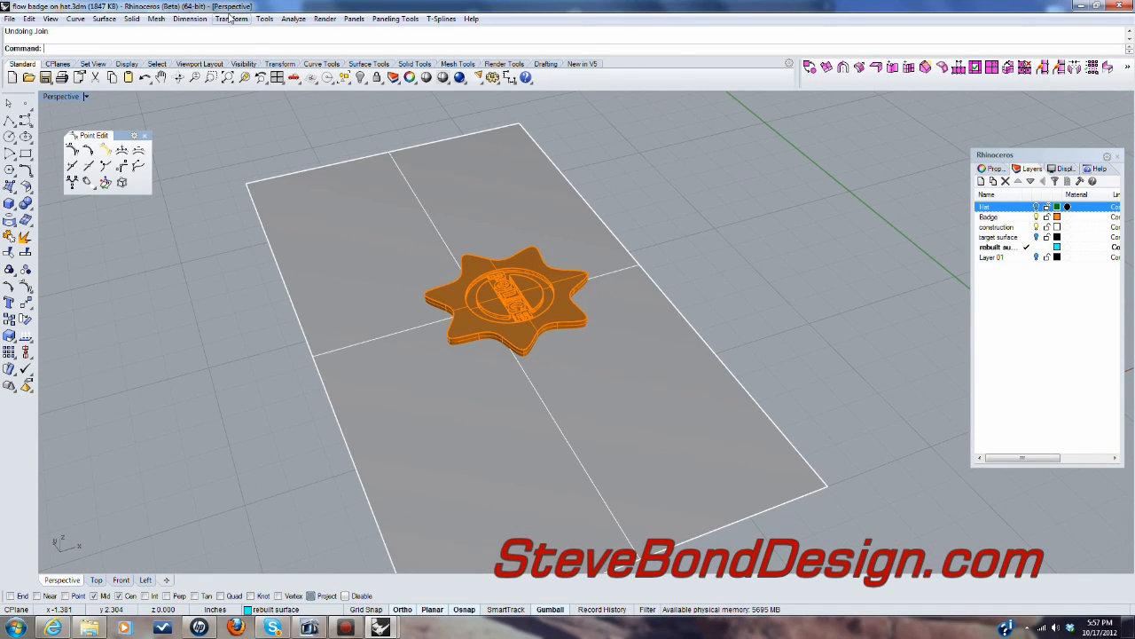
Step: Flow the POLICE badge from its flat base plane onto the hat front panel and inspect it
{"action": "left_click", "coordinate": [231, 19]}
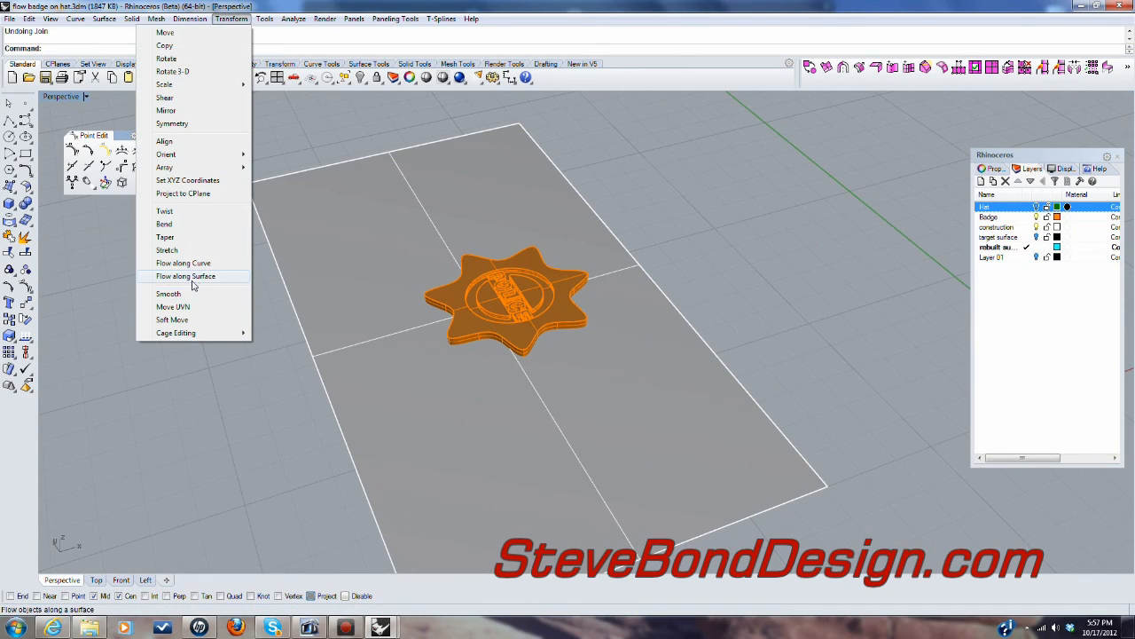
{"action": "left_click", "coordinate": [185, 276]}
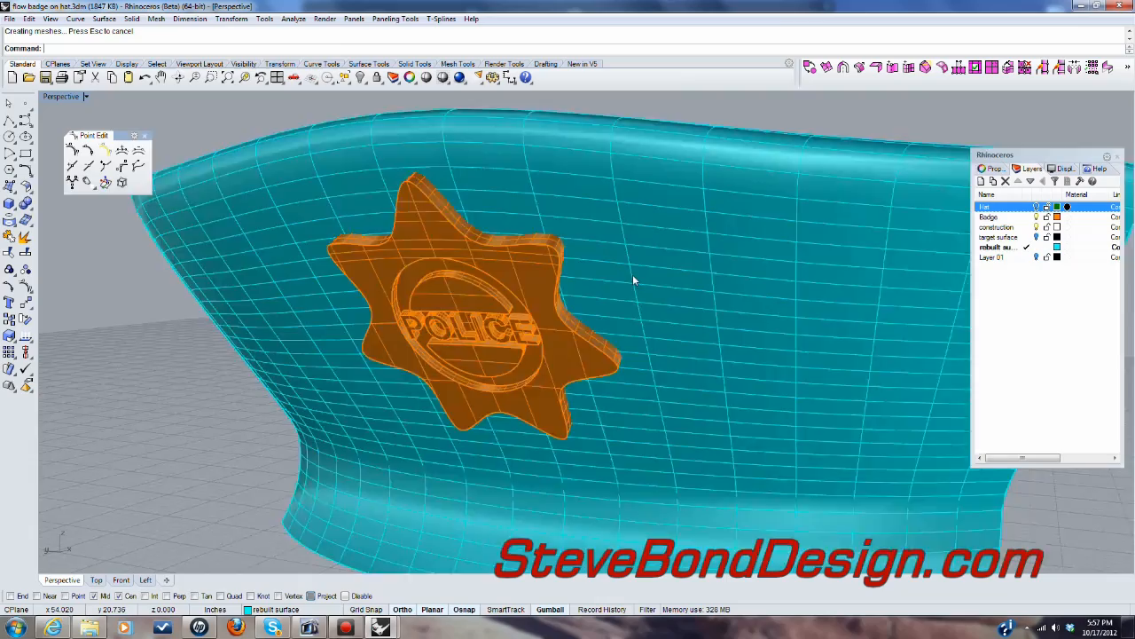
{"action": "left_click_drag", "start_coordinate": [635, 281], "coordinate": [698, 289]}
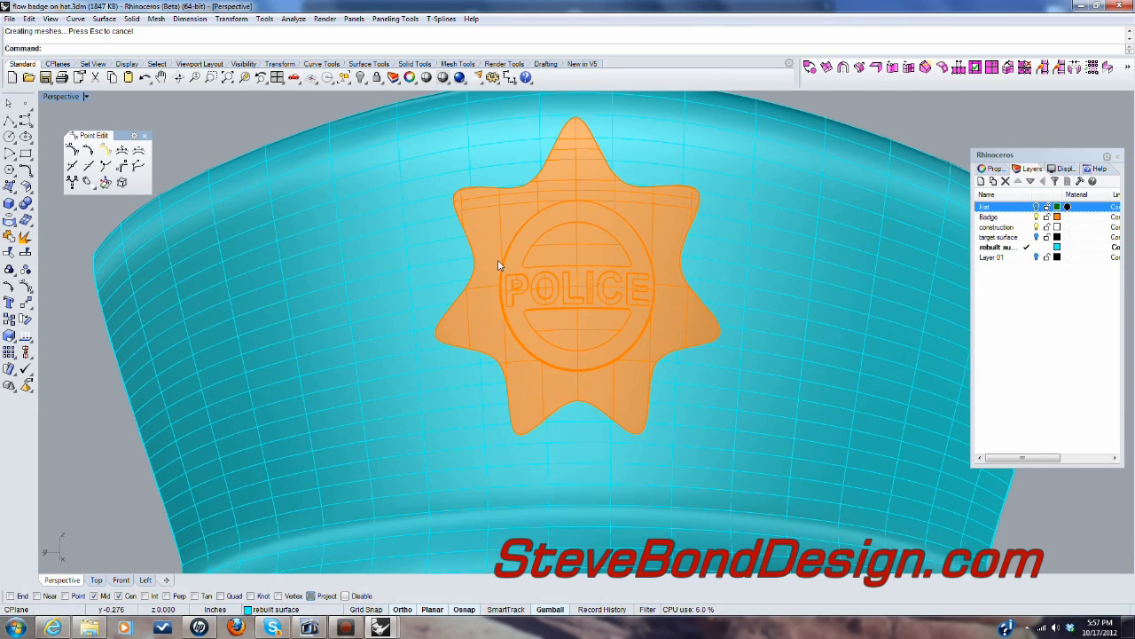
{"action": "mouse_move", "coordinate": [493, 291]}
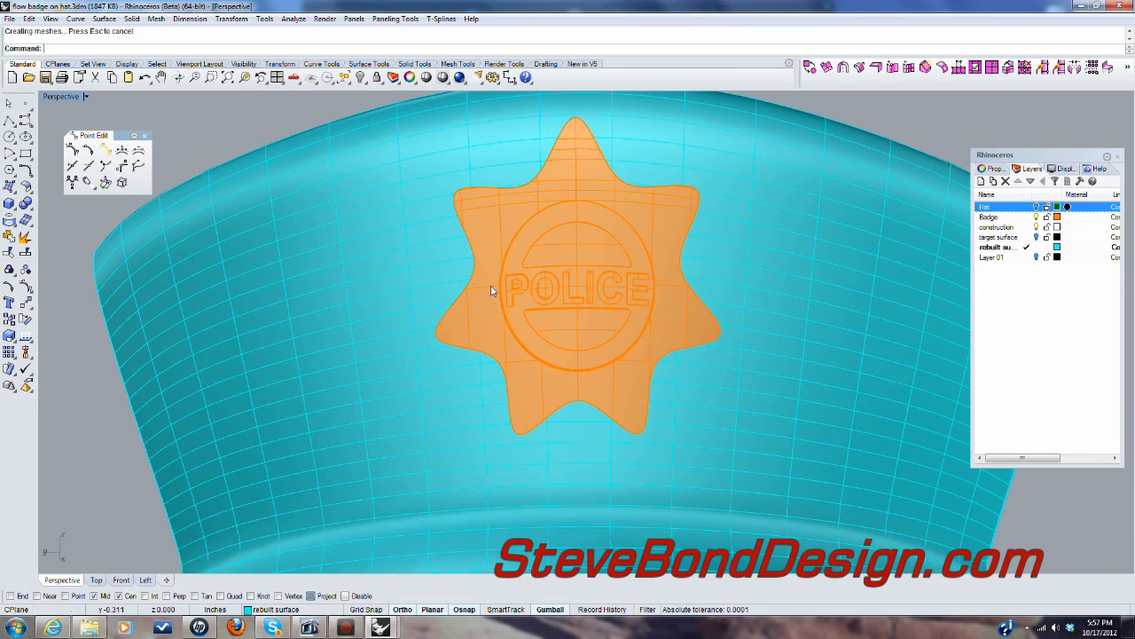
{"action": "mouse_move", "coordinate": [575, 410]}
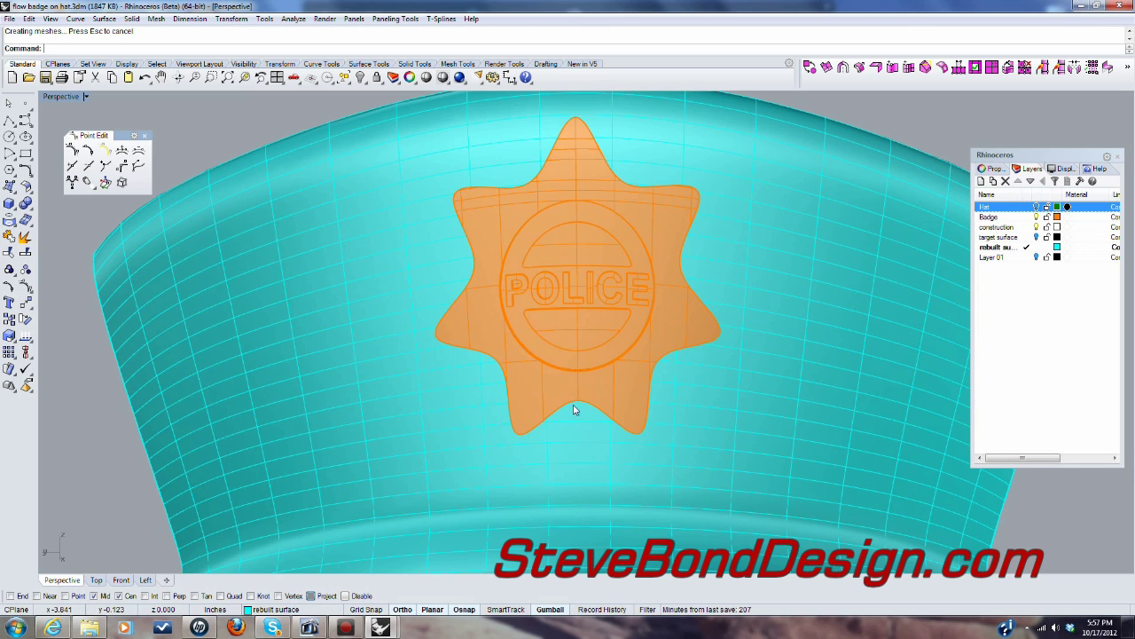
{"action": "mouse_move", "coordinate": [572, 317]}
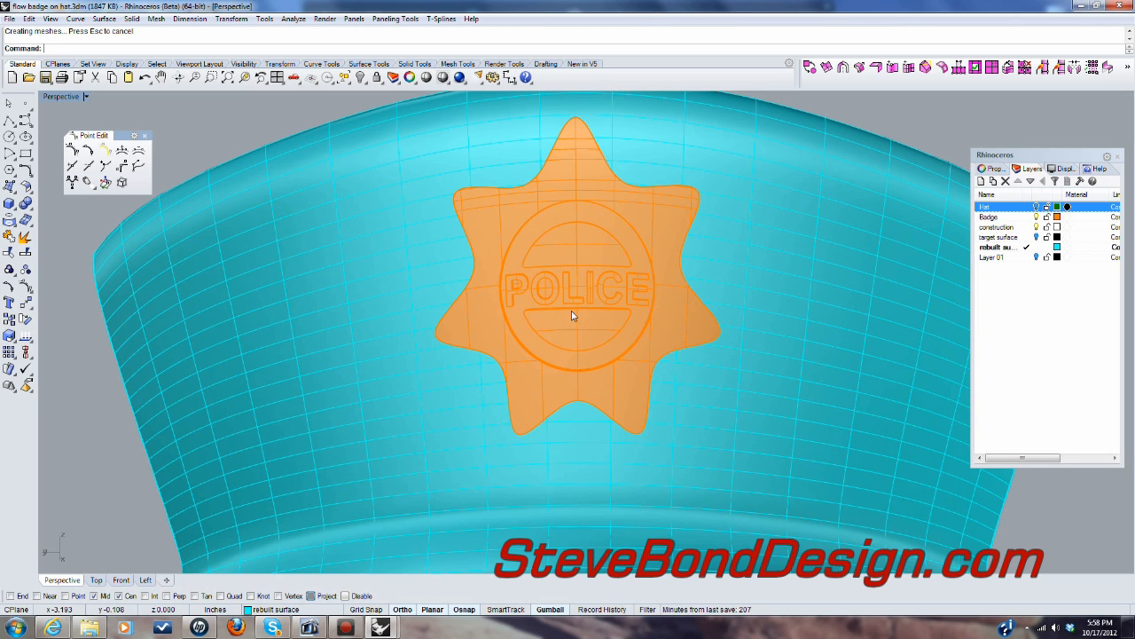
{"action": "left_click_drag", "start_coordinate": [572, 315], "coordinate": [852, 178]}
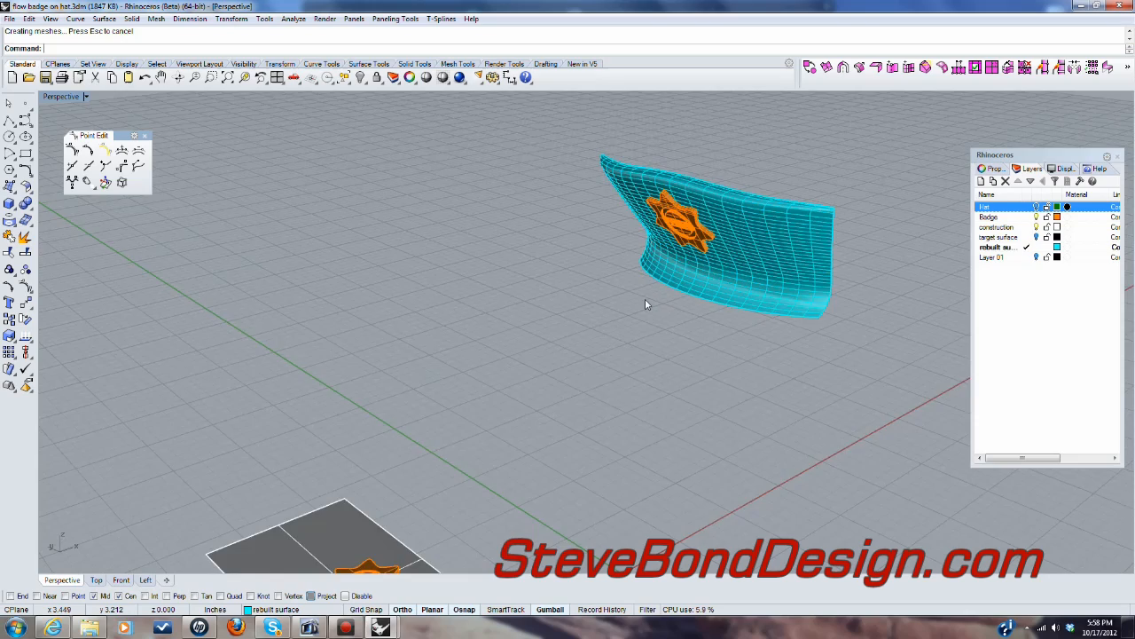
{"action": "left_click_drag", "start_coordinate": [646, 304], "coordinate": [479, 470]}
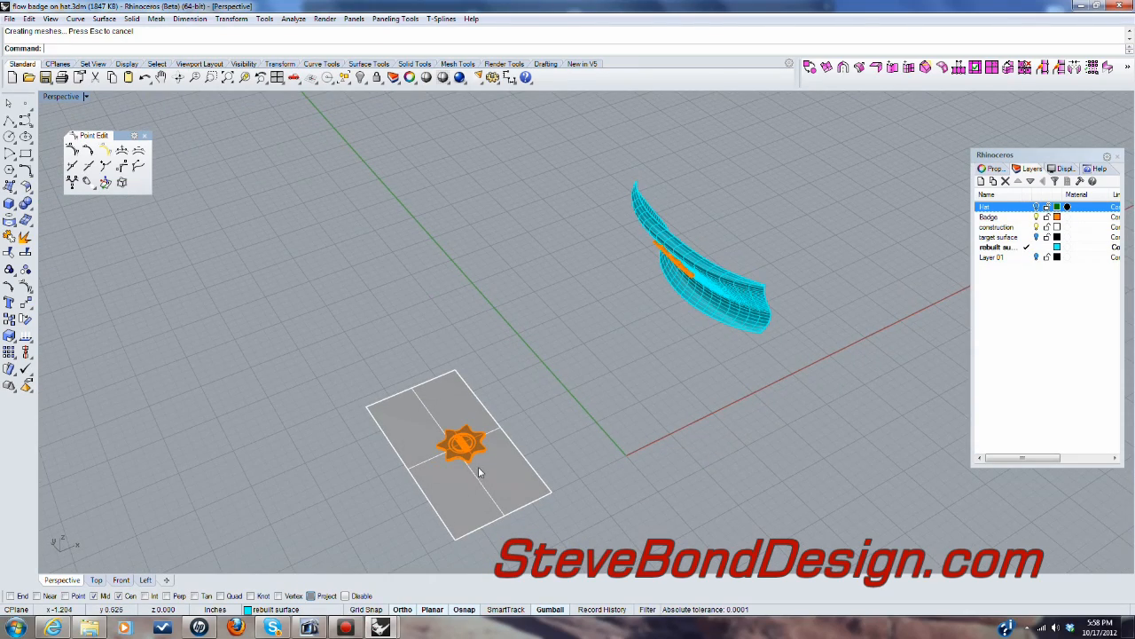
{"action": "mouse_move", "coordinate": [666, 360]}
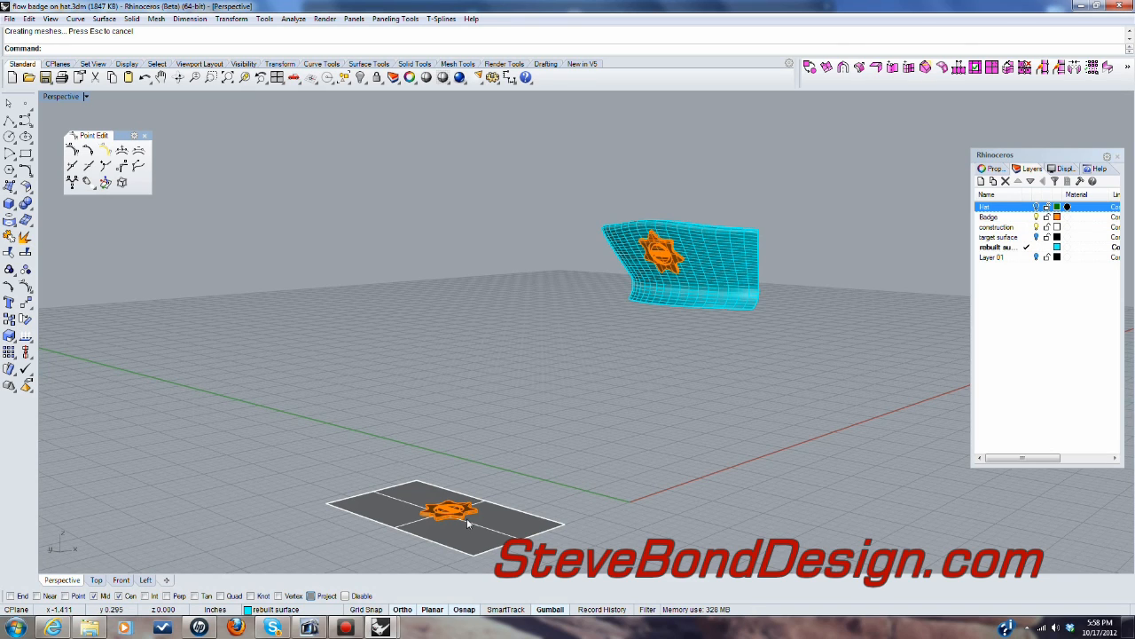
{"action": "mouse_move", "coordinate": [441, 516]}
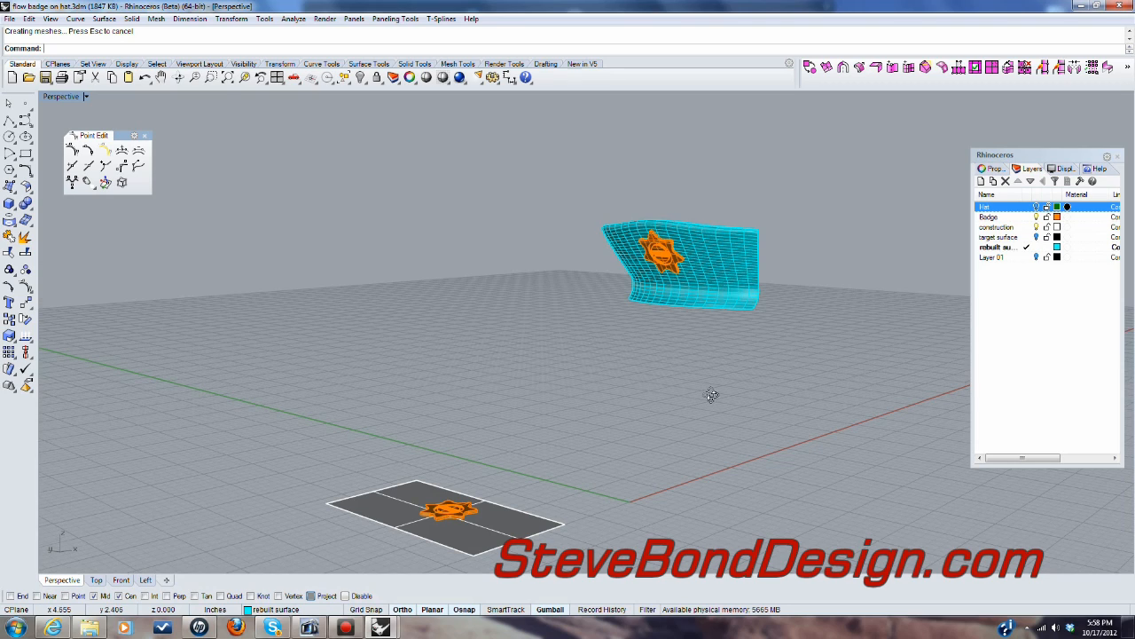
{"action": "left_click_drag", "start_coordinate": [710, 395], "coordinate": [665, 340]}
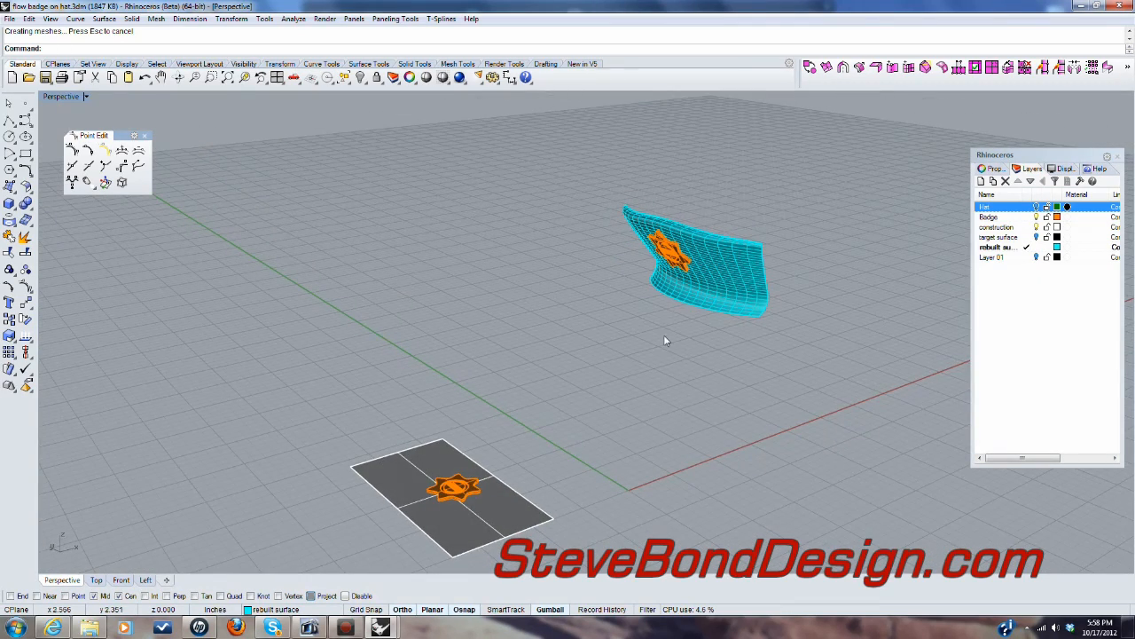
Step: Undo the flow and orient the flat badge onto the rebuilt hat front at scale 1
{"action": "key", "text": "ctrl+z"}
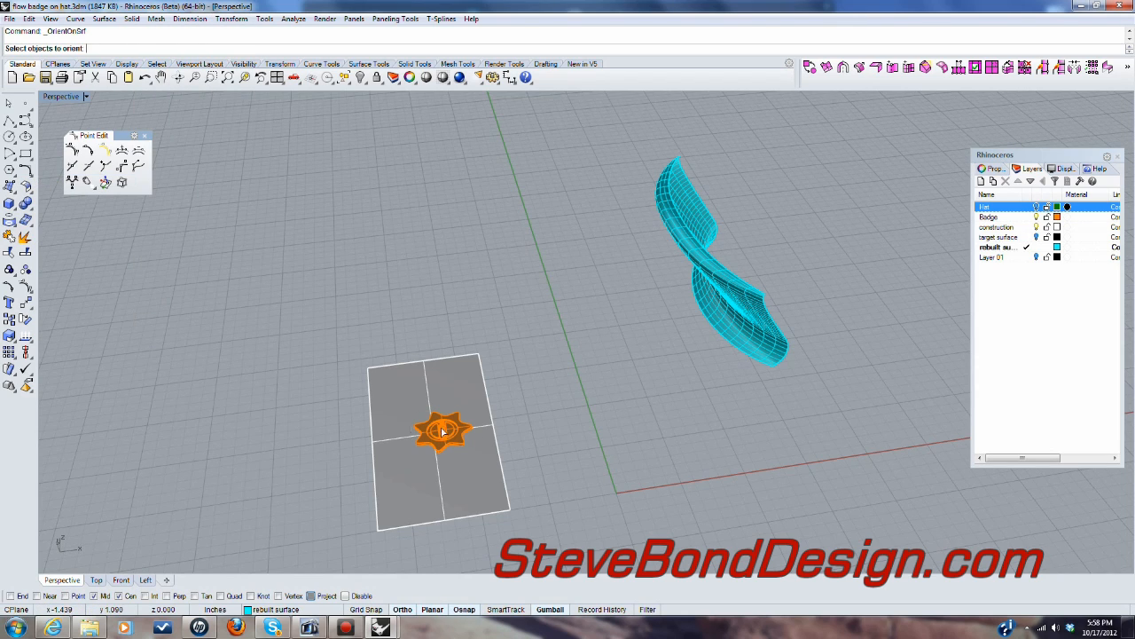
{"action": "left_click", "coordinate": [443, 432]}
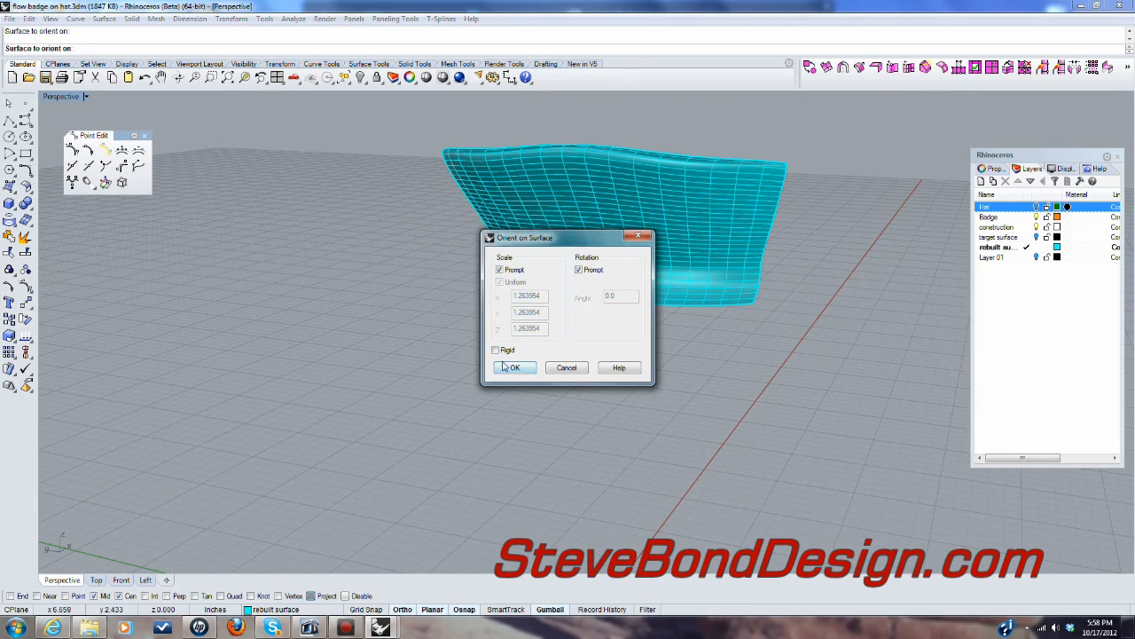
{"action": "left_click", "coordinate": [500, 269]}
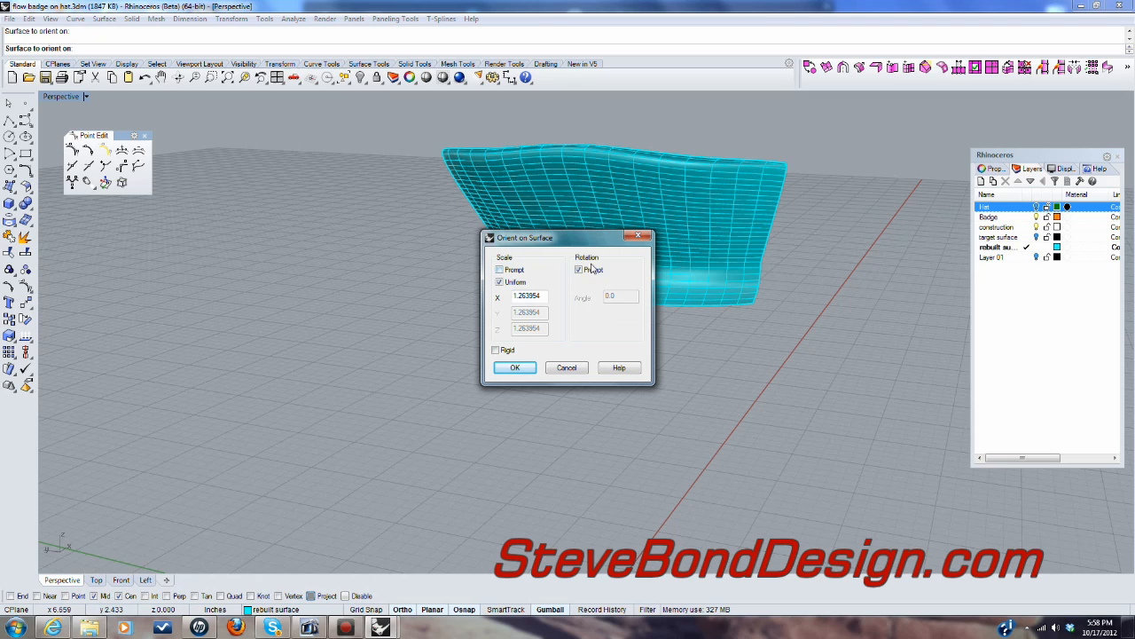
{"action": "left_click", "coordinate": [578, 269]}
{"action": "type", "text": "1"}
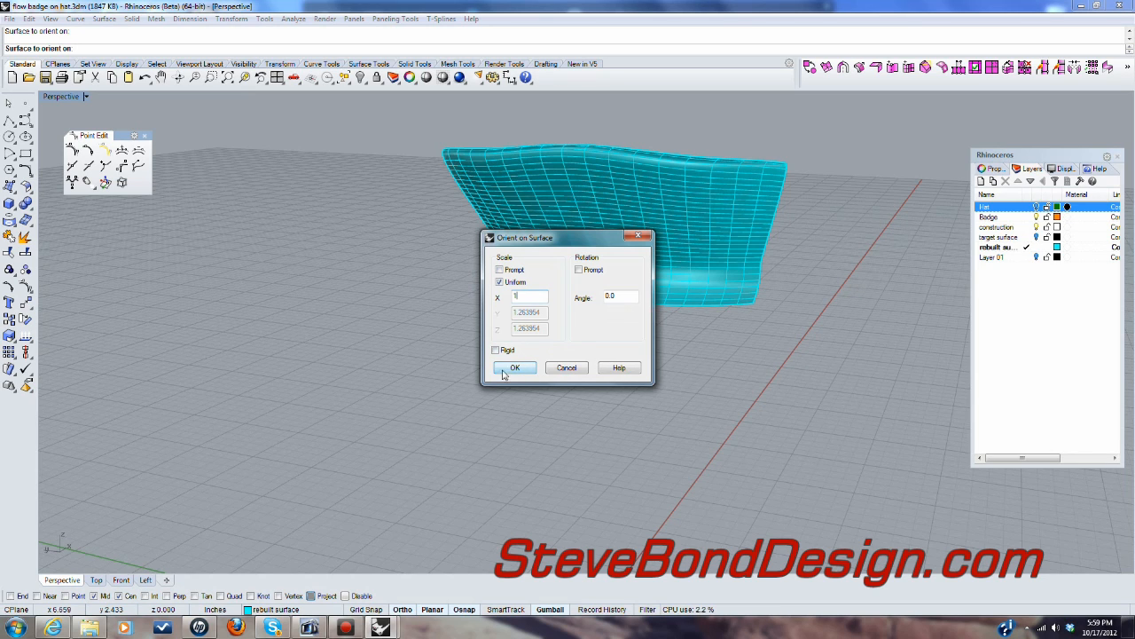
{"action": "left_click", "coordinate": [515, 368]}
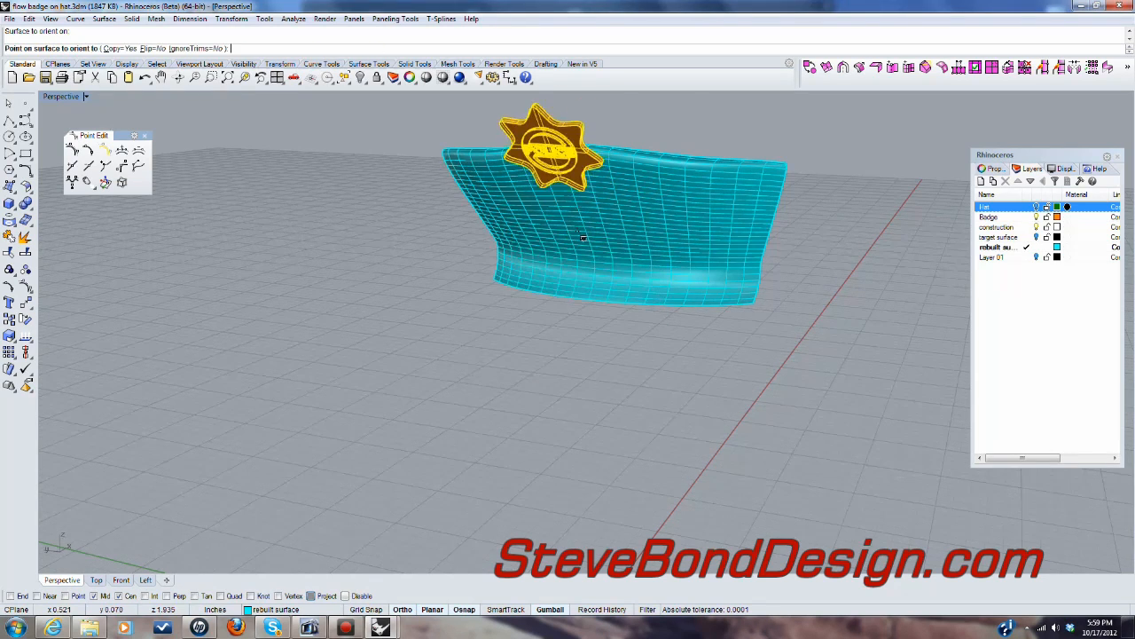
{"action": "left_click", "coordinate": [601, 299]}
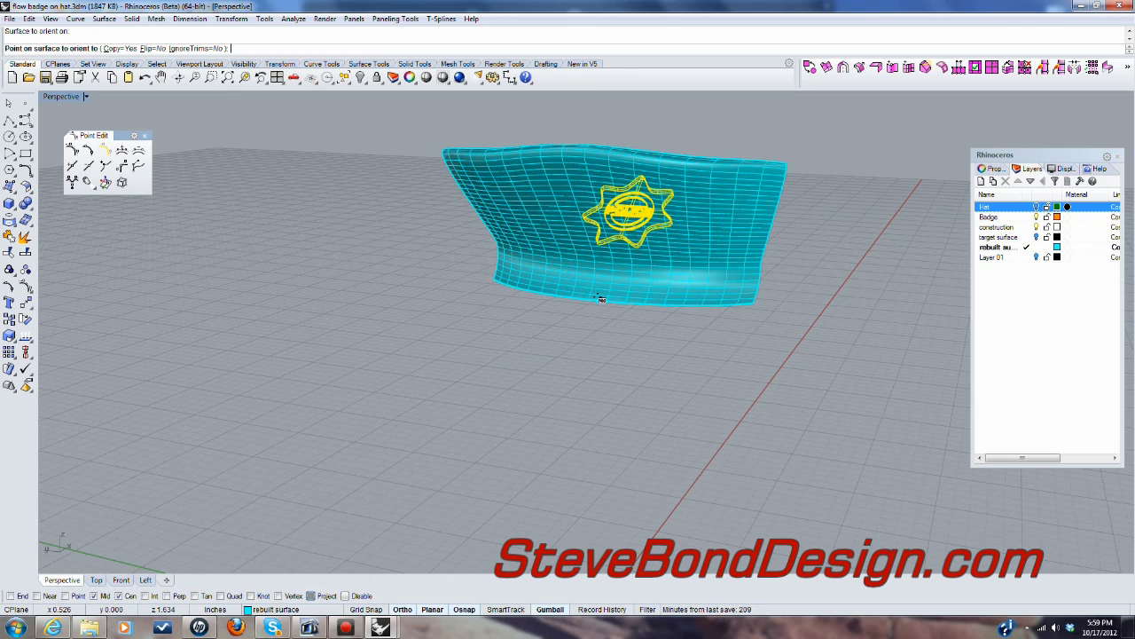
{"action": "left_click", "coordinate": [600, 299]}
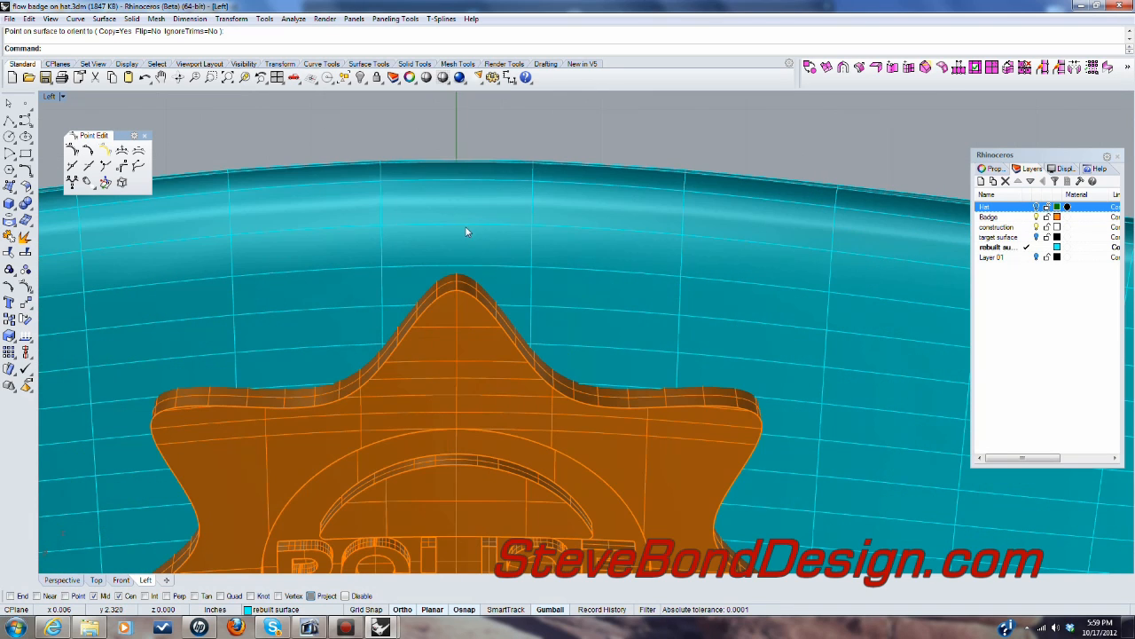
{"action": "mouse_move", "coordinate": [455, 281]}
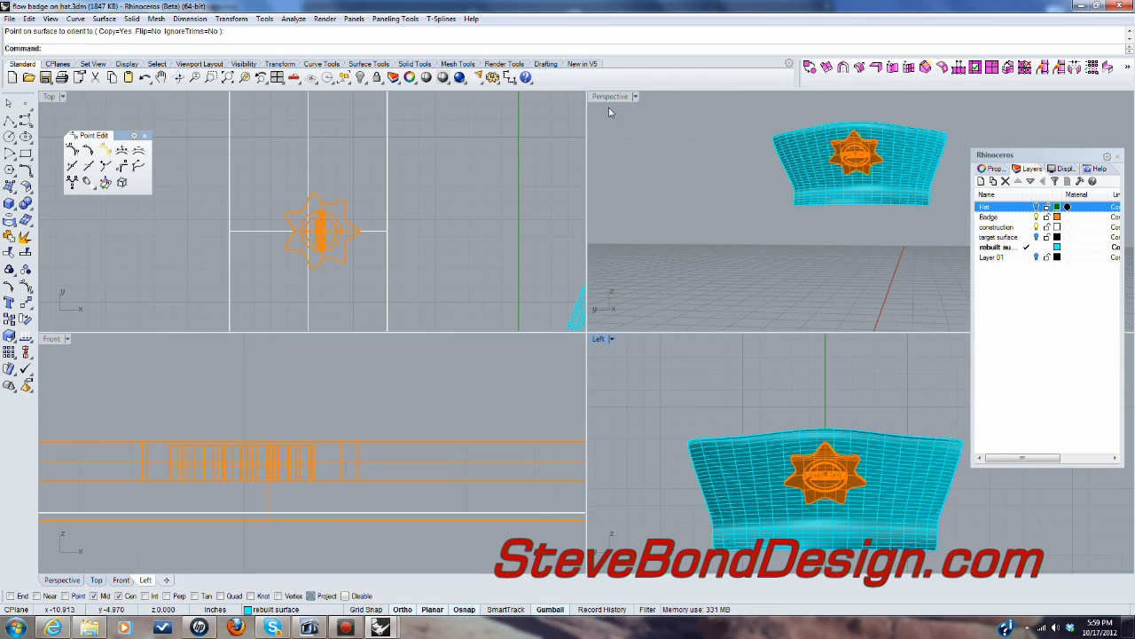
{"action": "double_click", "coordinate": [609, 96]}
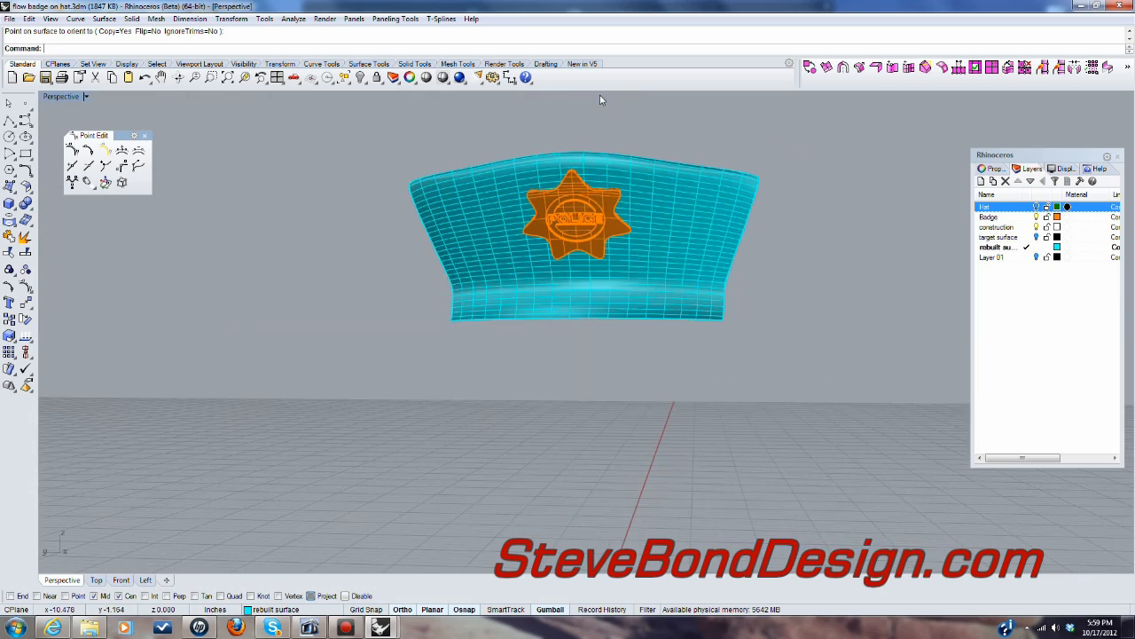
{"action": "left_click_drag", "start_coordinate": [586, 267], "coordinate": [249, 497]}
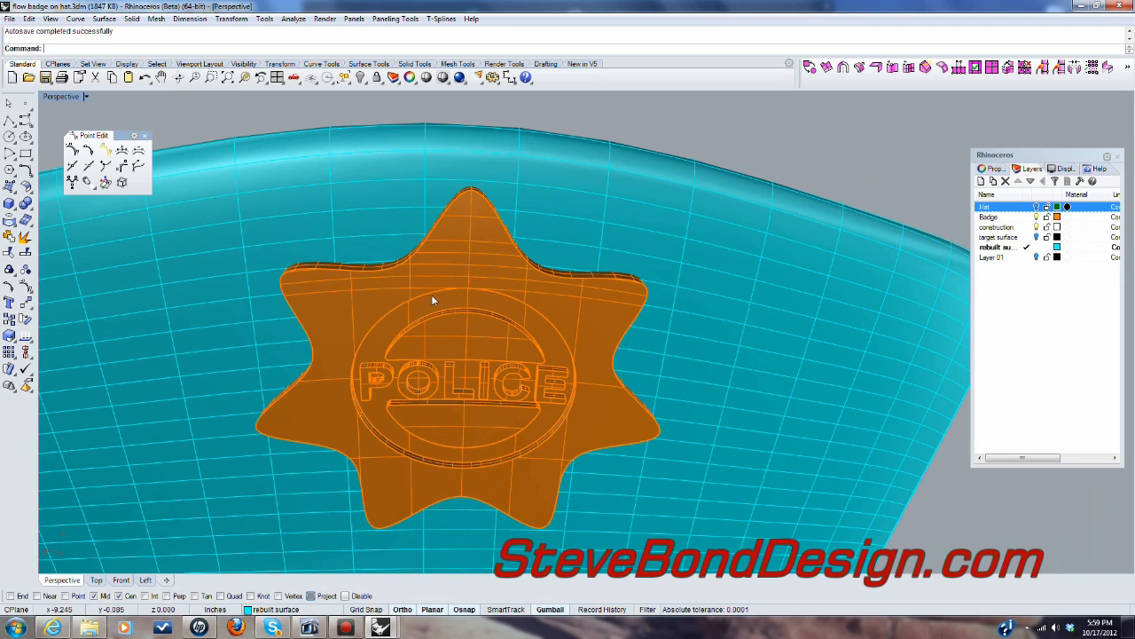
{"action": "mouse_move", "coordinate": [349, 308]}
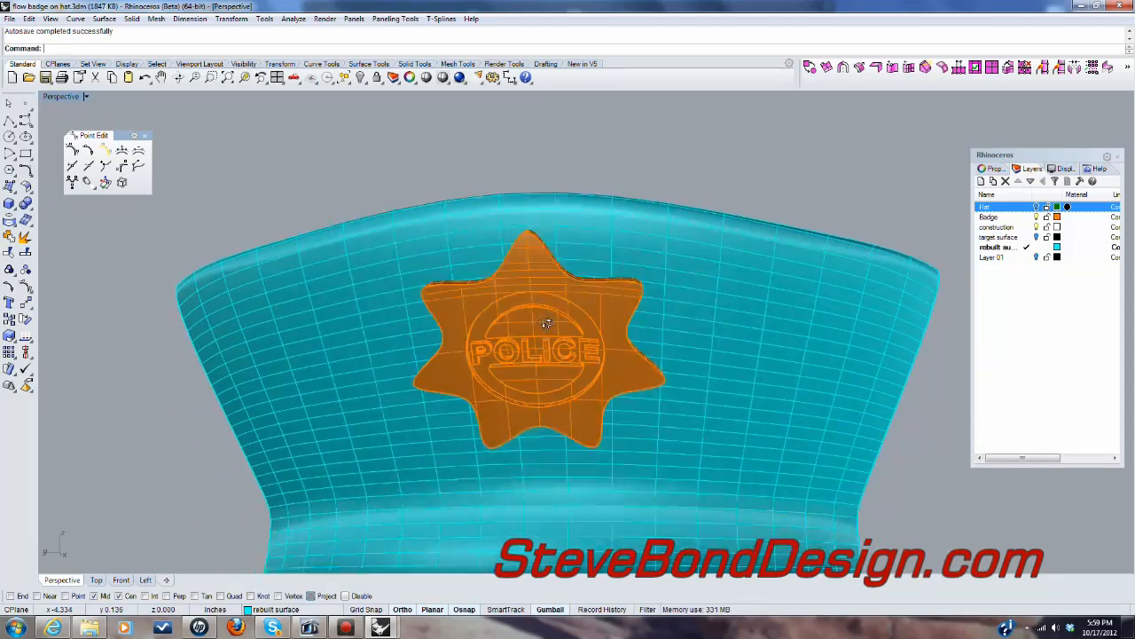
{"action": "left_click_drag", "start_coordinate": [545, 324], "coordinate": [546, 420]}
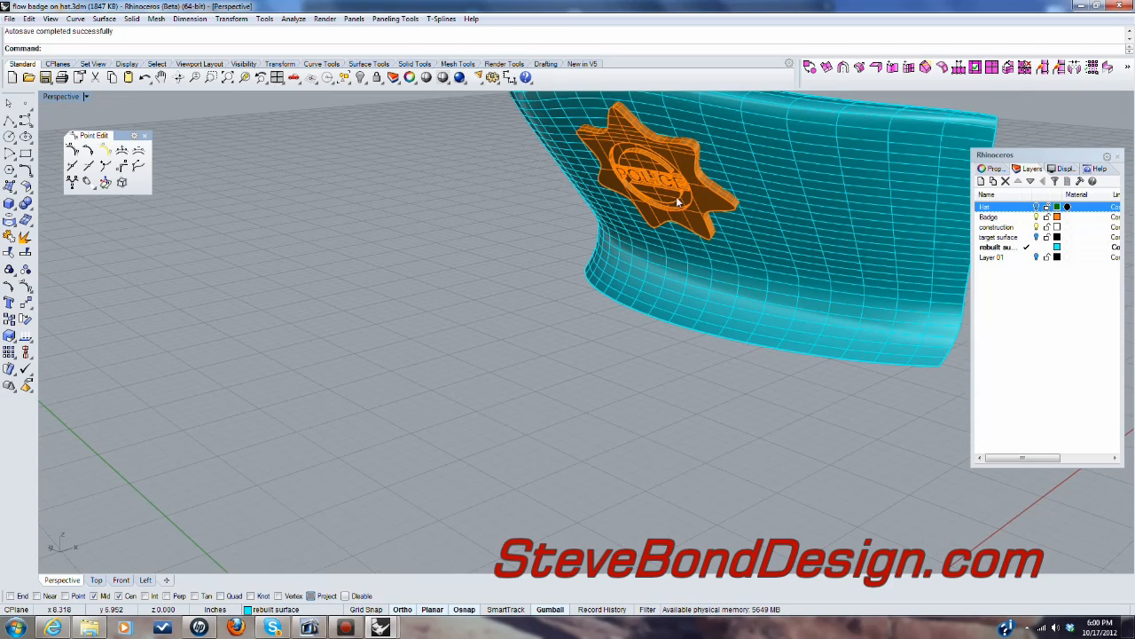
Step: Undo the placement and re-orient the badge onto the hat front at uniform scale 1.05
{"action": "key", "text": "ctrl+z"}
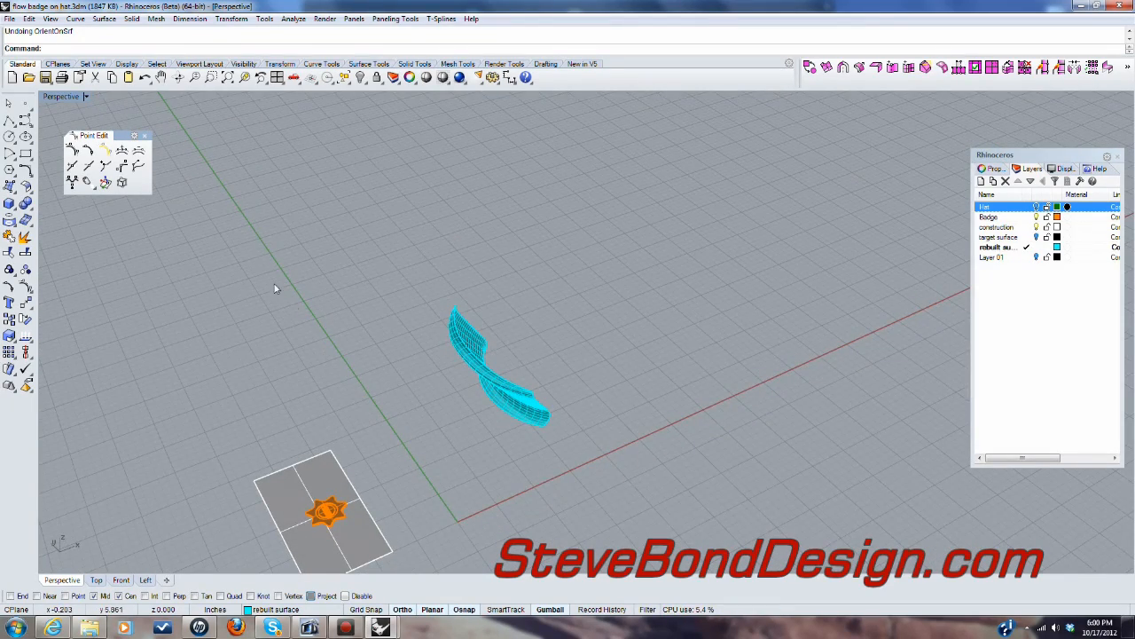
{"action": "left_click", "coordinate": [326, 513]}
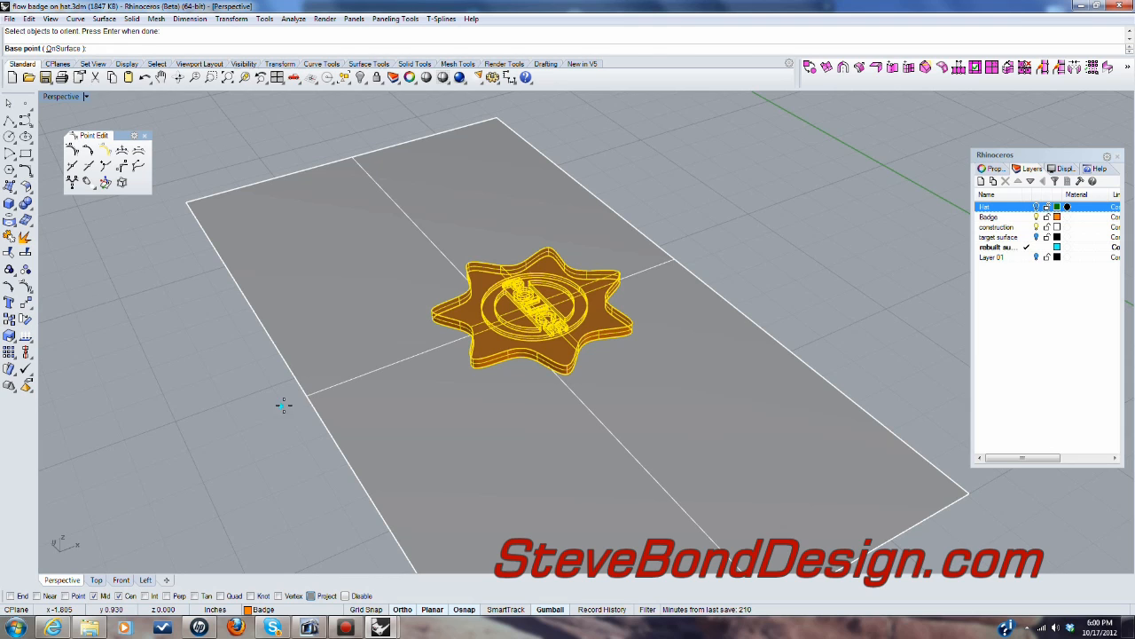
{"action": "left_click", "coordinate": [286, 405]}
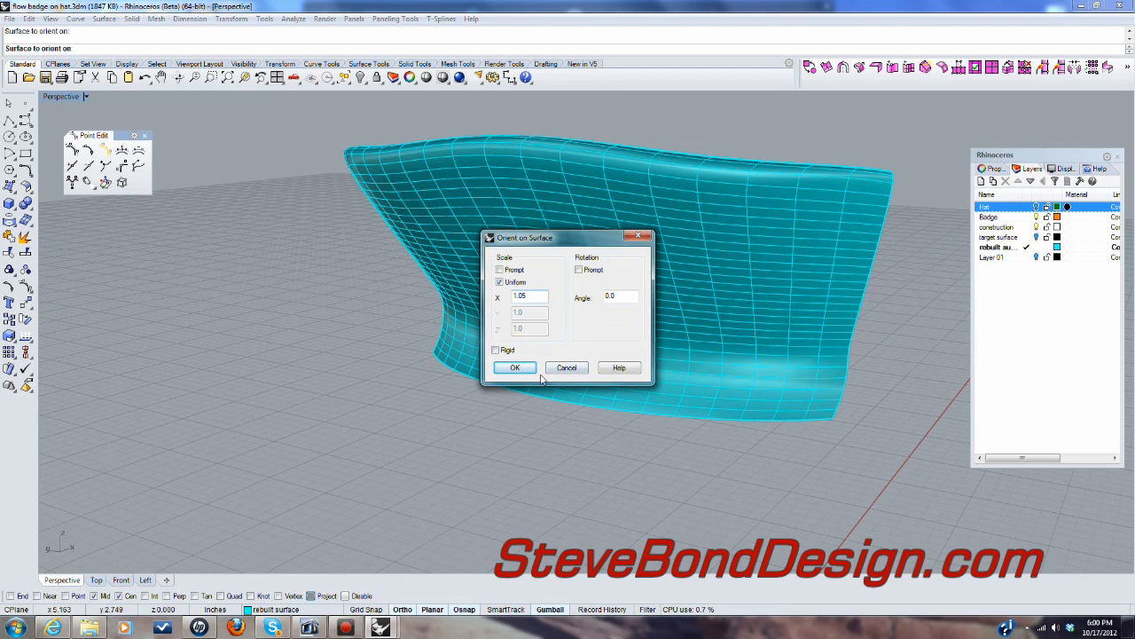
{"action": "mouse_move", "coordinate": [516, 368]}
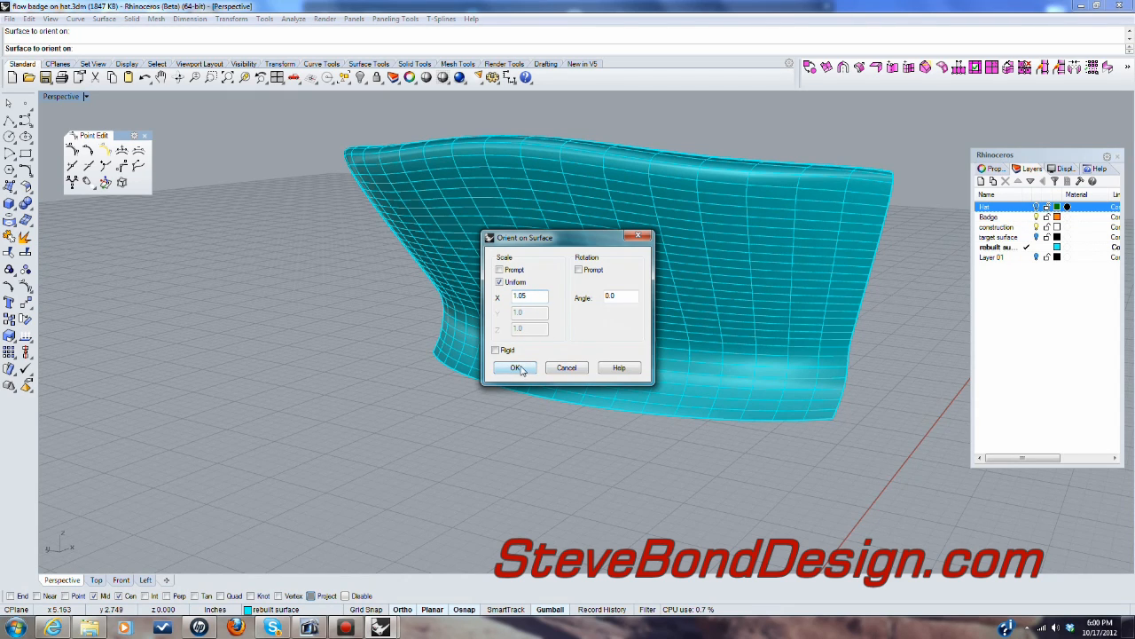
{"action": "left_click", "coordinate": [516, 368]}
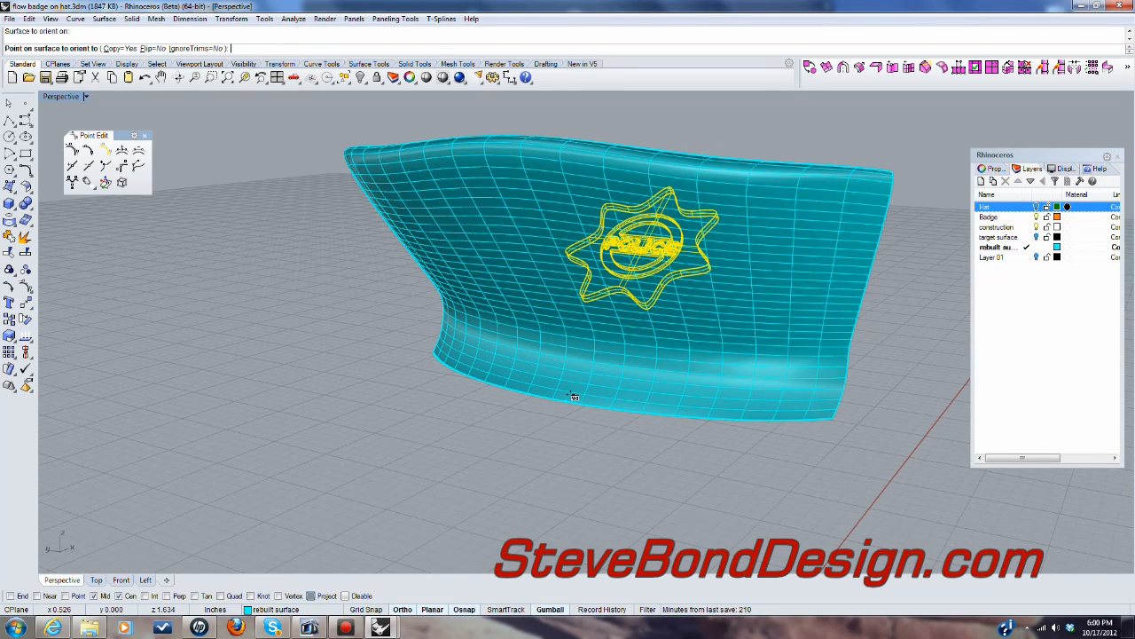
{"action": "left_click", "coordinate": [573, 398]}
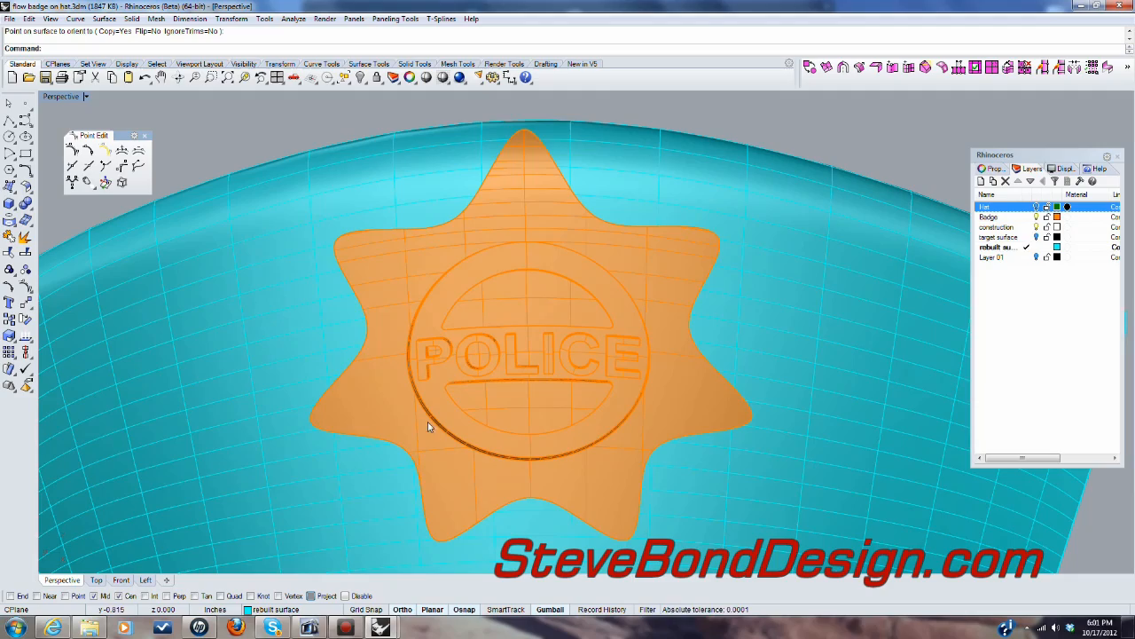
{"action": "mouse_move", "coordinate": [644, 388]}
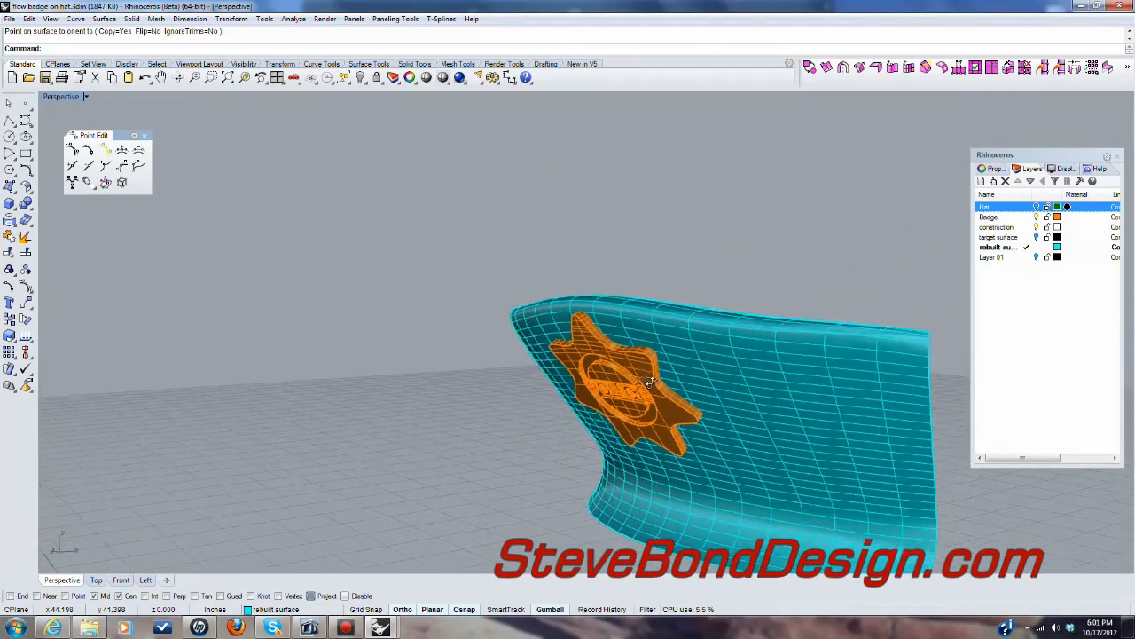
Step: Boolean-union the POLICE badge and the green hat into a single solid
{"action": "left_click_drag", "start_coordinate": [647, 381], "coordinate": [727, 369]}
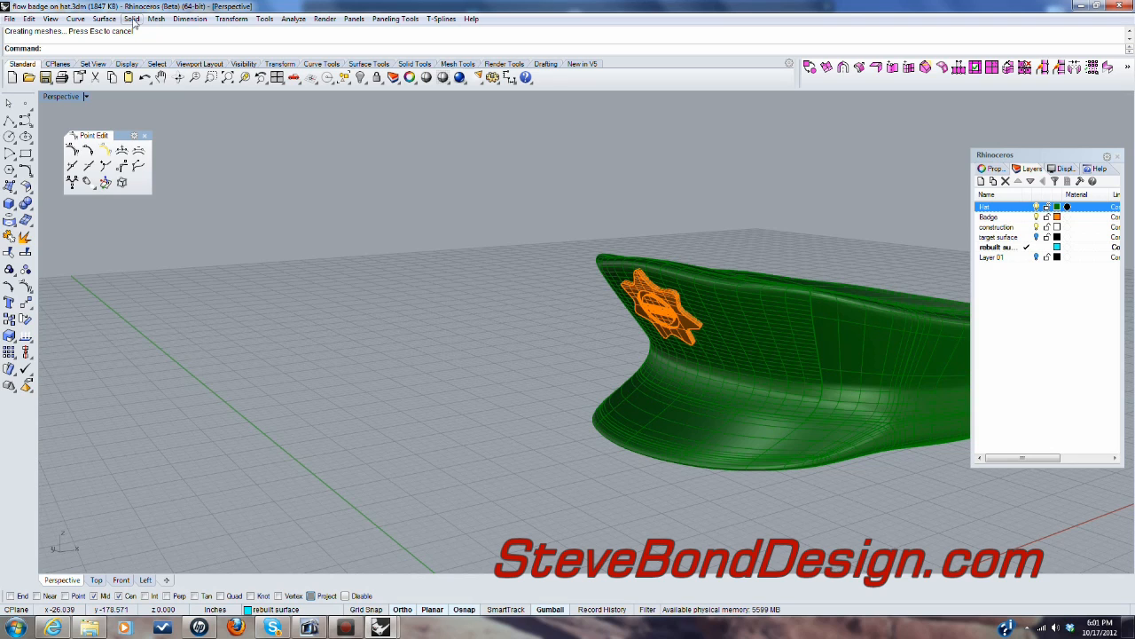
{"action": "left_click", "coordinate": [132, 19]}
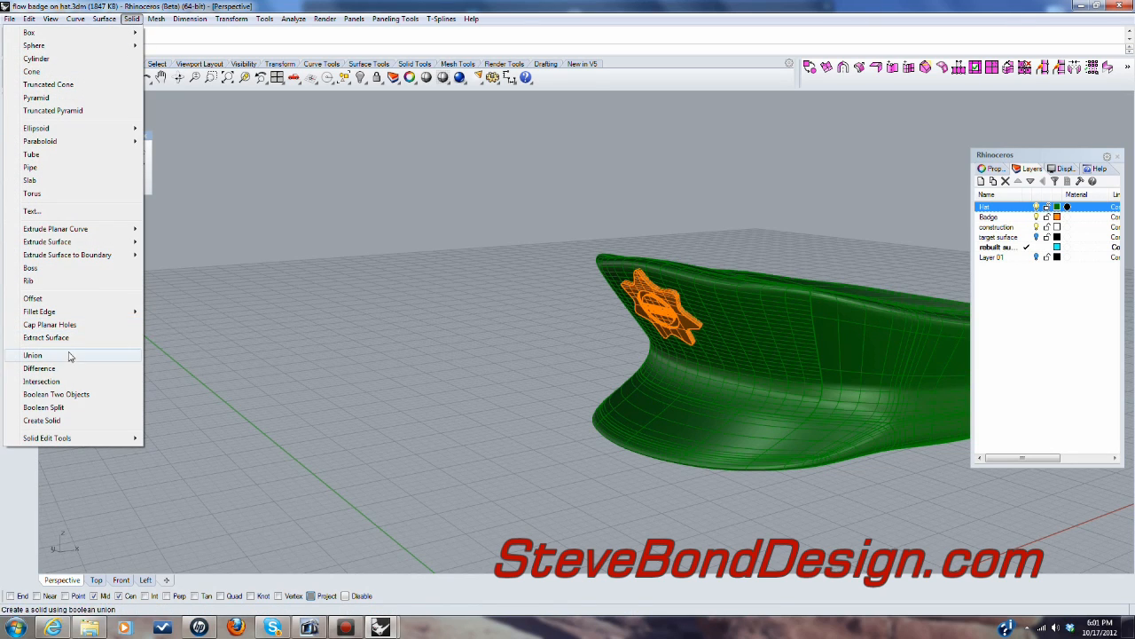
{"action": "left_click", "coordinate": [33, 355]}
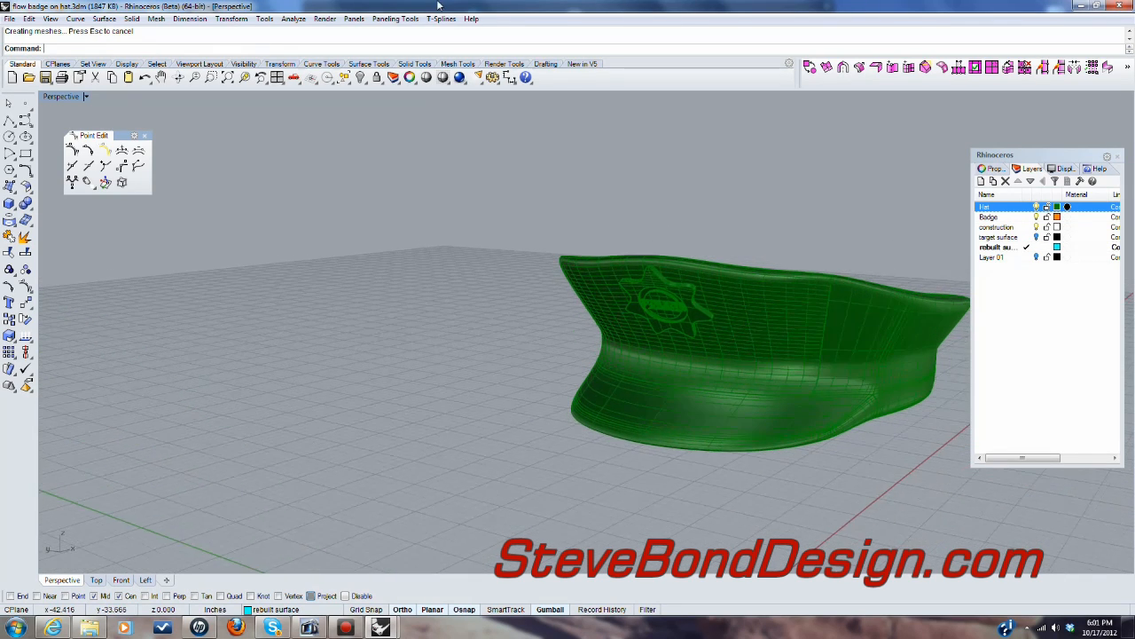
{"action": "left_click", "coordinate": [293, 19]}
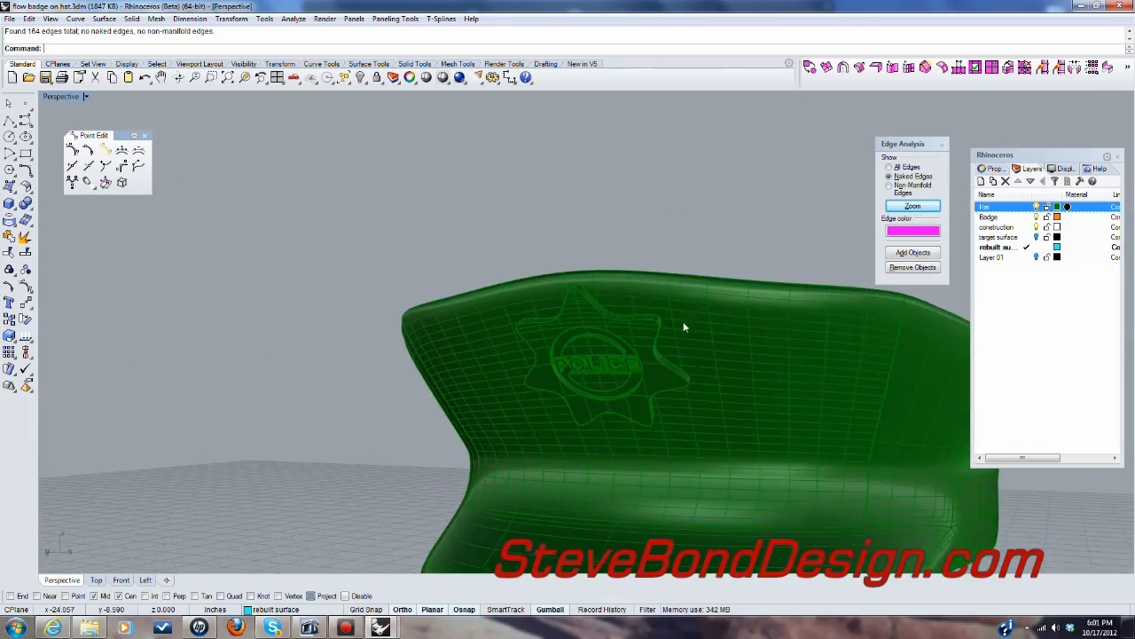
Step: Orbit and zoom around the unioned hat to inspect the badge join from several angles
{"action": "left_click_drag", "start_coordinate": [683, 328], "coordinate": [667, 392]}
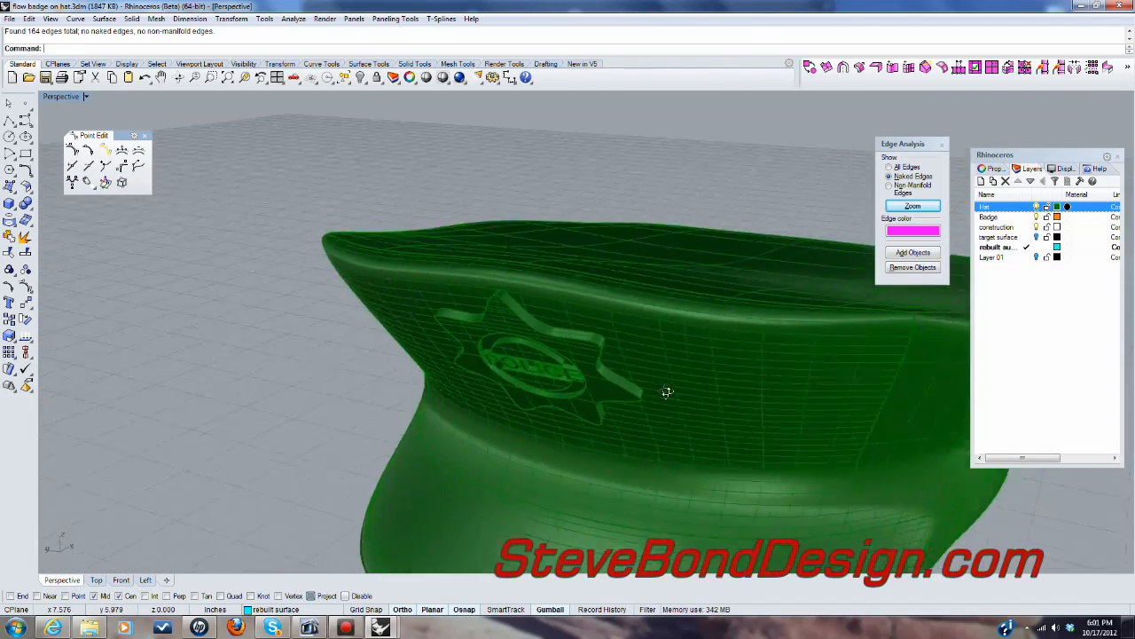
{"action": "left_click_drag", "start_coordinate": [665, 392], "coordinate": [606, 409]}
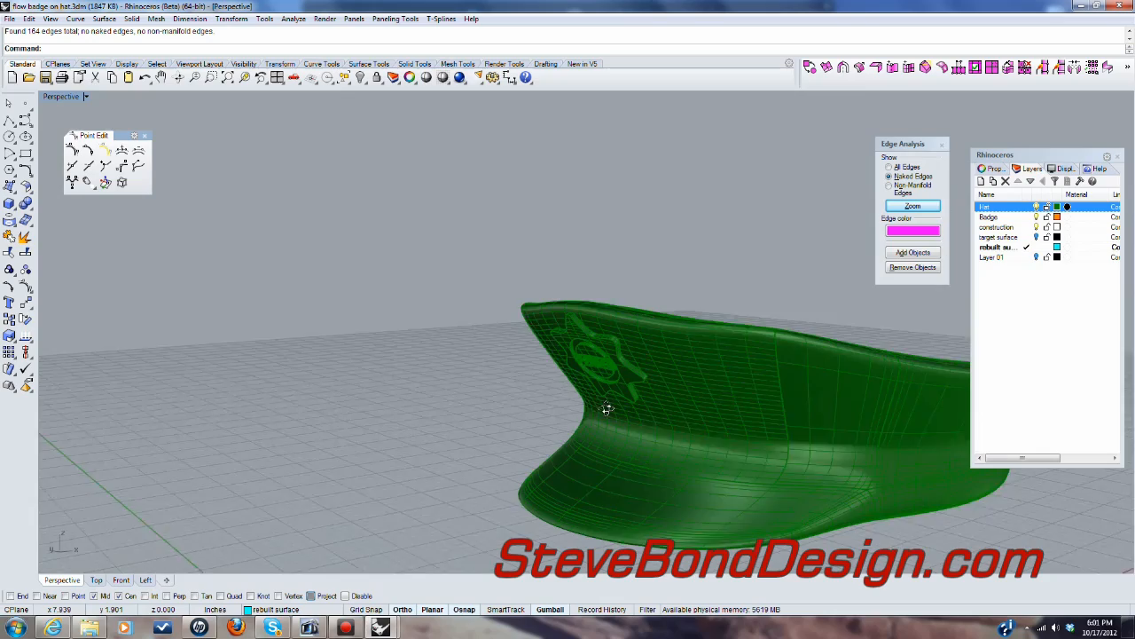
{"action": "left_click_drag", "start_coordinate": [608, 410], "coordinate": [619, 415]}
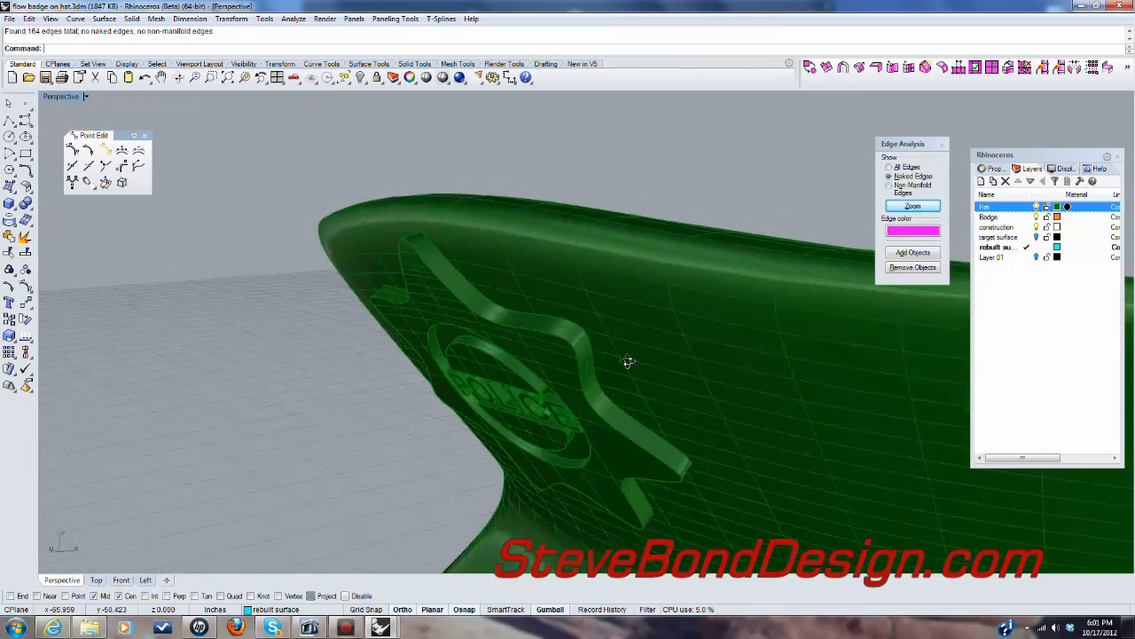
{"action": "left_click_drag", "start_coordinate": [629, 361], "coordinate": [671, 354]}
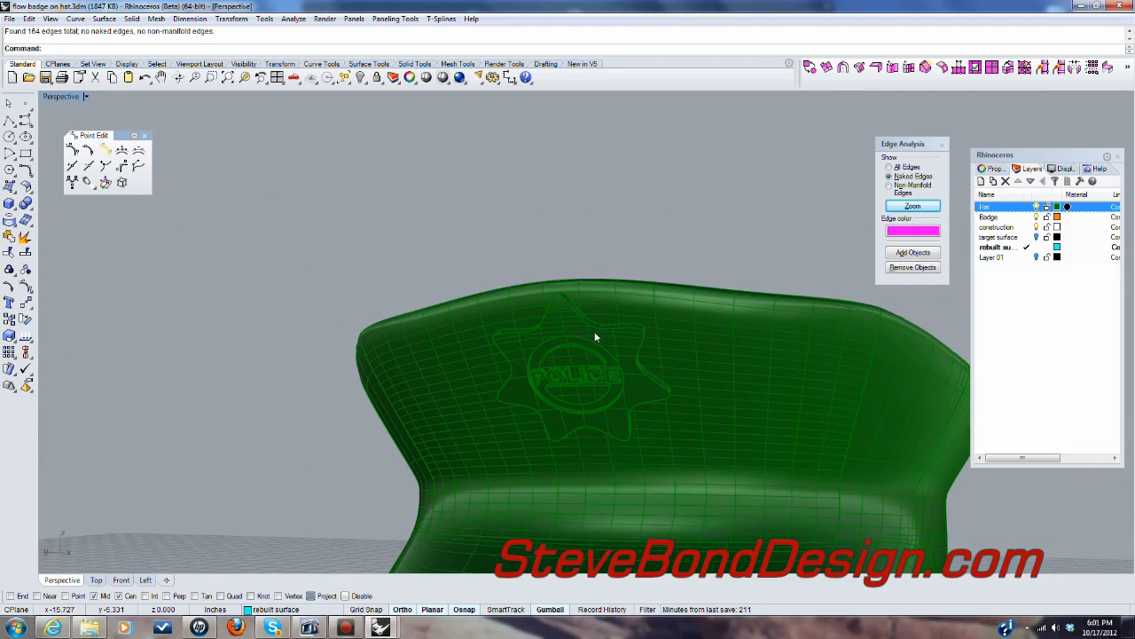
{"action": "left_click_drag", "start_coordinate": [595, 337], "coordinate": [583, 387]}
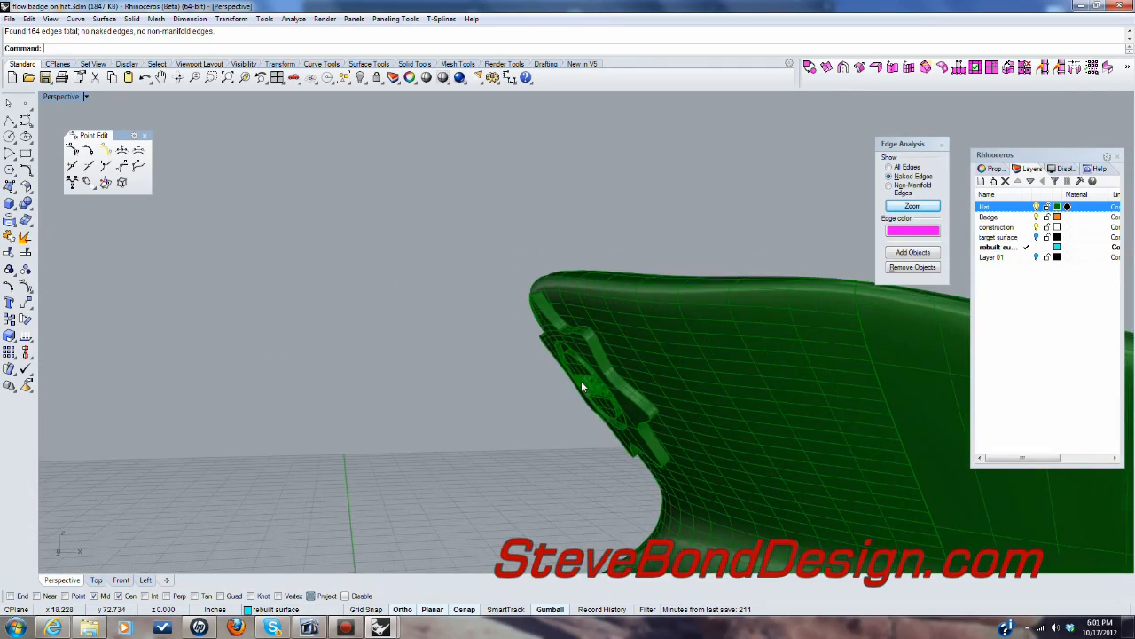
{"action": "left_click_drag", "start_coordinate": [584, 386], "coordinate": [745, 447]}
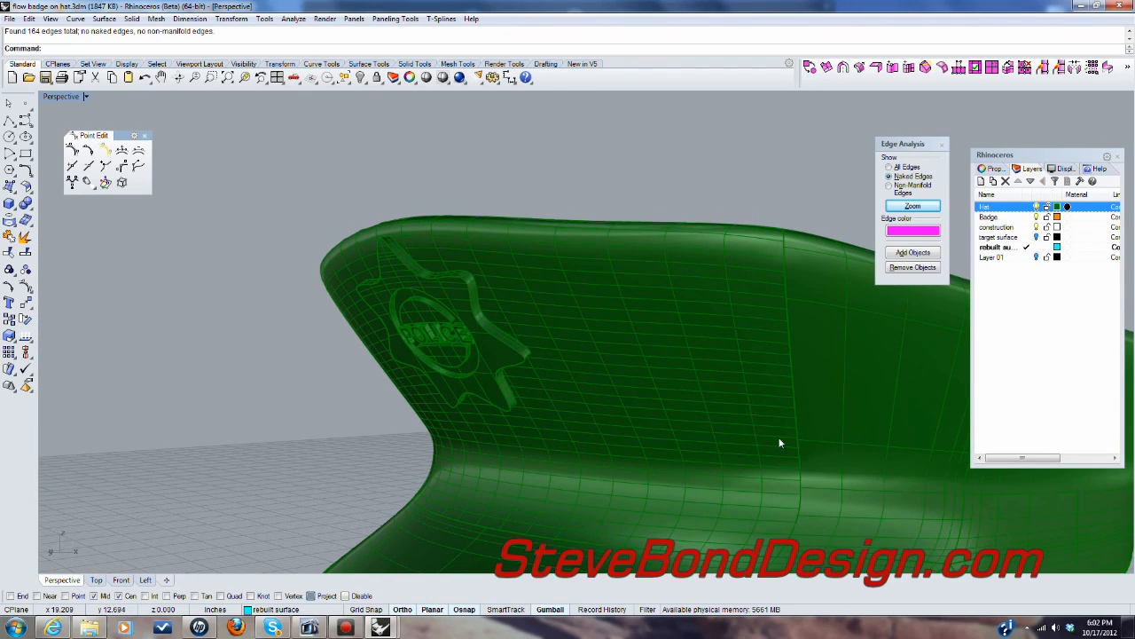
{"action": "mouse_move", "coordinate": [644, 361]}
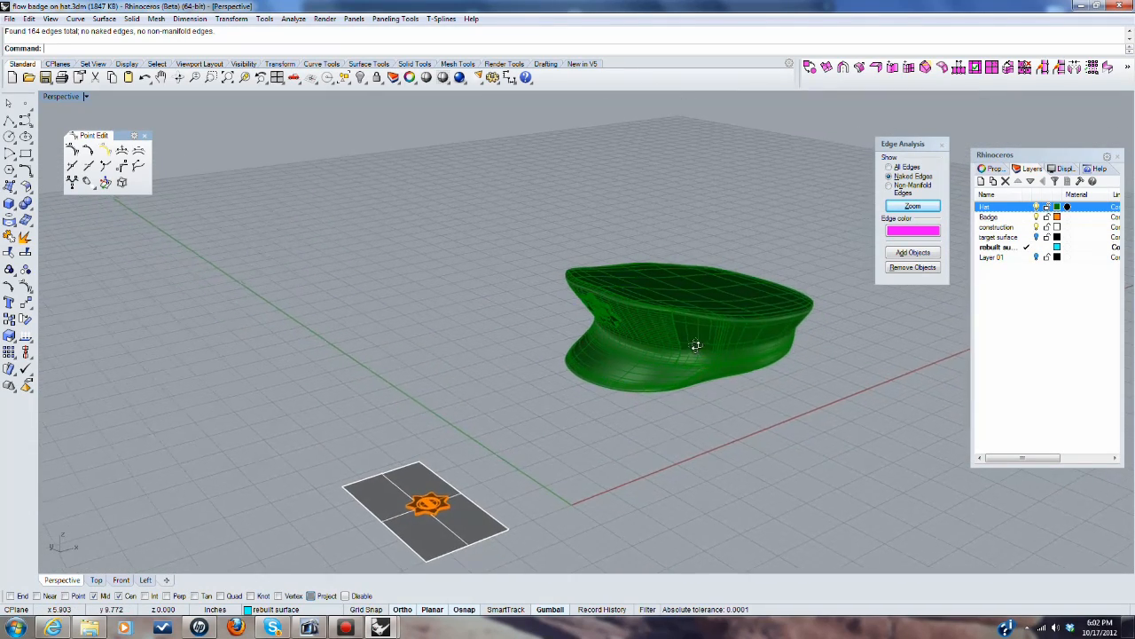
{"action": "left_click_drag", "start_coordinate": [696, 346], "coordinate": [594, 402]}
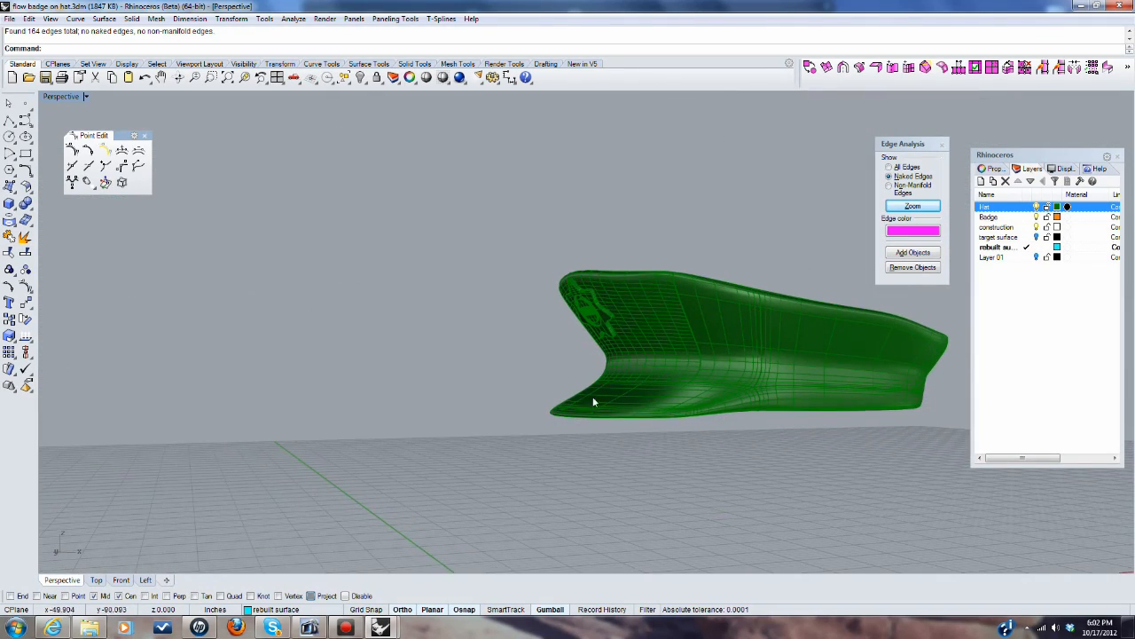